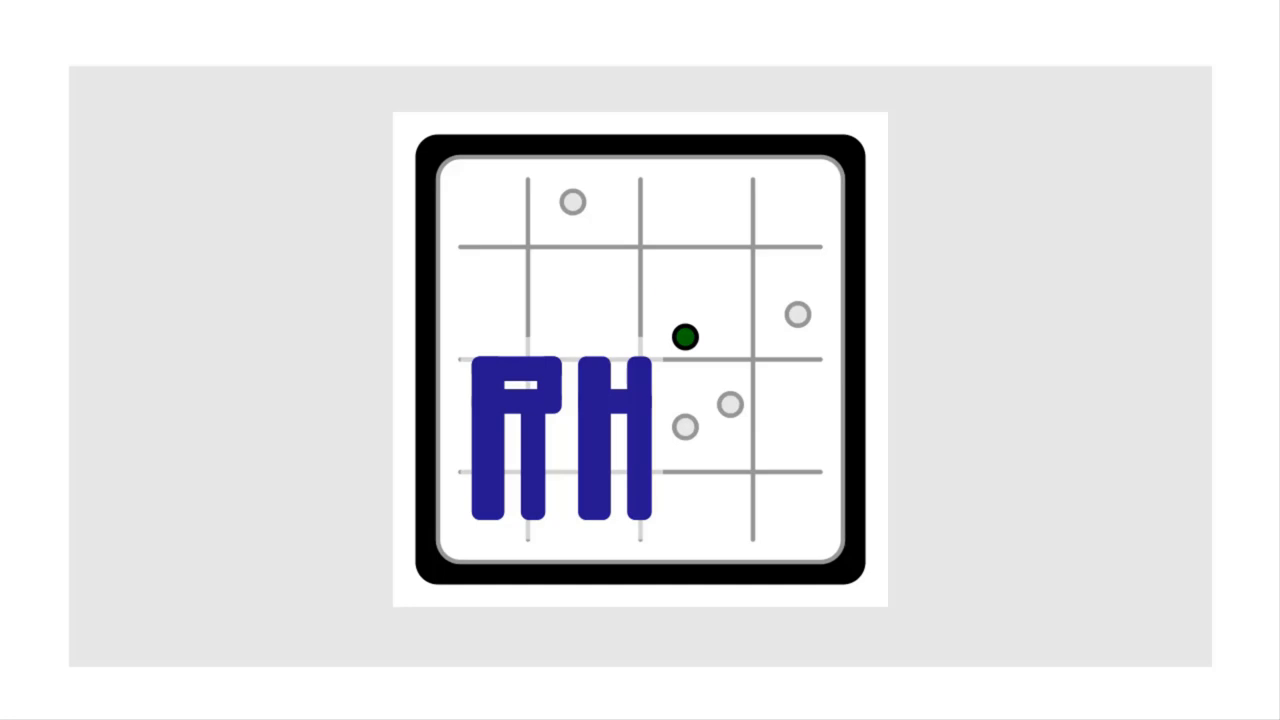
{"action": "left_click", "coordinate": [684, 337]}
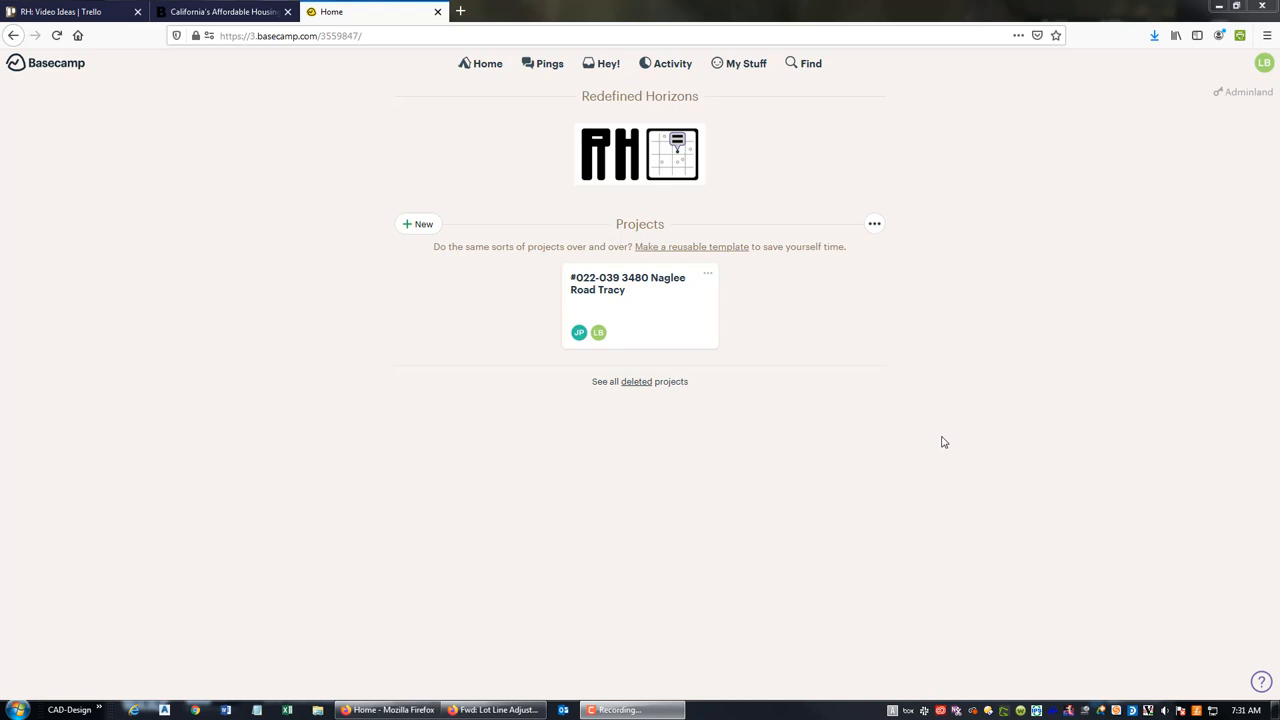
{"action": "mouse_move", "coordinate": [1123, 331]}
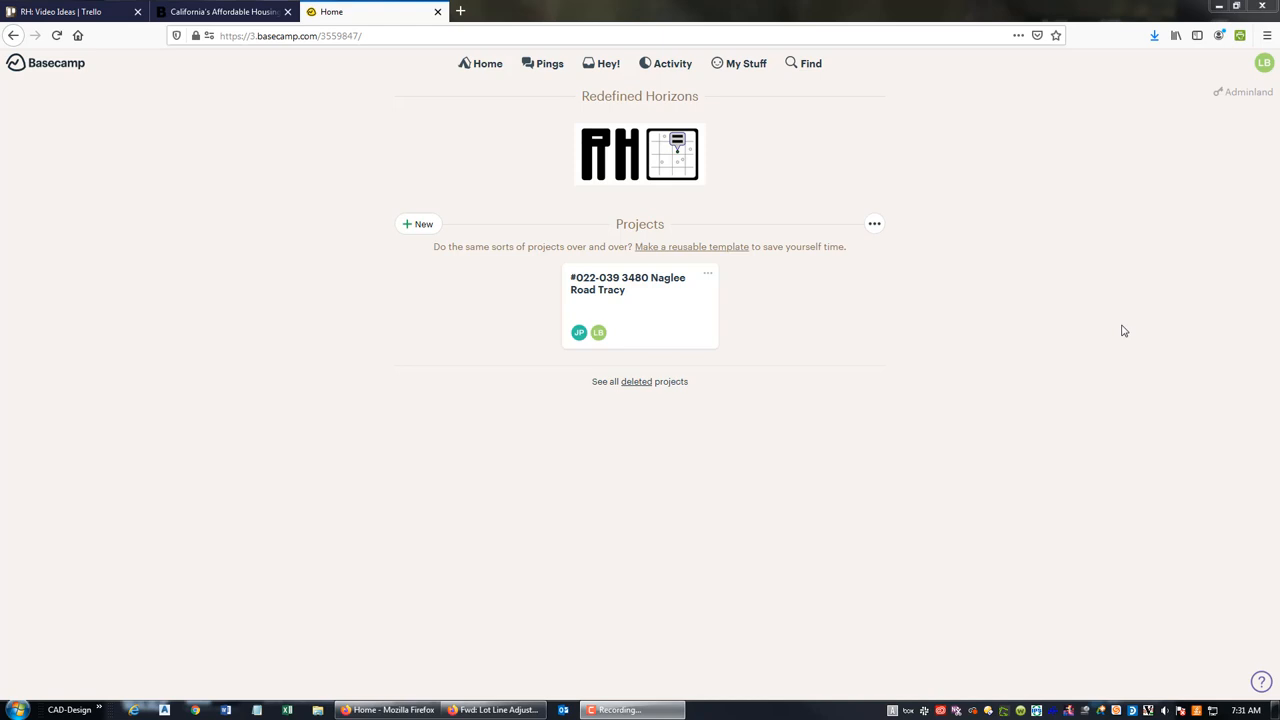
{"action": "mouse_move", "coordinate": [637, 95]}
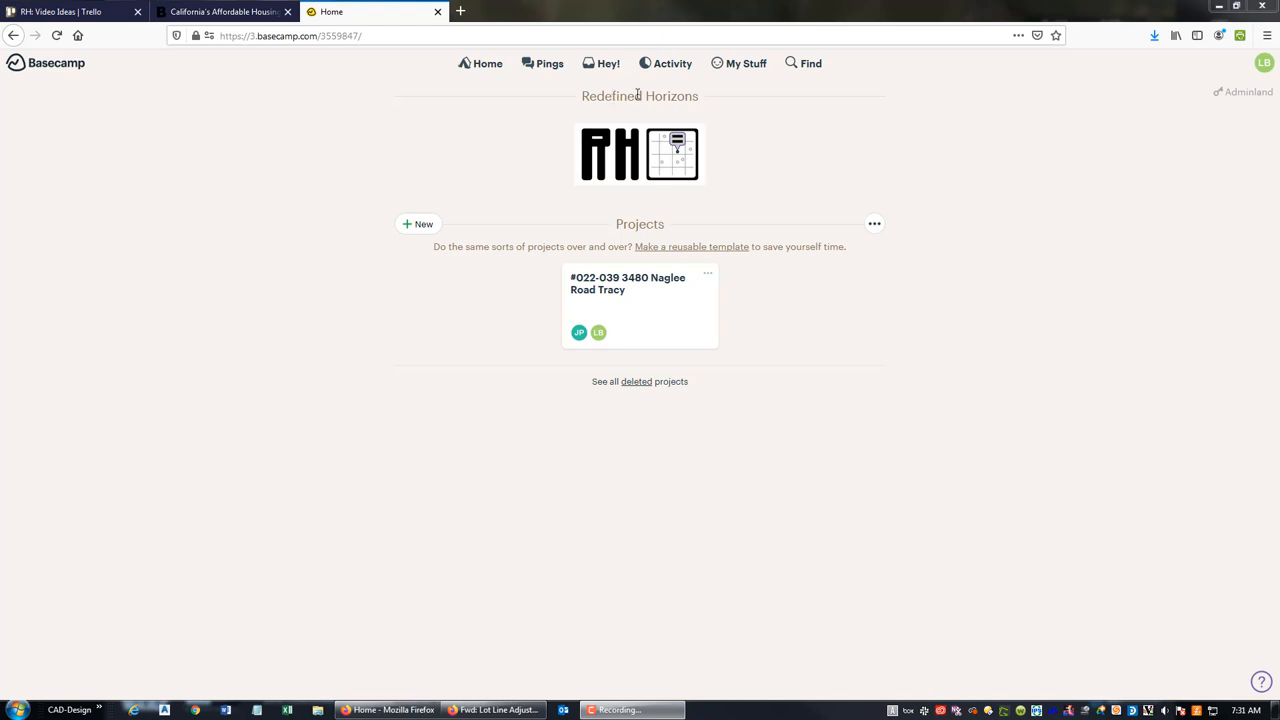
{"action": "mouse_move", "coordinate": [472, 115]}
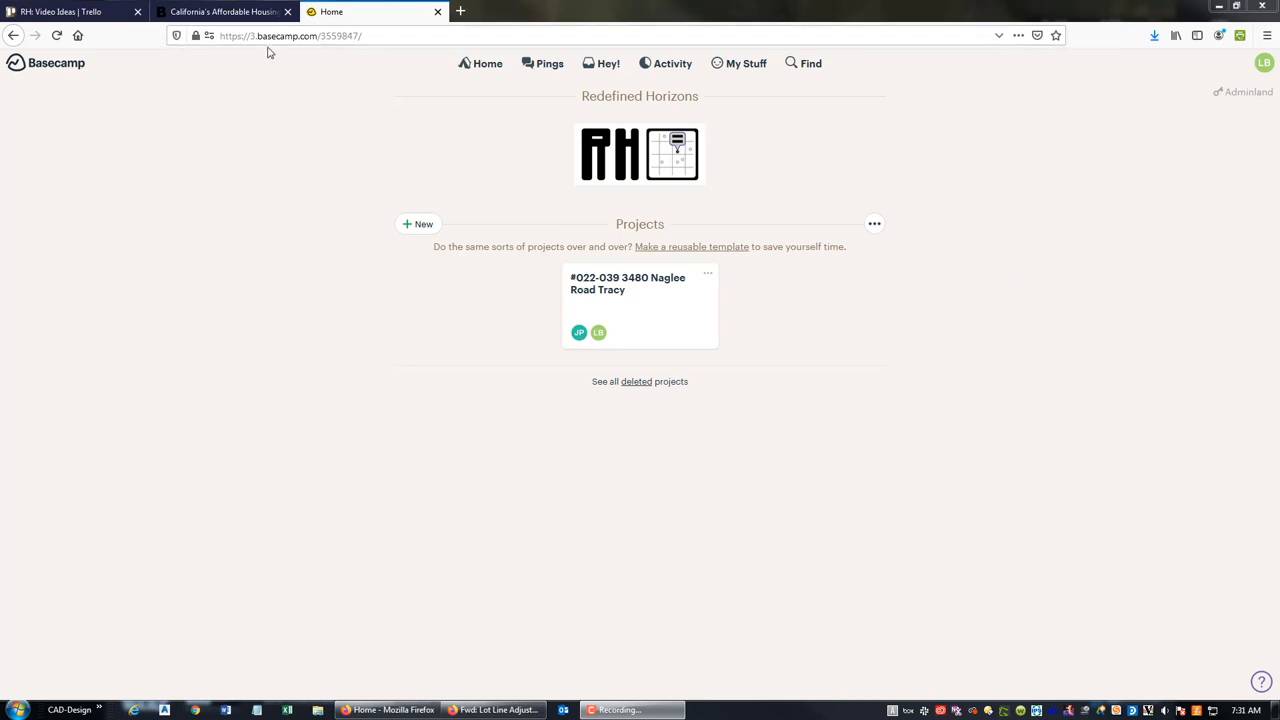
{"action": "mouse_move", "coordinate": [635, 311]}
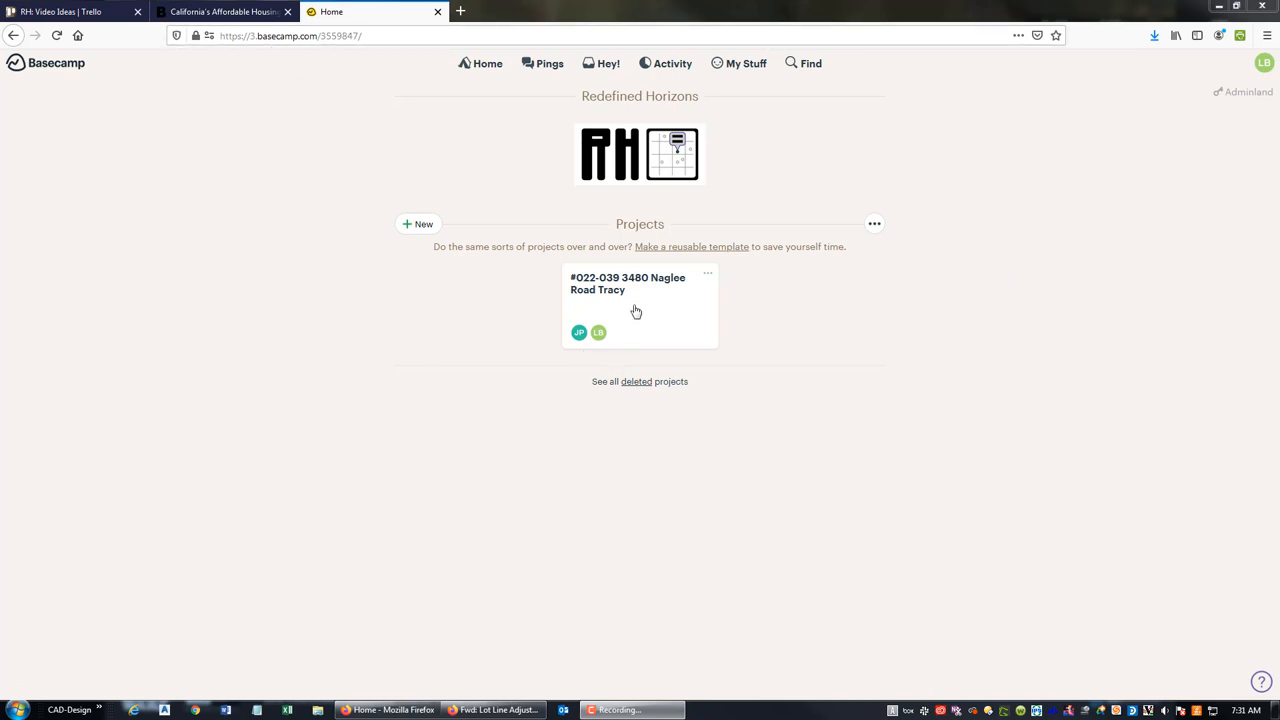
{"action": "mouse_move", "coordinate": [644, 550]}
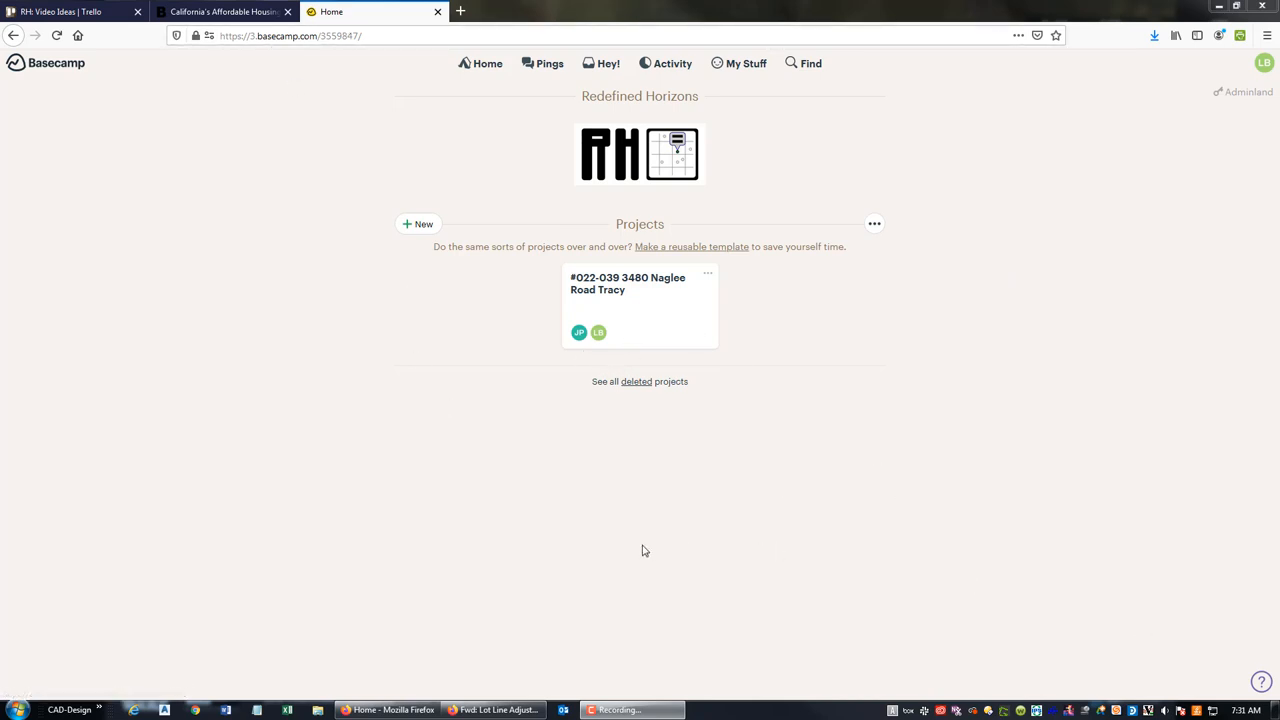
{"action": "mouse_move", "coordinate": [643, 301]}
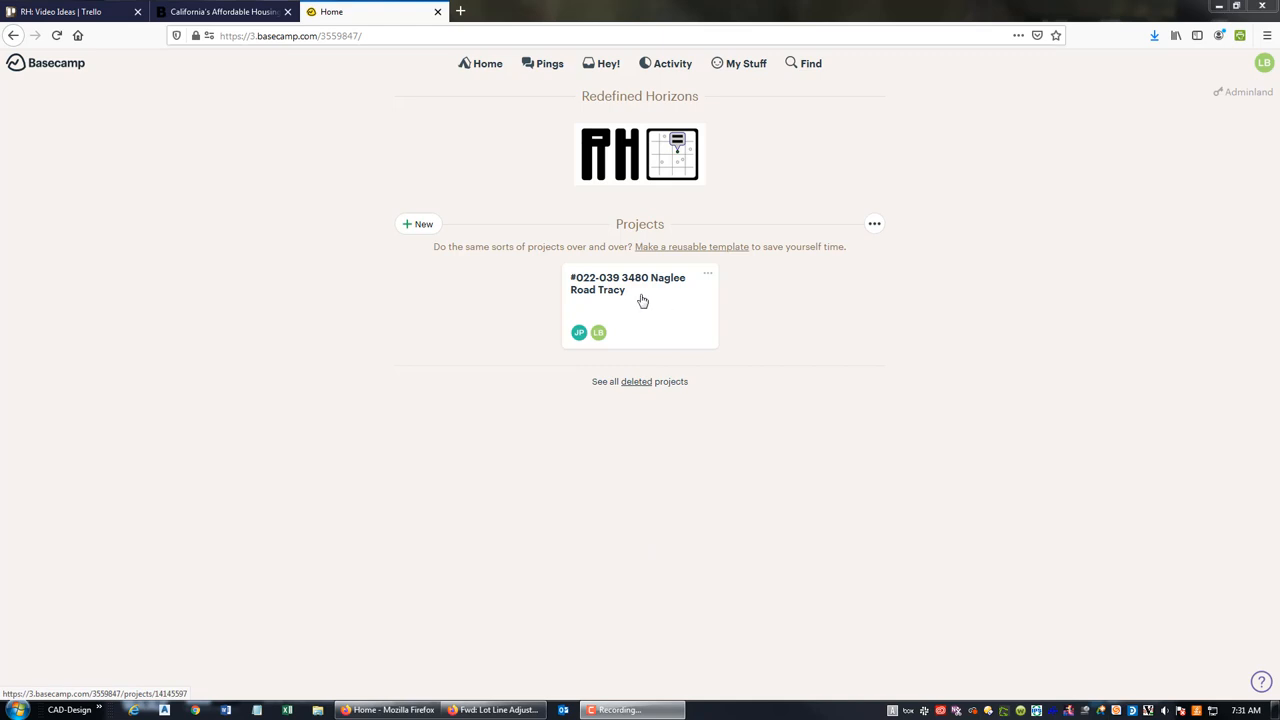
{"action": "left_click", "coordinate": [627, 283]}
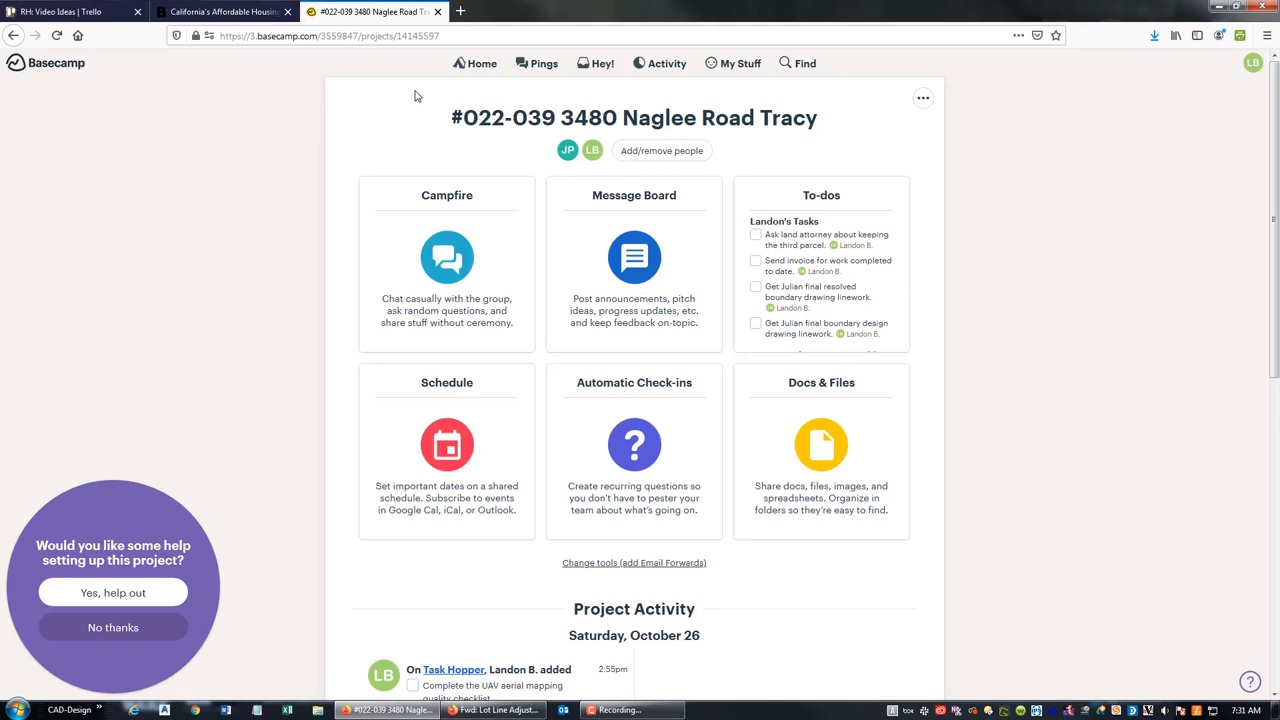
{"action": "mouse_move", "coordinate": [437, 135]}
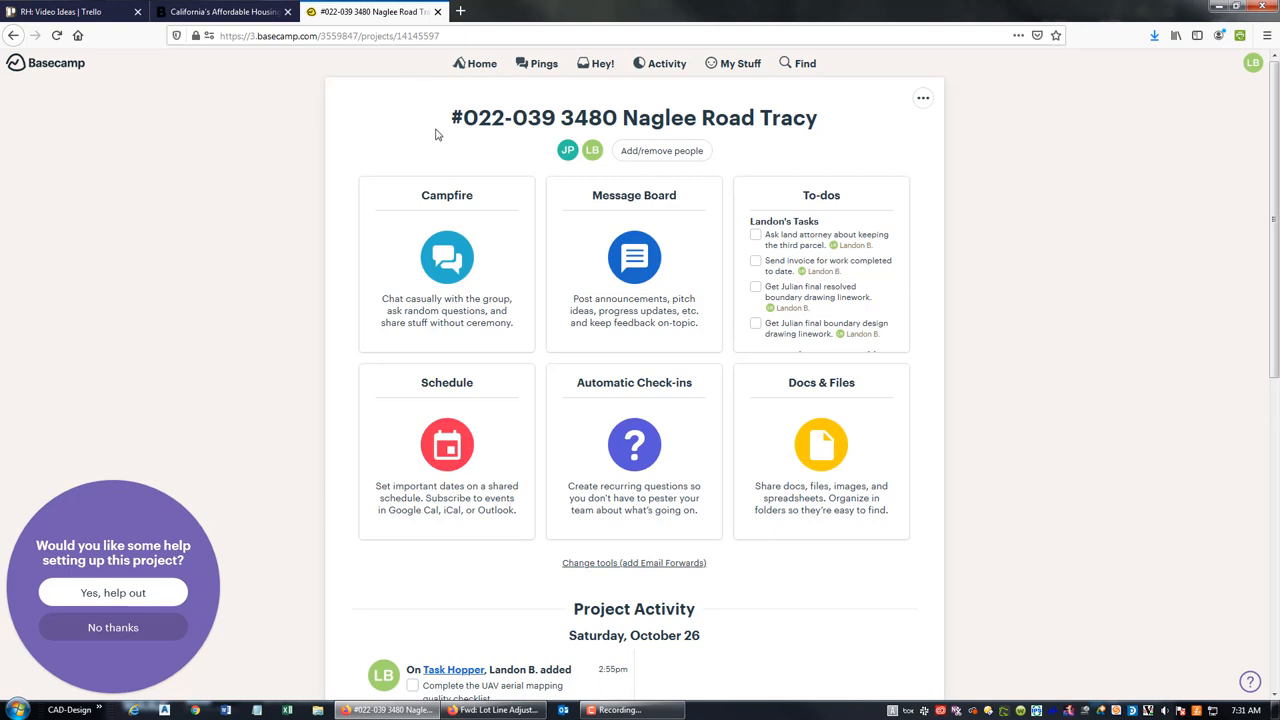
{"action": "mouse_move", "coordinate": [1001, 393]}
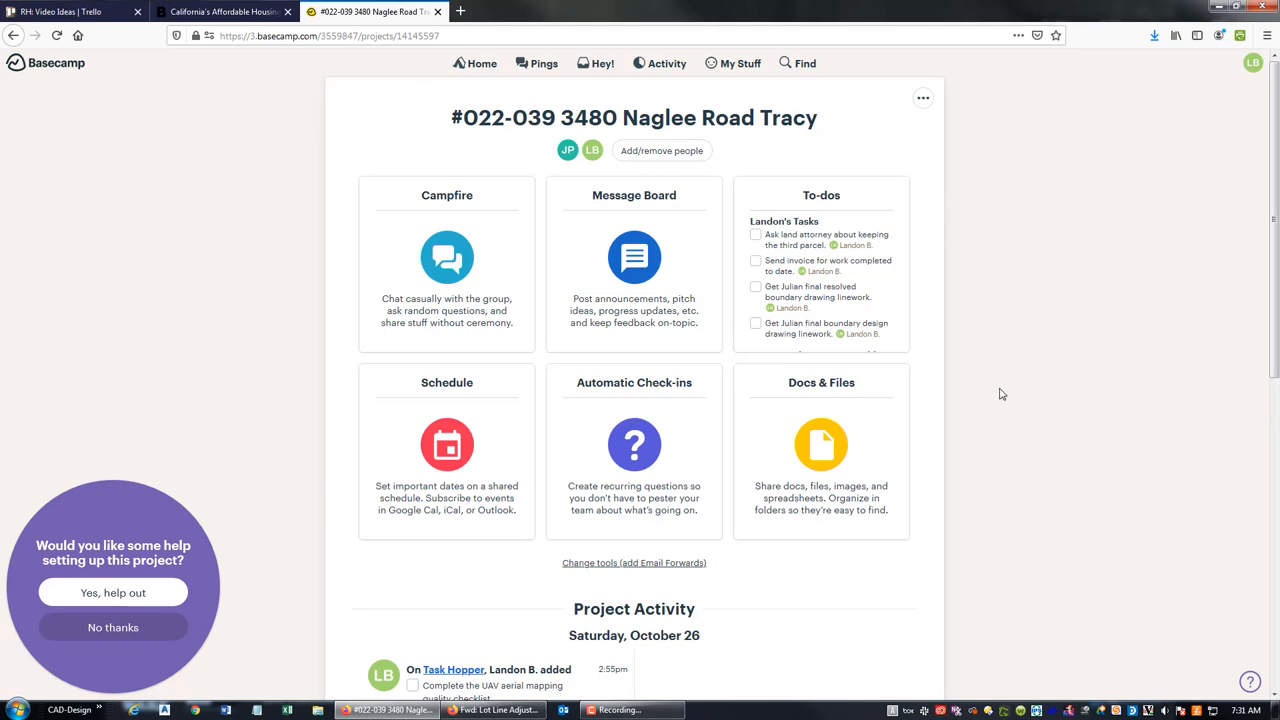
{"action": "mouse_move", "coordinate": [1048, 539]}
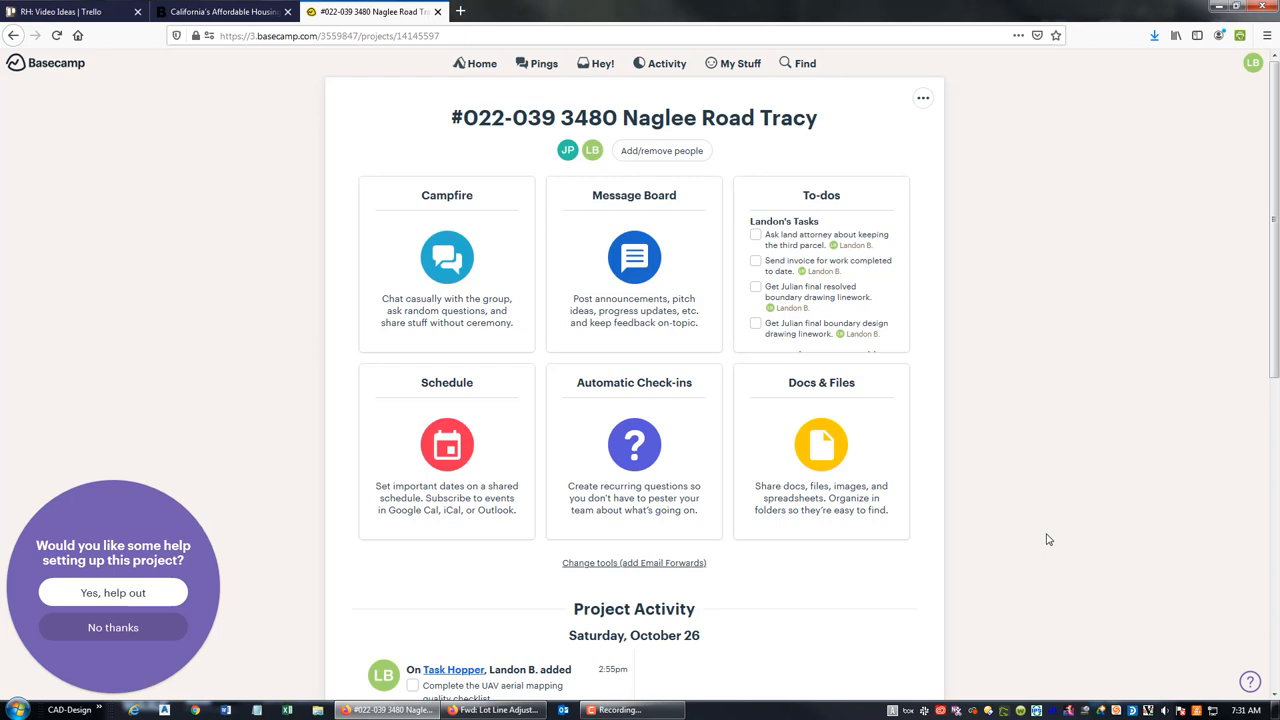
{"action": "mouse_move", "coordinate": [863, 241]}
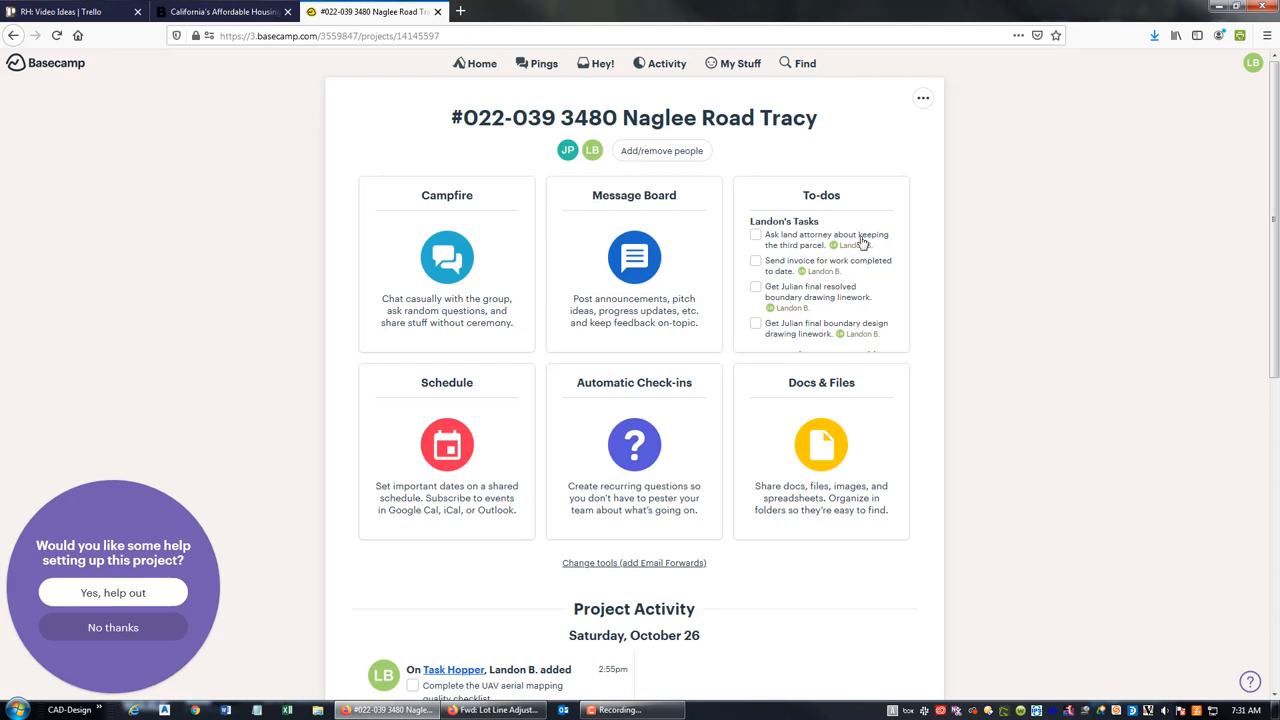
{"action": "mouse_move", "coordinate": [821, 200]}
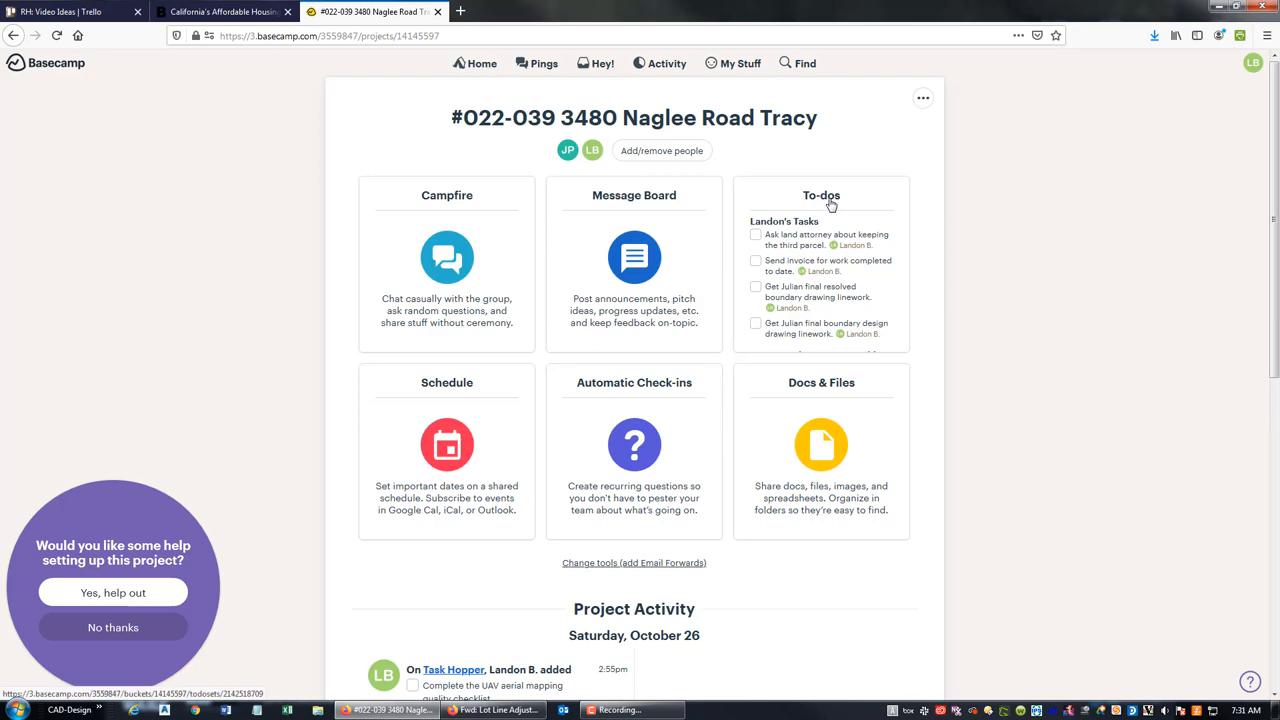
- Go to the project's To-dos page listing the existing to-do lists
{"action": "left_click", "coordinate": [821, 195]}
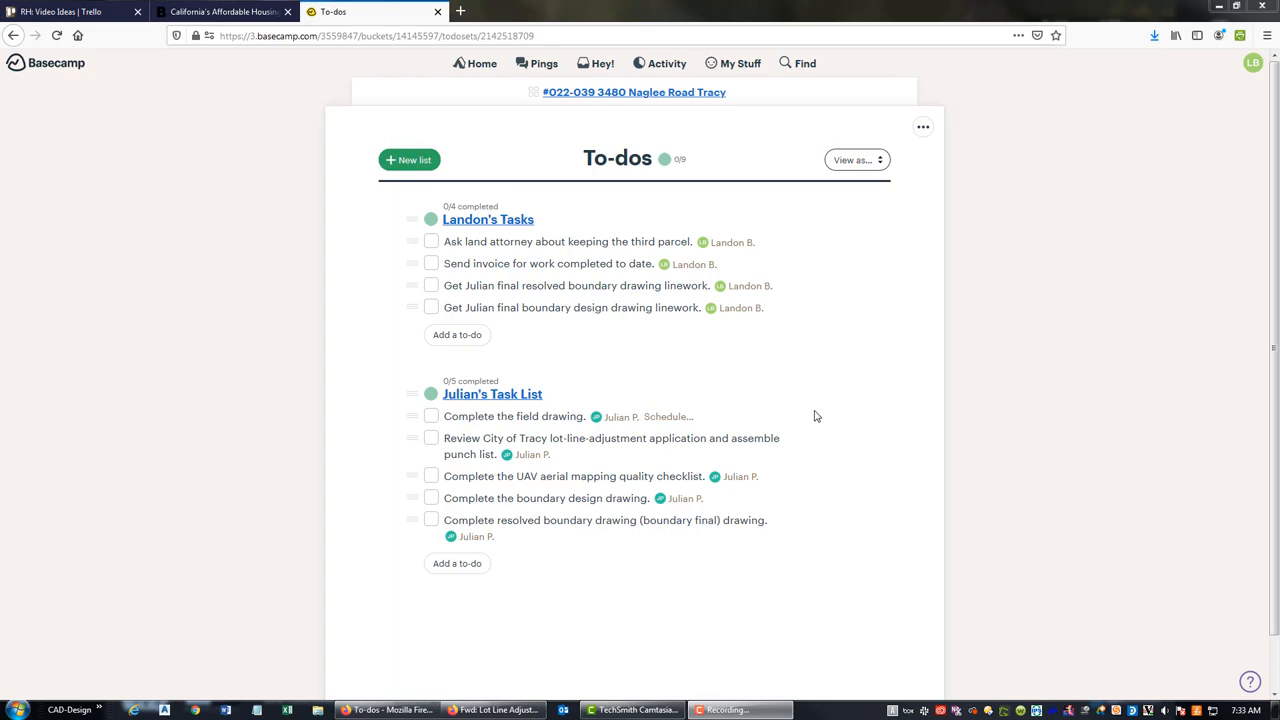
{"action": "mouse_move", "coordinate": [210, 366]}
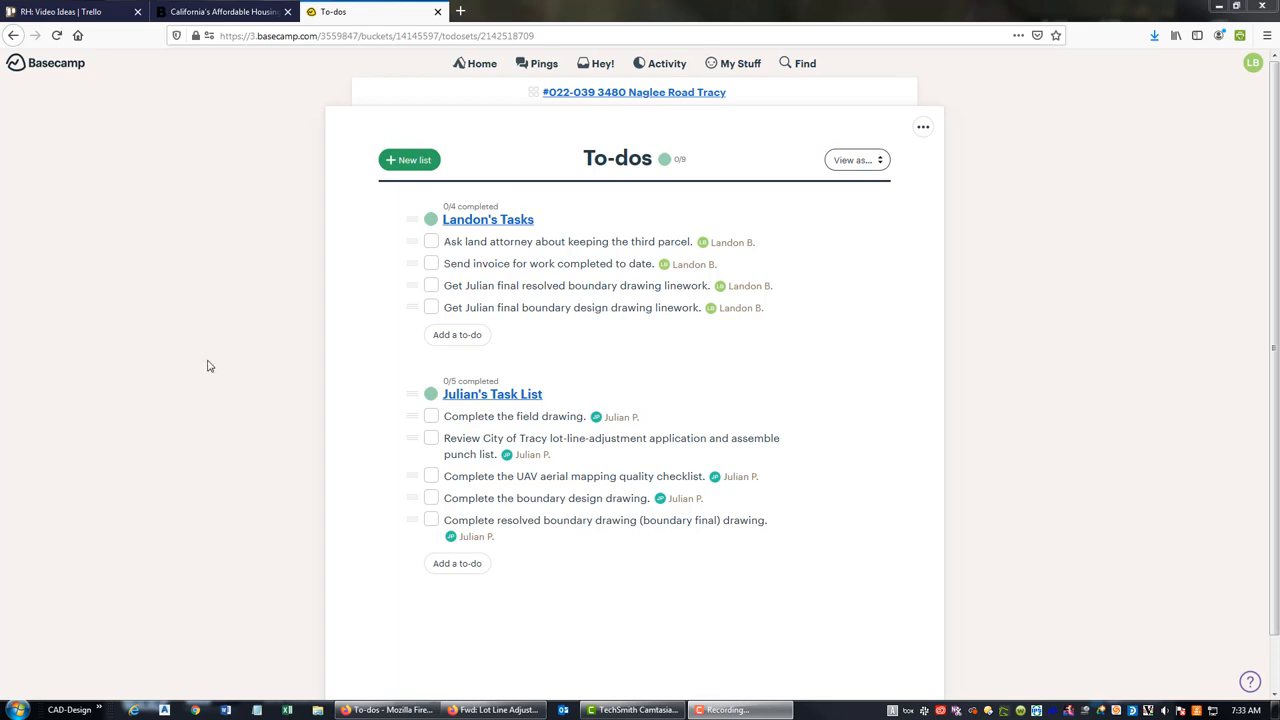
{"action": "mouse_move", "coordinate": [658, 384]}
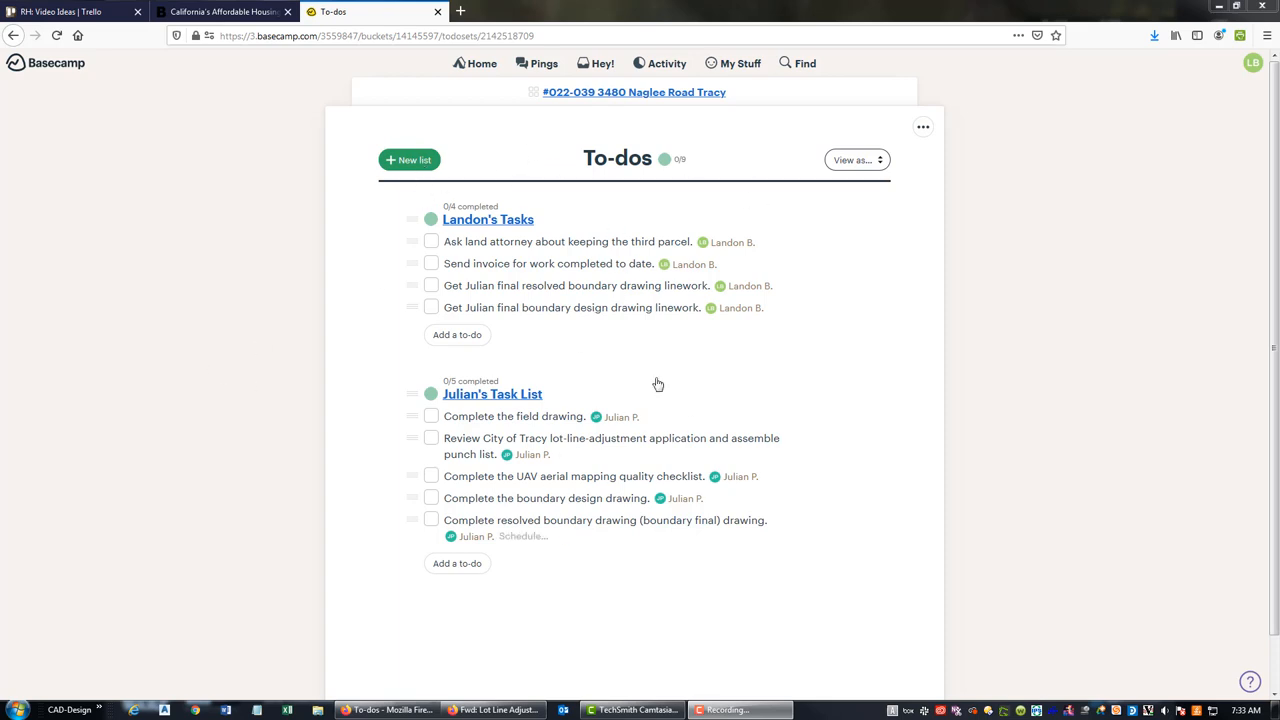
{"action": "mouse_move", "coordinate": [559, 593]}
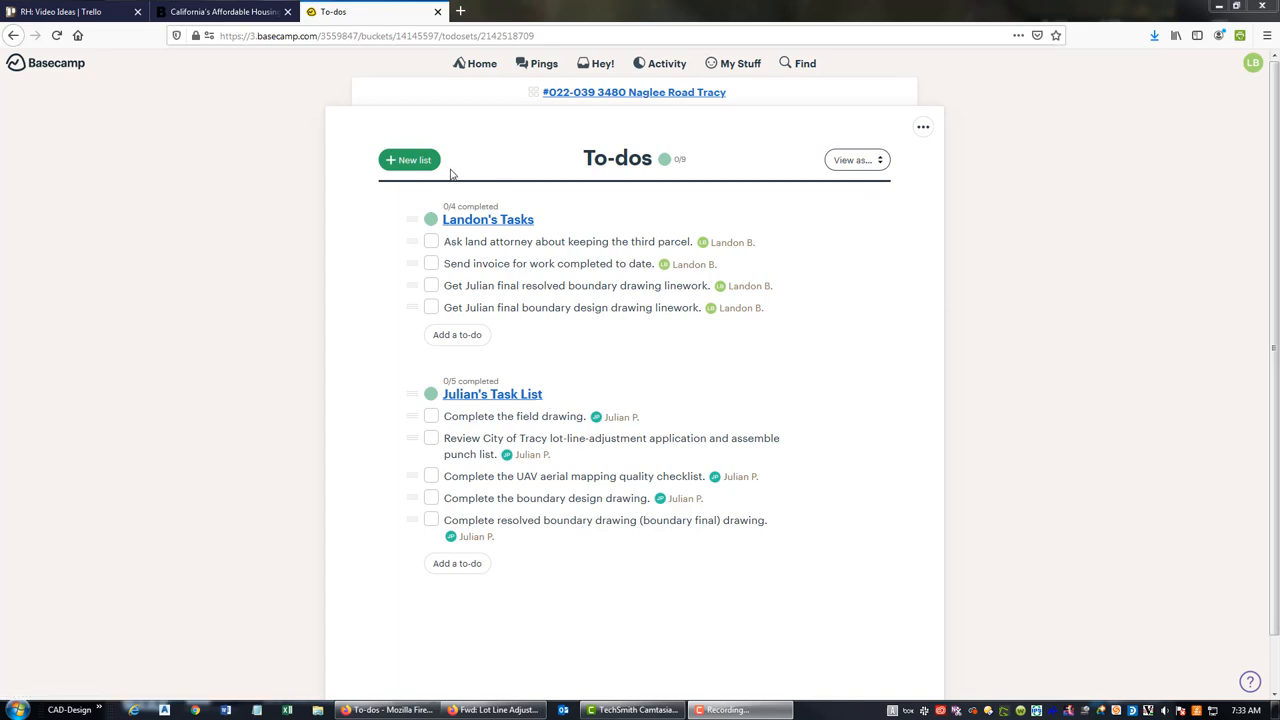
- Create a new to-do list named 'Lot-Line-Adjustment Application Tasks'
{"action": "left_click", "coordinate": [409, 160]}
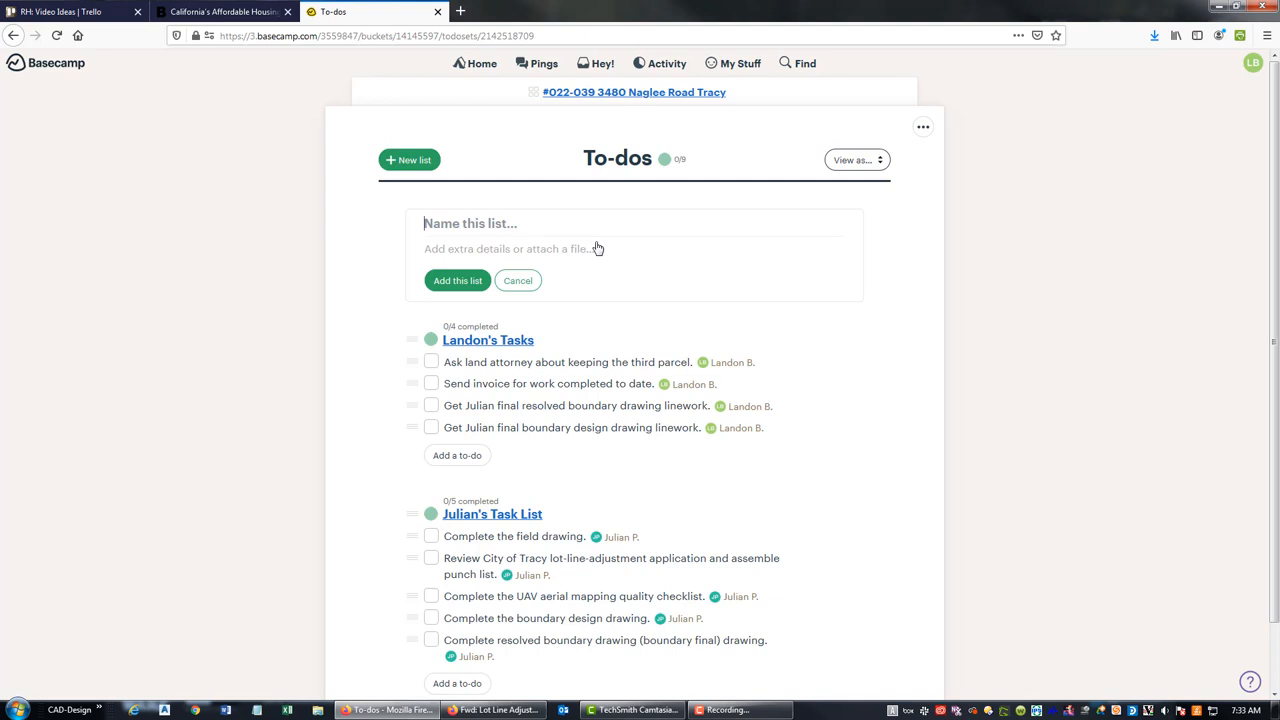
{"action": "type", "text": "Lop"}
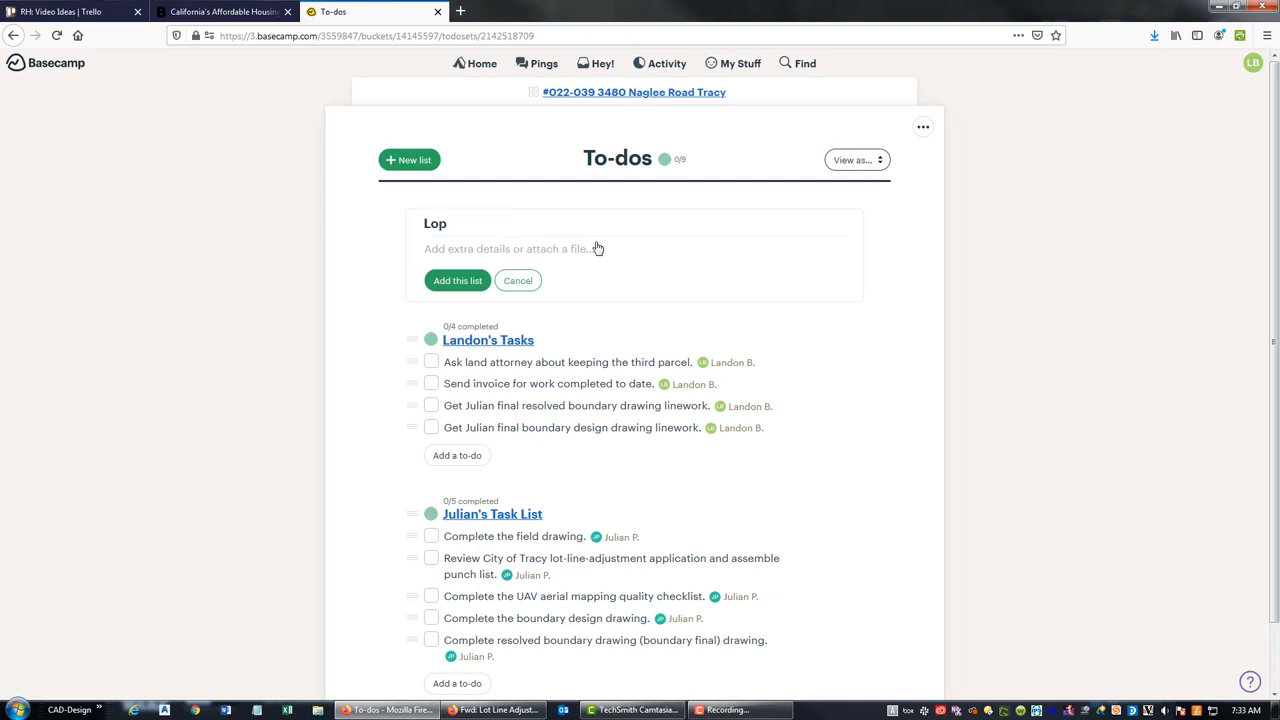
{"action": "type", "text": "Lot-"}
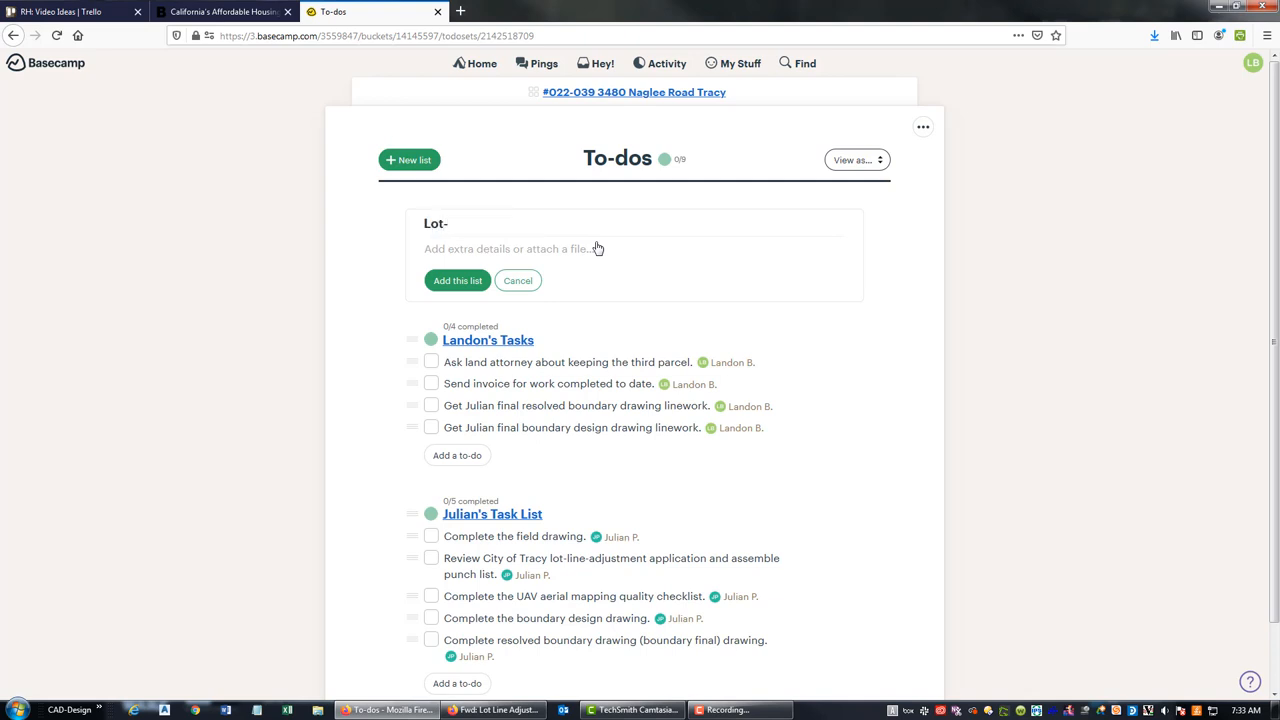
{"action": "type", "text": "Line-Adkj"}
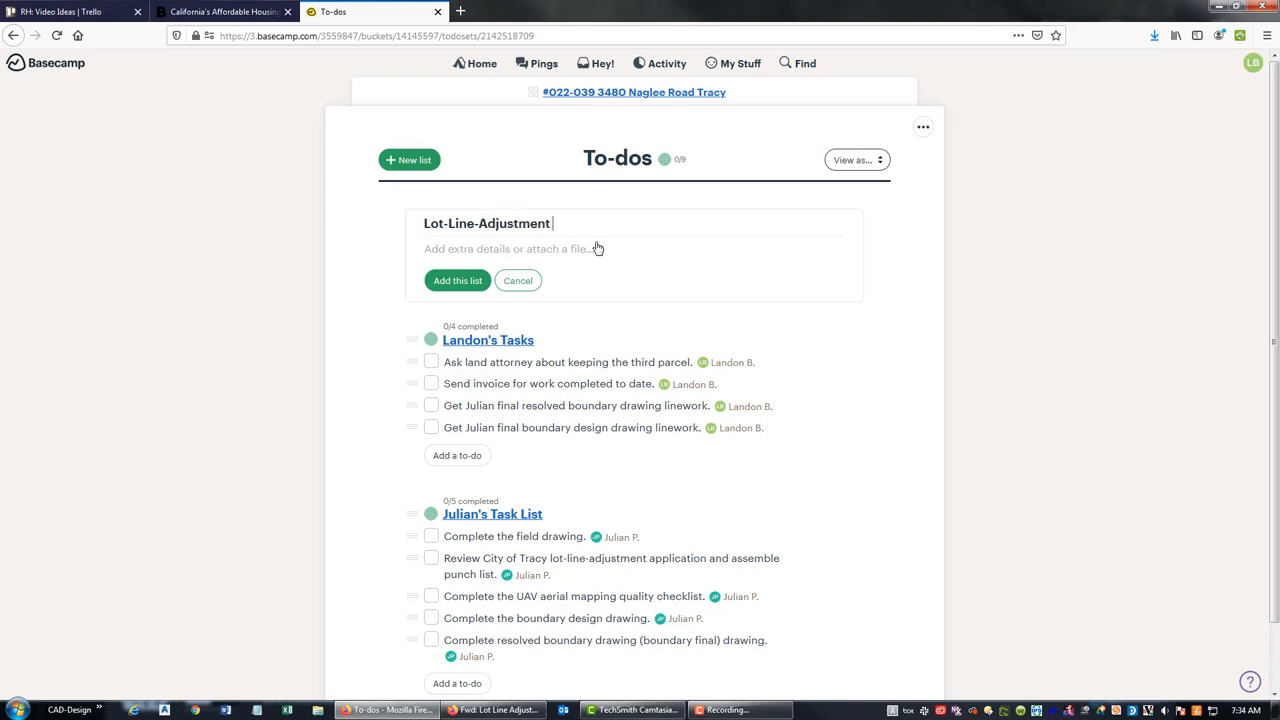
{"action": "type", "text": "Application T"}
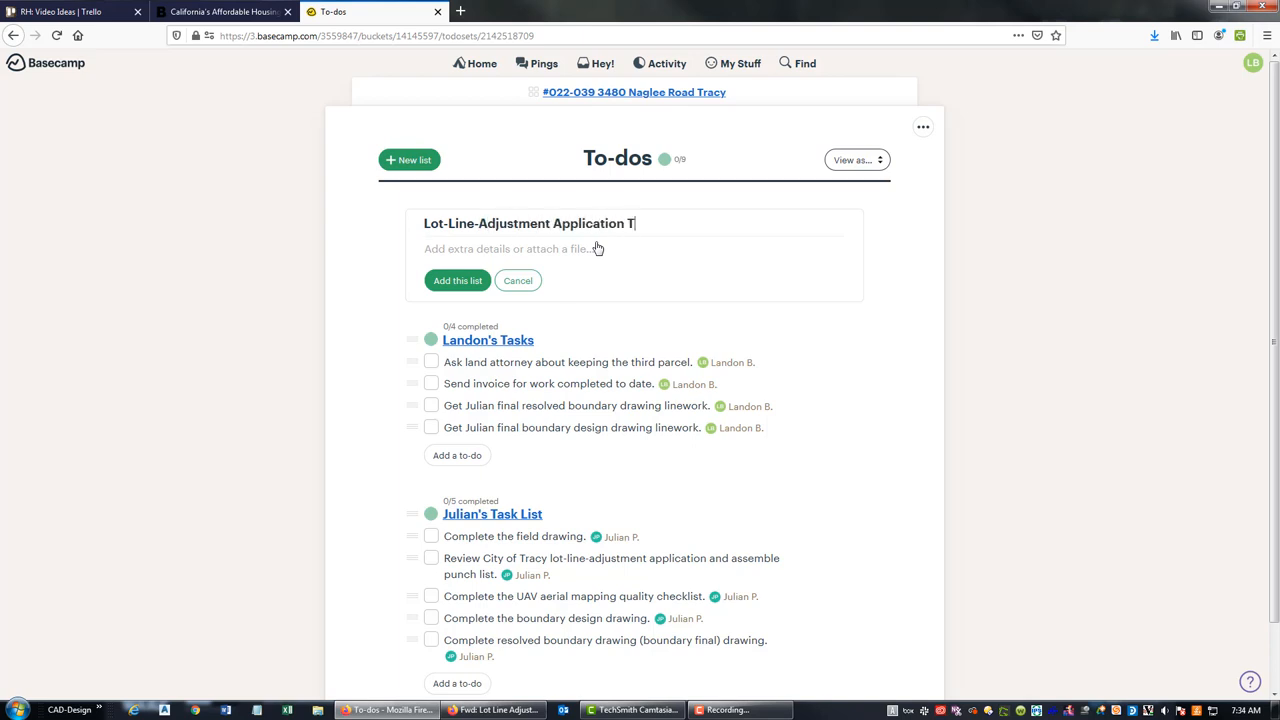
{"action": "type", "text": "asks"}
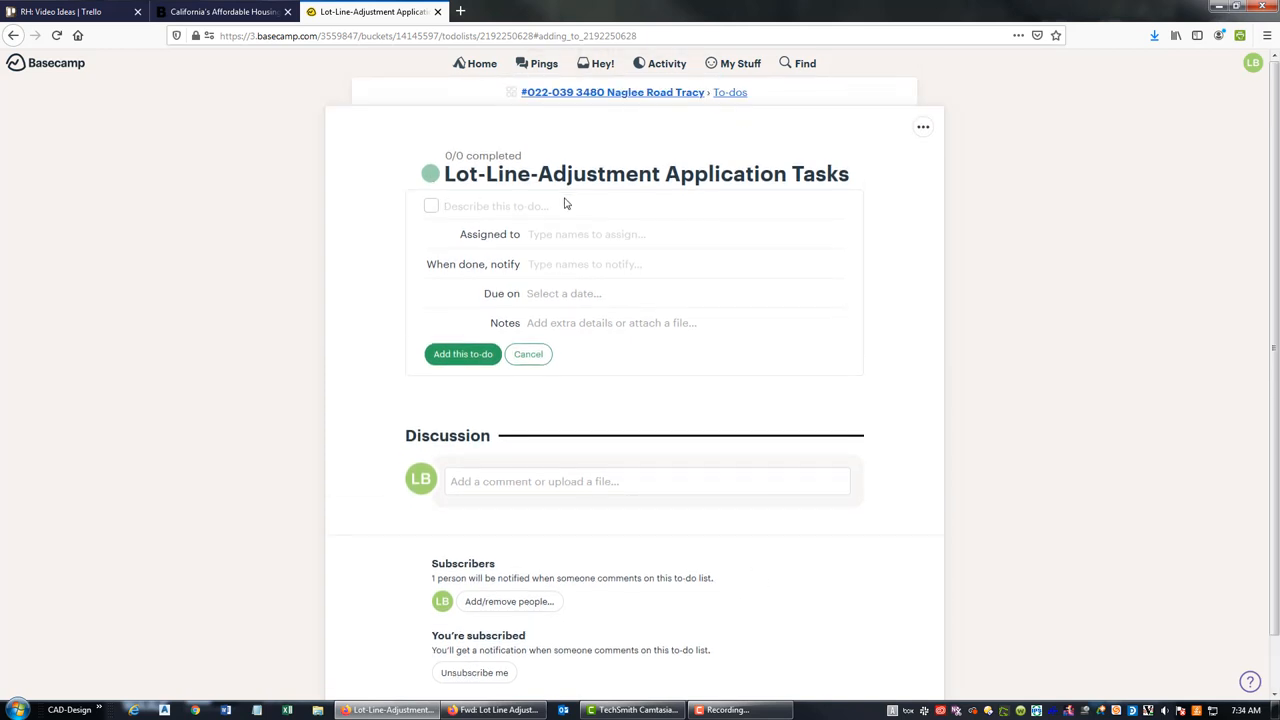
{"action": "left_click", "coordinate": [495, 206]}
{"action": "type", "text": "Complete the planning"}
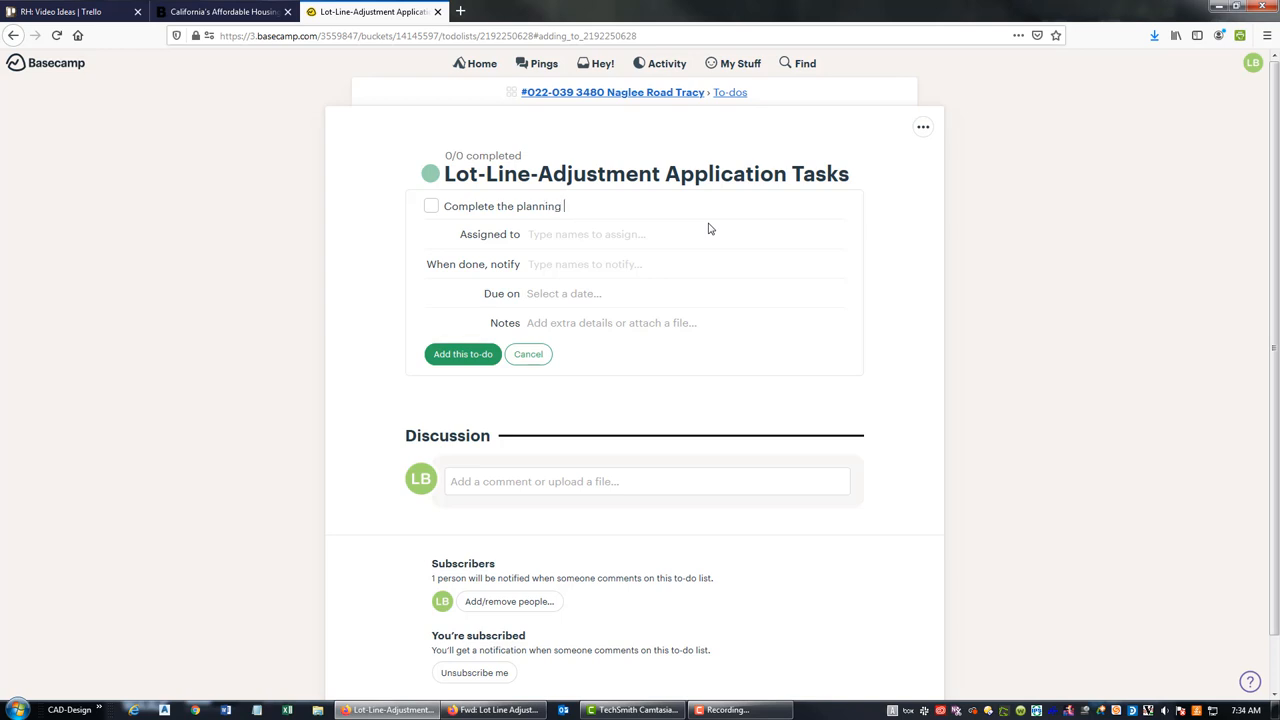
{"action": "type", "text": "division general application"}
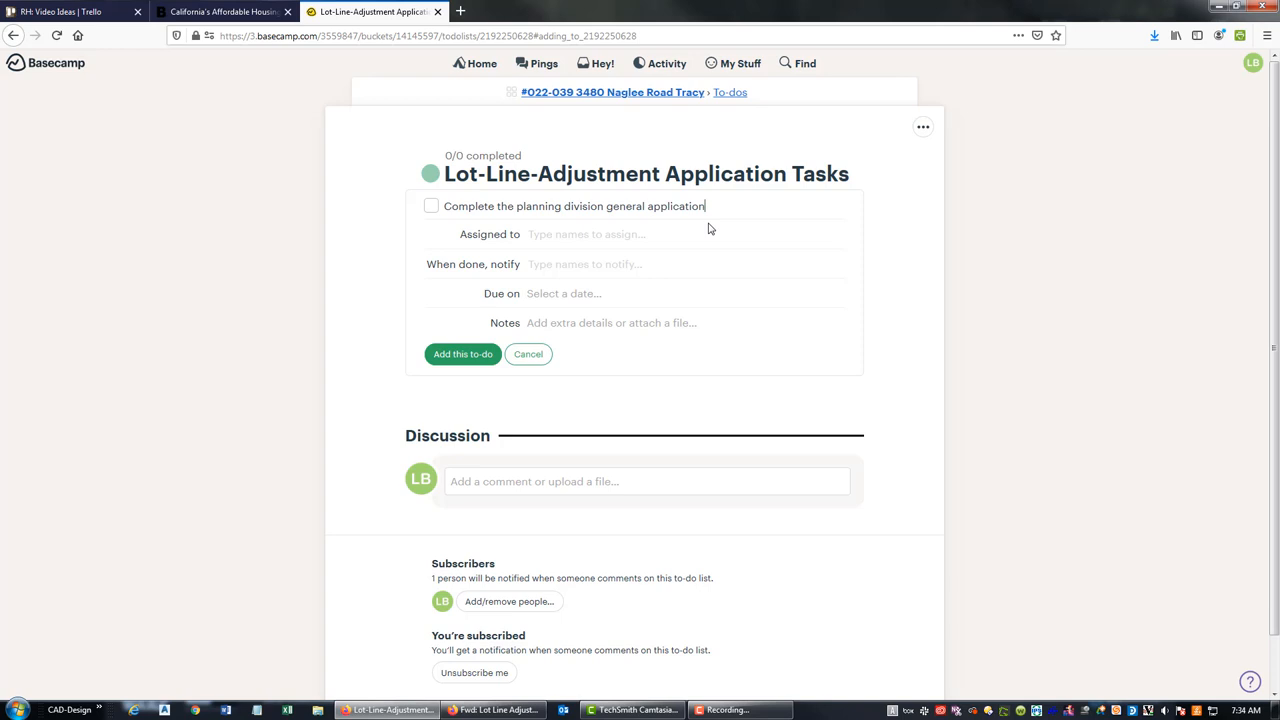
{"action": "type", "text": "."}
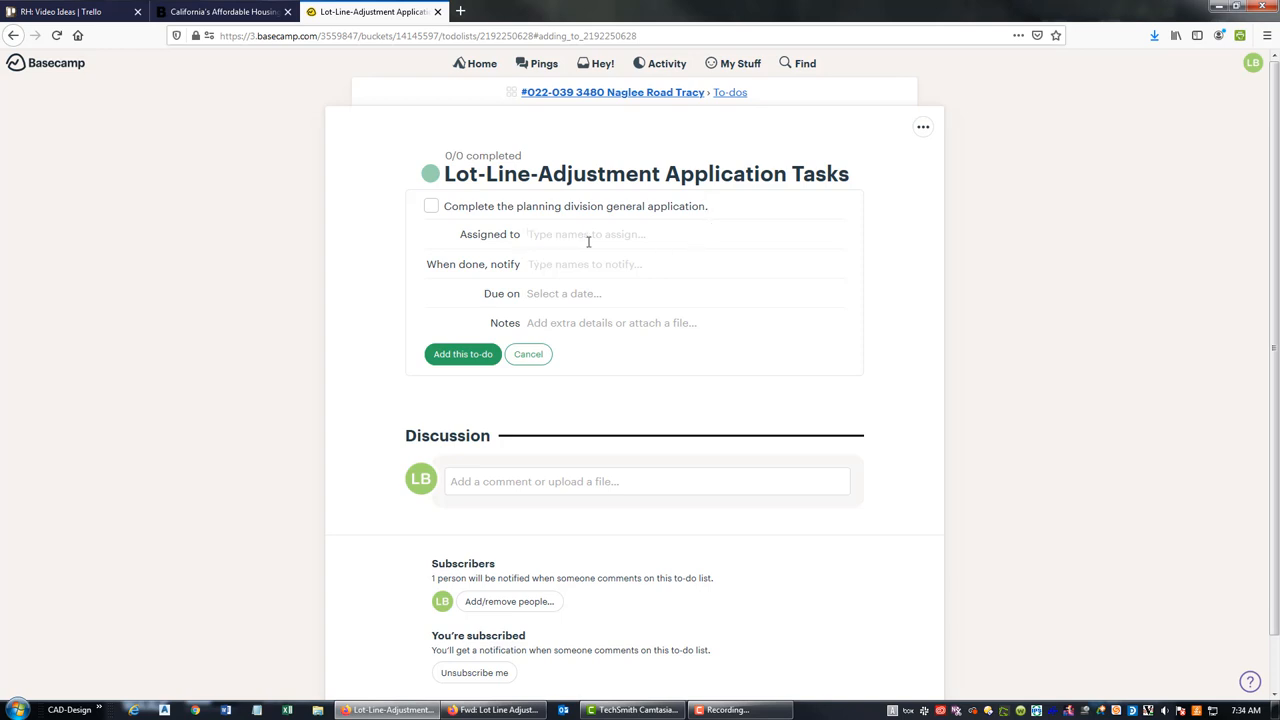
{"action": "type", "text": "Ju"}
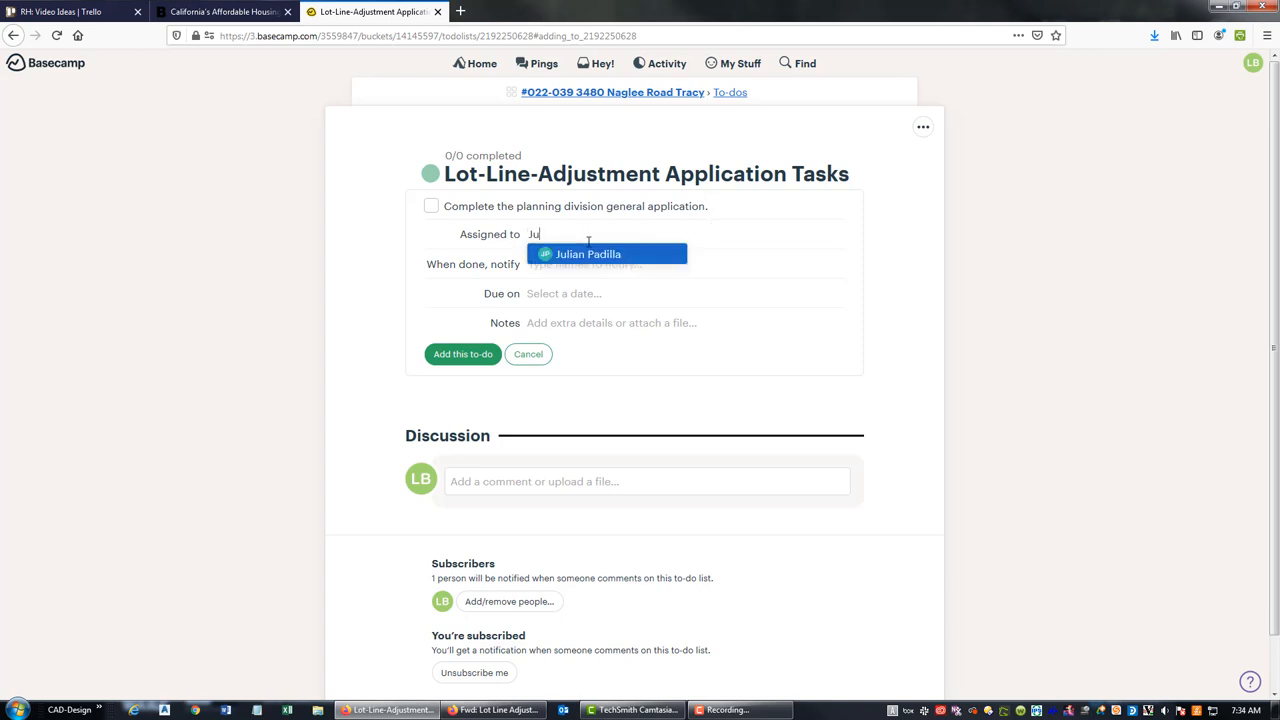
{"action": "left_click", "coordinate": [588, 253]}
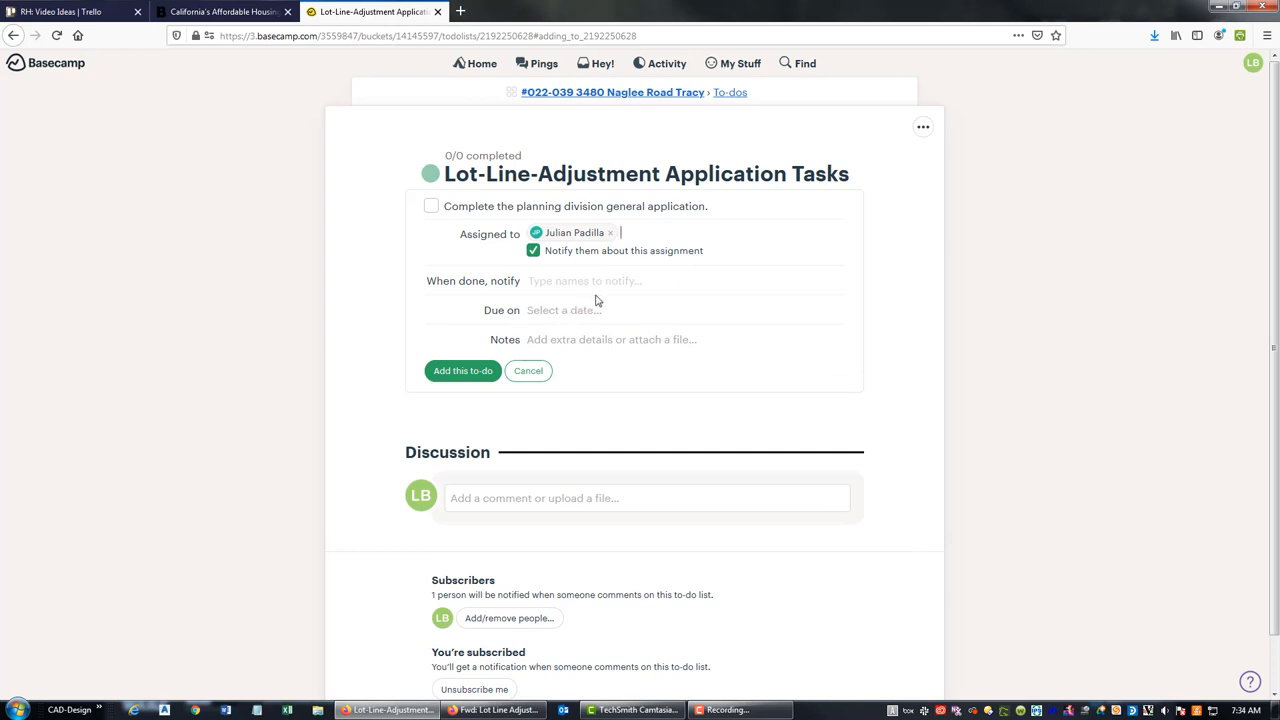
- Set the to-do's due date to a specific day, Fri, Nov 15, 2019
{"action": "left_click", "coordinate": [563, 310]}
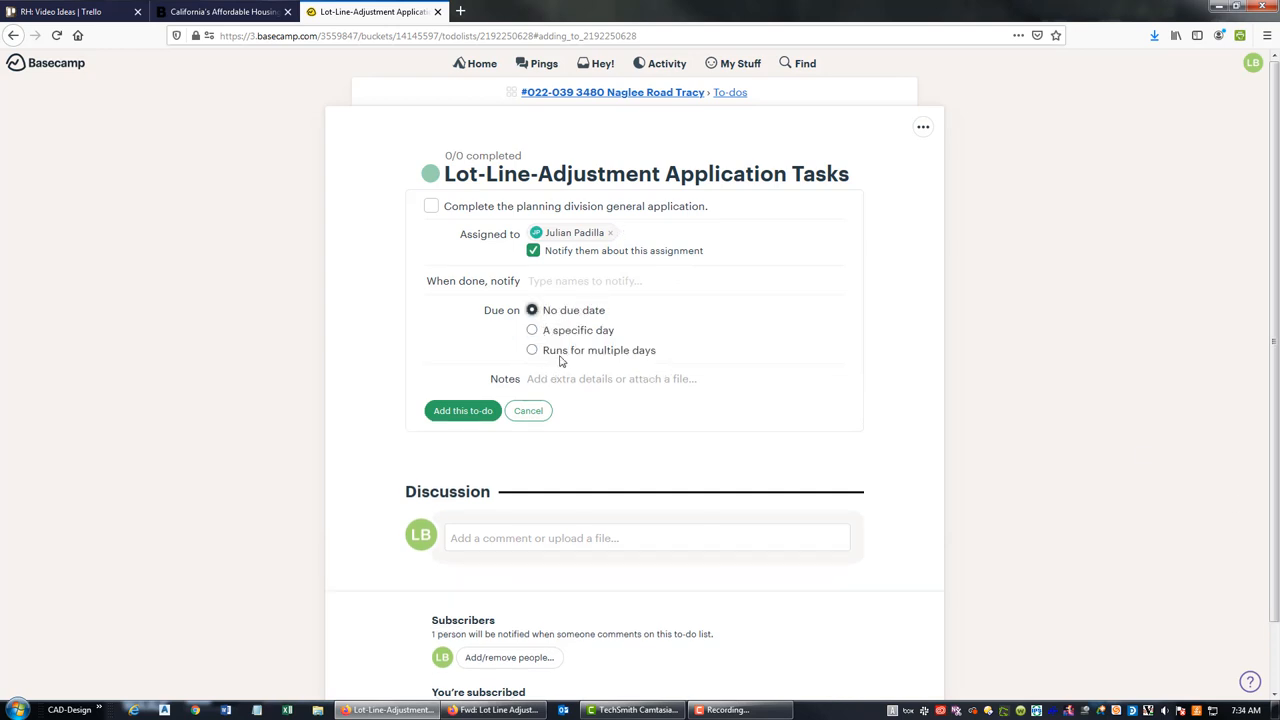
{"action": "left_click", "coordinate": [532, 330]}
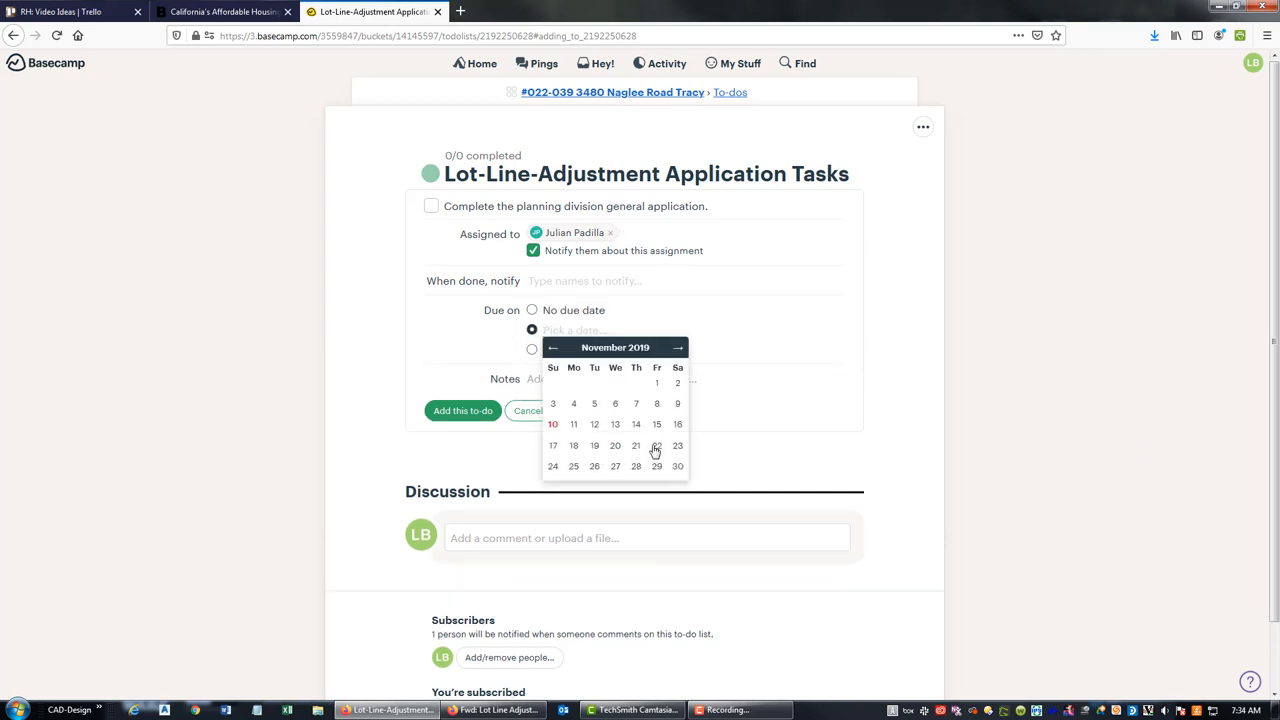
{"action": "left_click", "coordinate": [656, 423]}
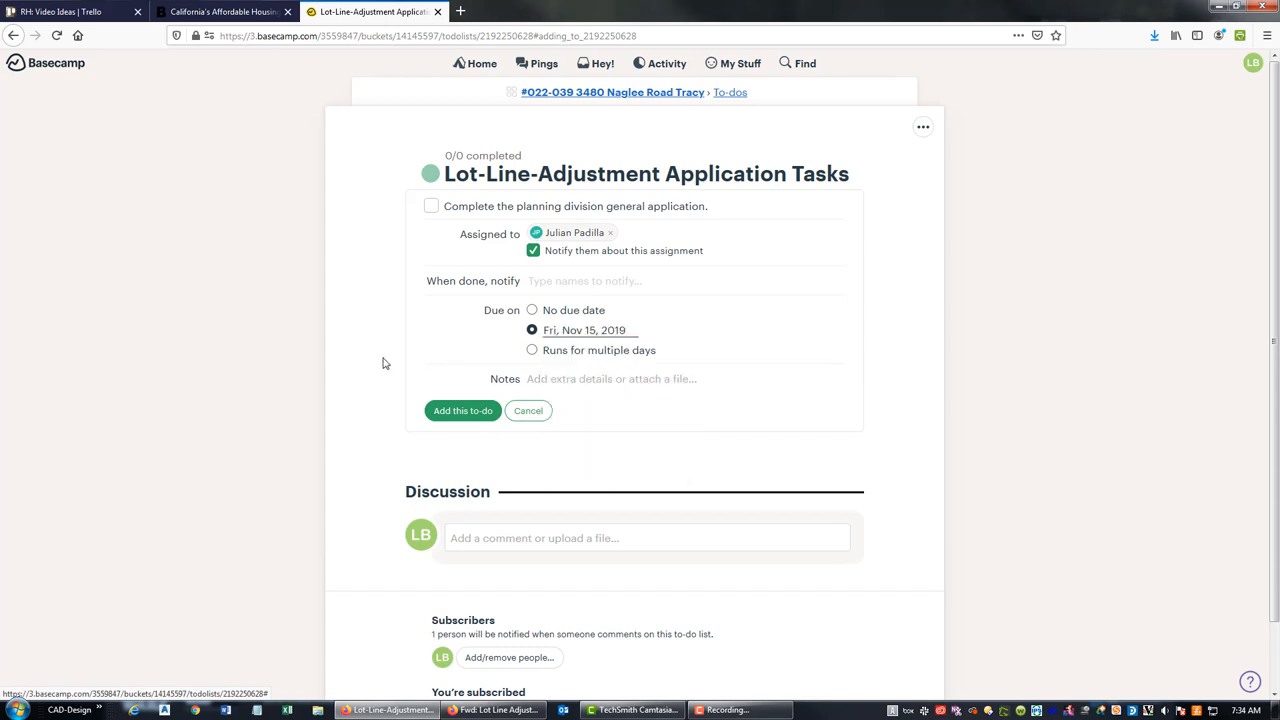
{"action": "mouse_move", "coordinate": [462, 410]}
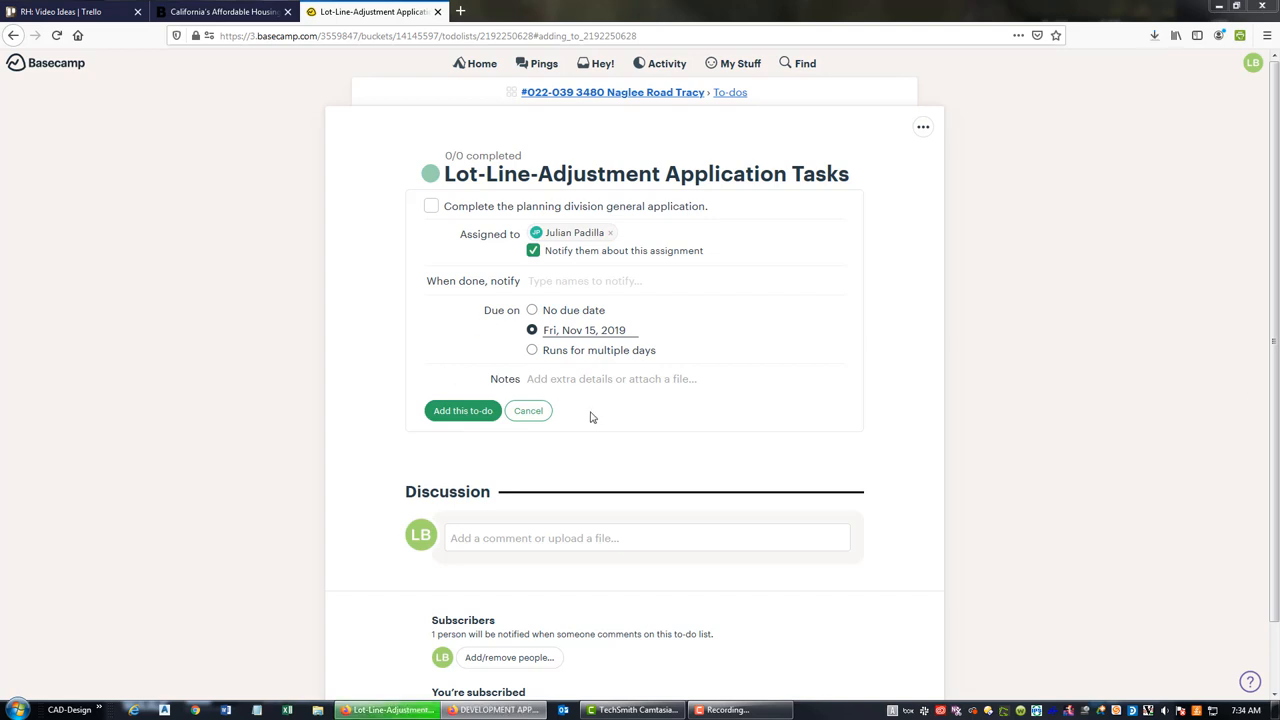
{"action": "mouse_move", "coordinate": [587, 388]}
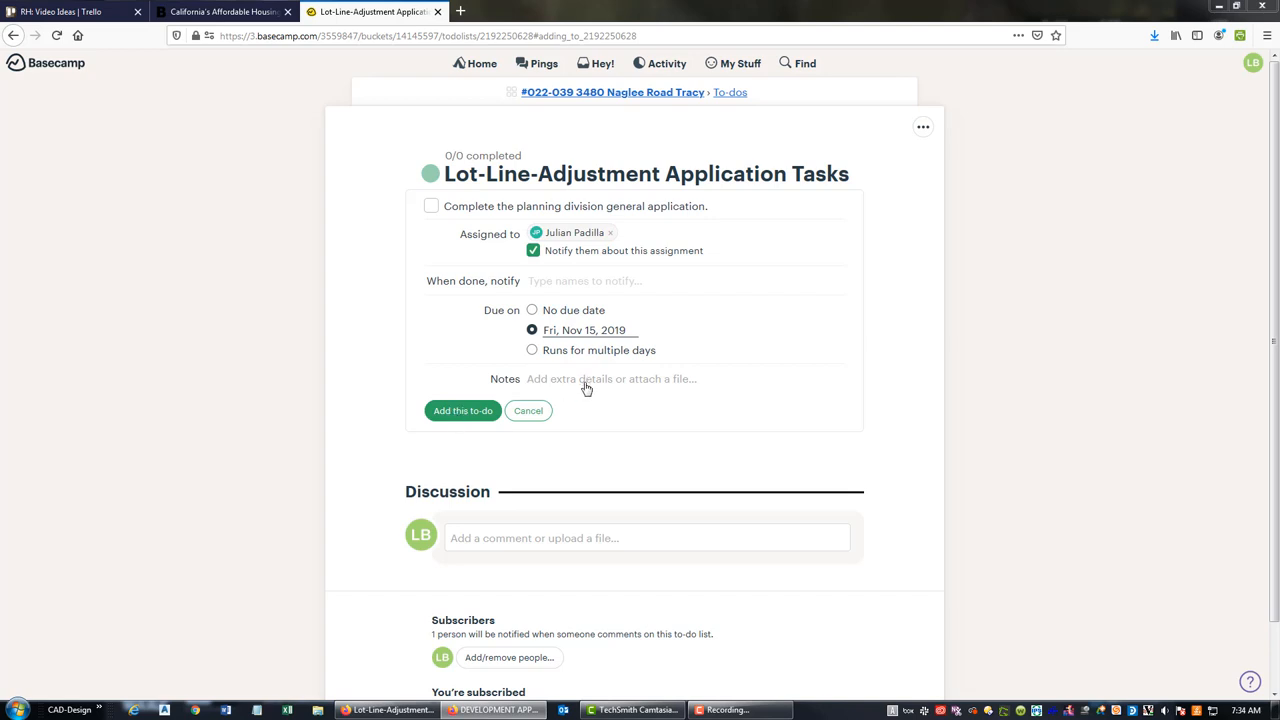
- Attach Development_Application_Form.pdf to the notes and add the to-do to the list
{"action": "left_click", "coordinate": [610, 379]}
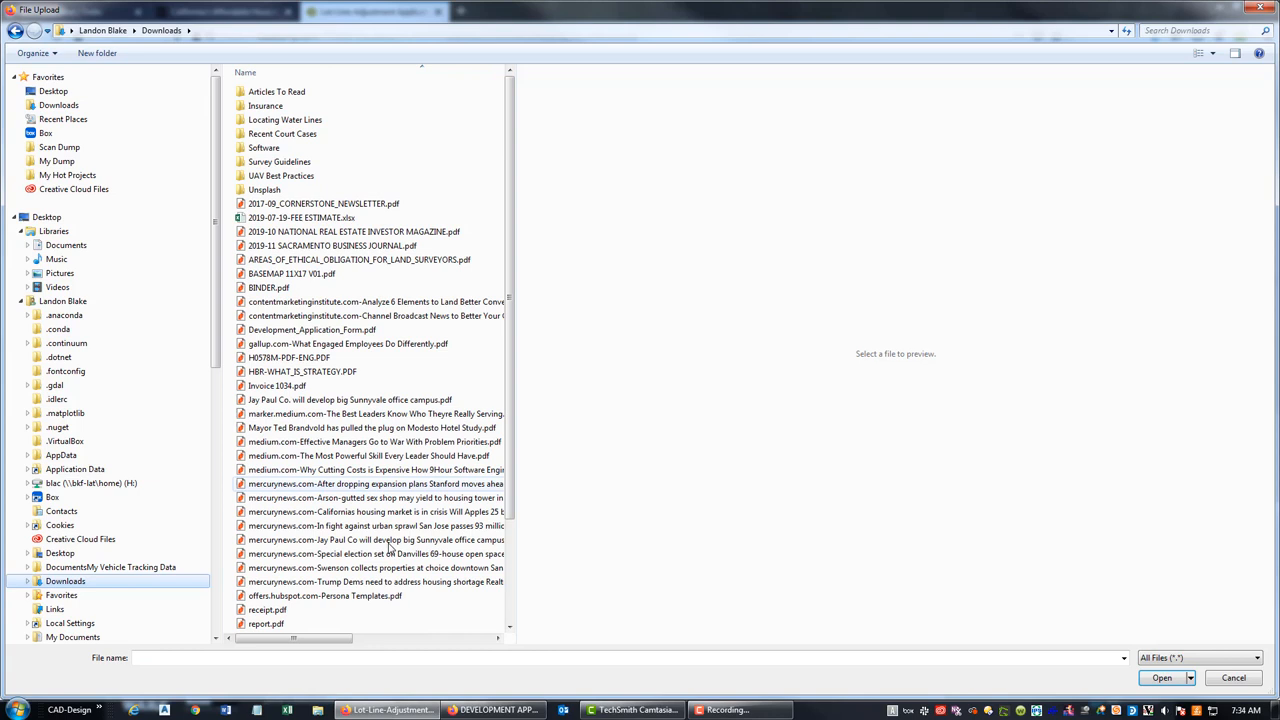
{"action": "mouse_move", "coordinate": [312, 329]}
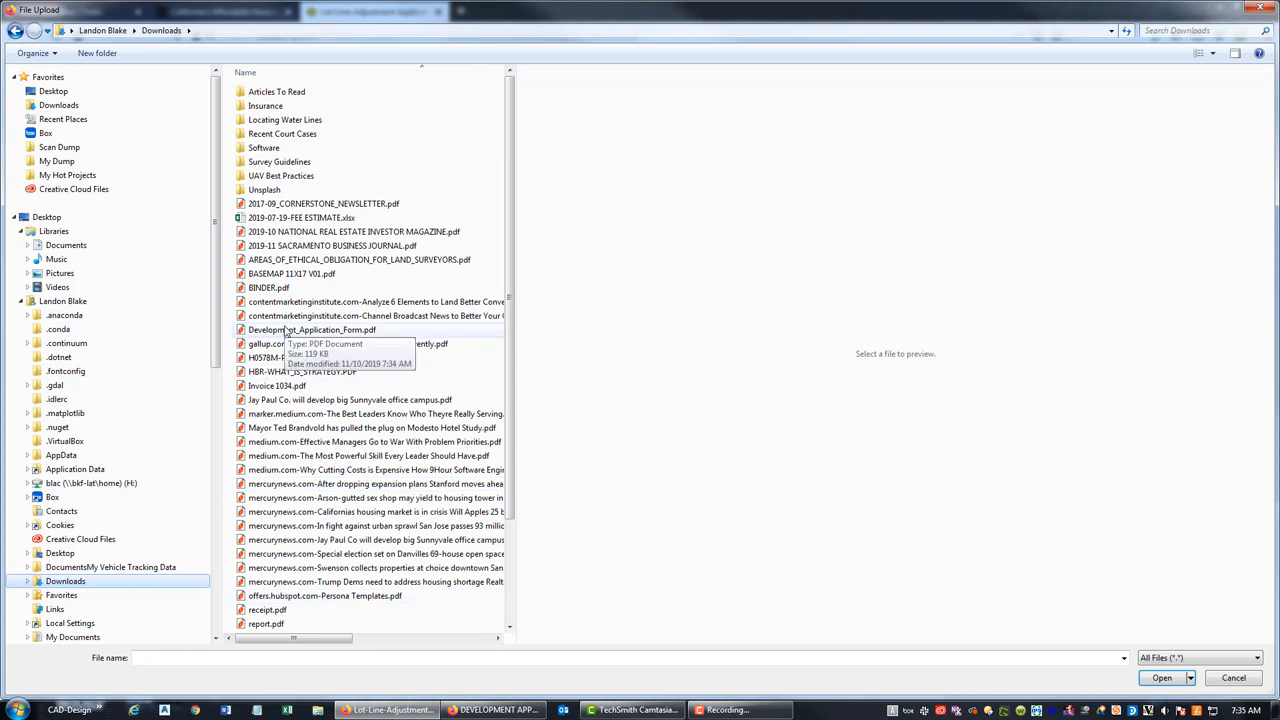
{"action": "left_click", "coordinate": [1161, 678]}
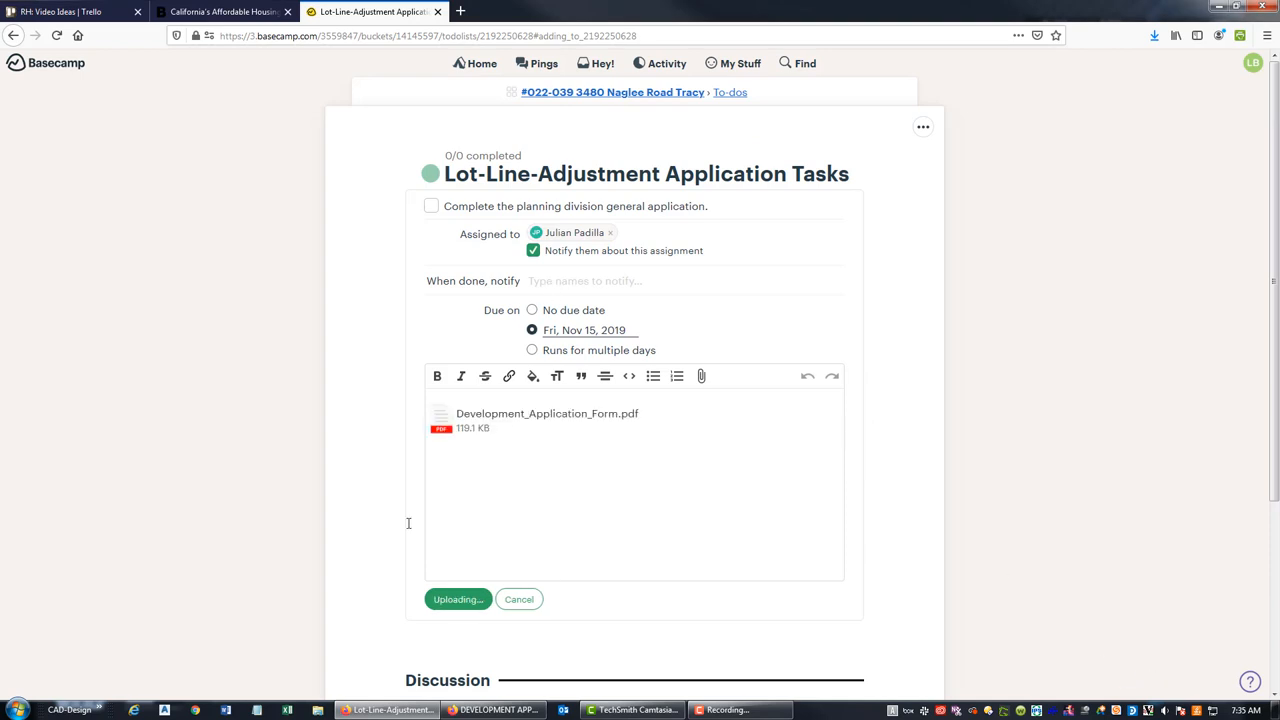
{"action": "left_click", "coordinate": [457, 599]}
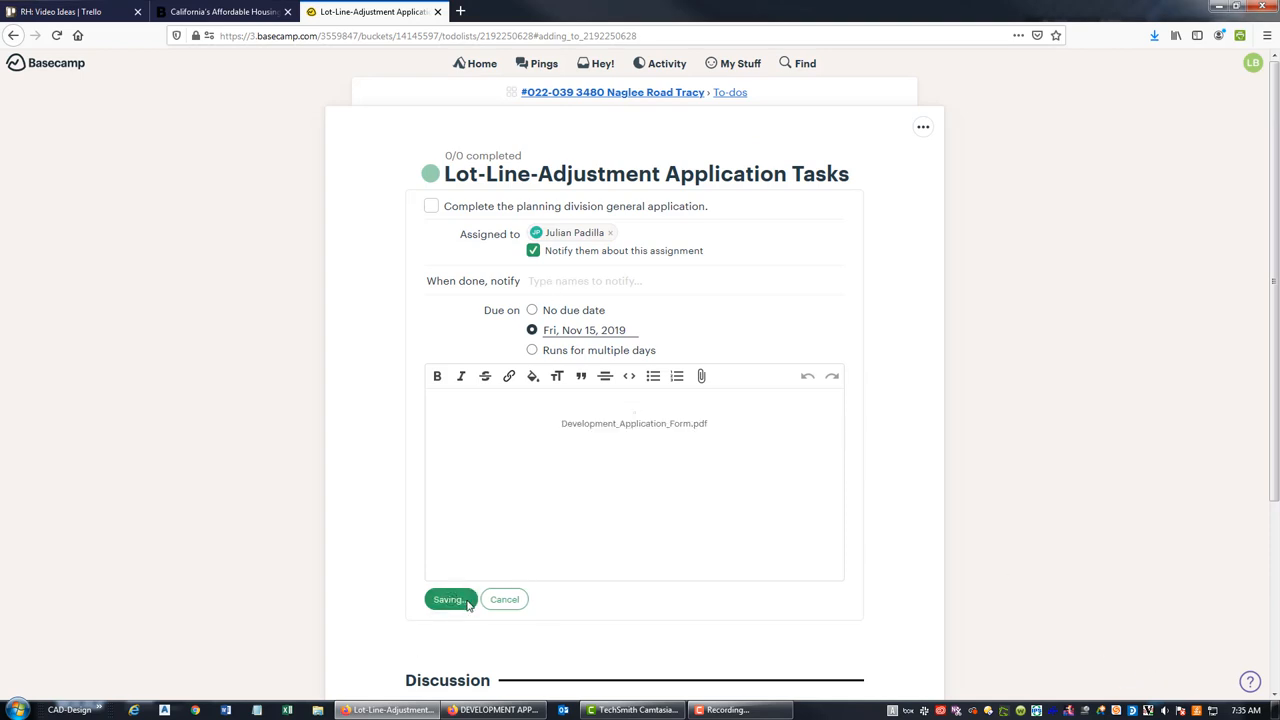
{"action": "left_click", "coordinate": [448, 599]}
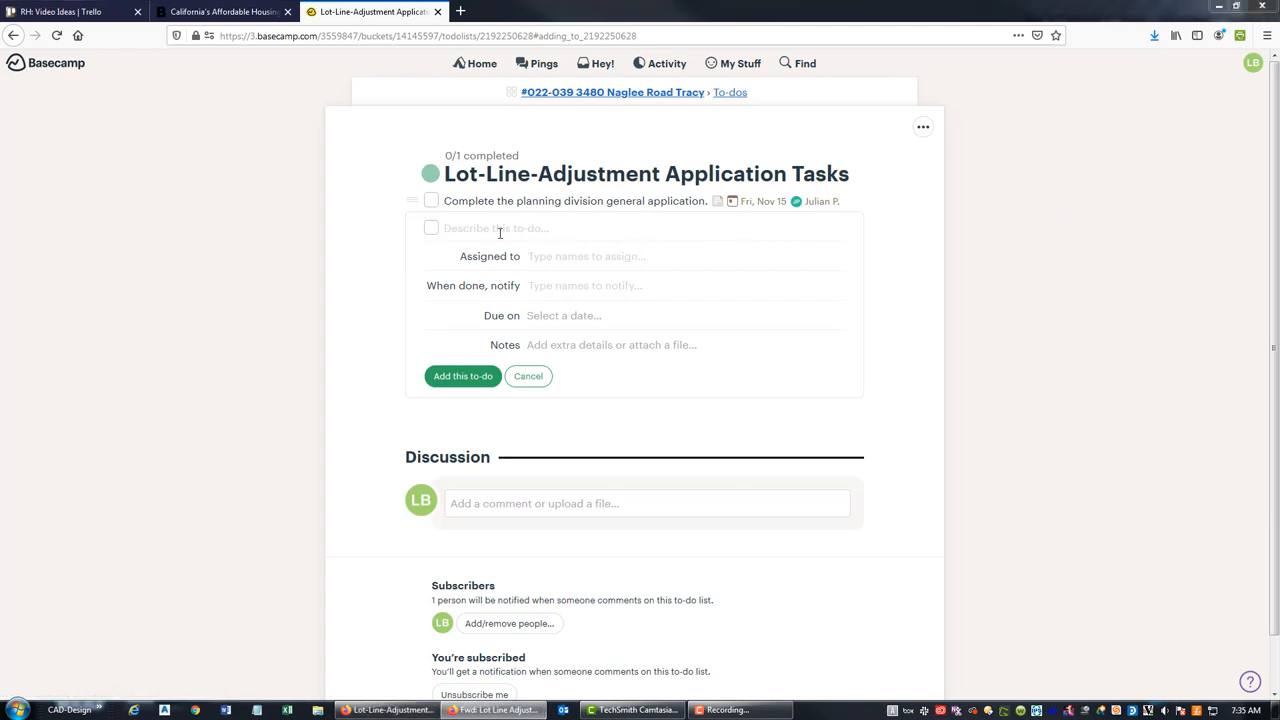
- Draft the to-do 'Draft lot-line-adjustment sketch.' assigned to Julian, due Nov 15
{"action": "type", "text": "Draft lot-"}
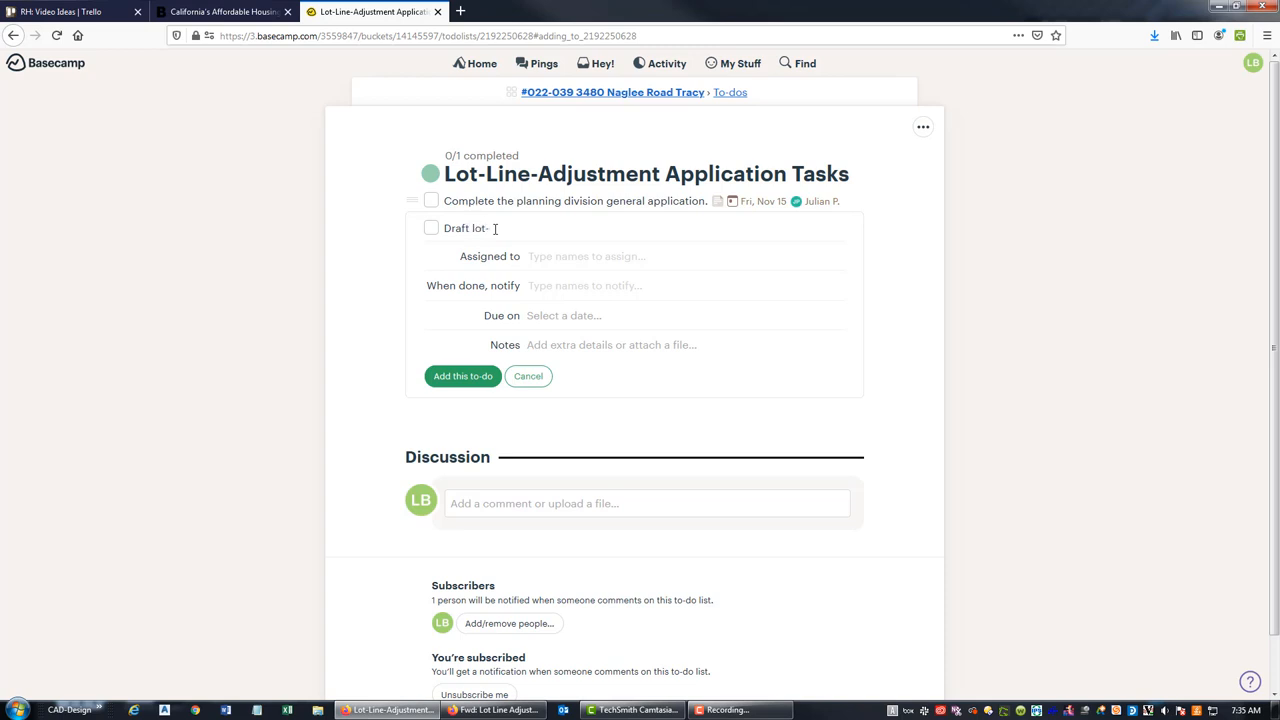
{"action": "type", "text": "line0a"}
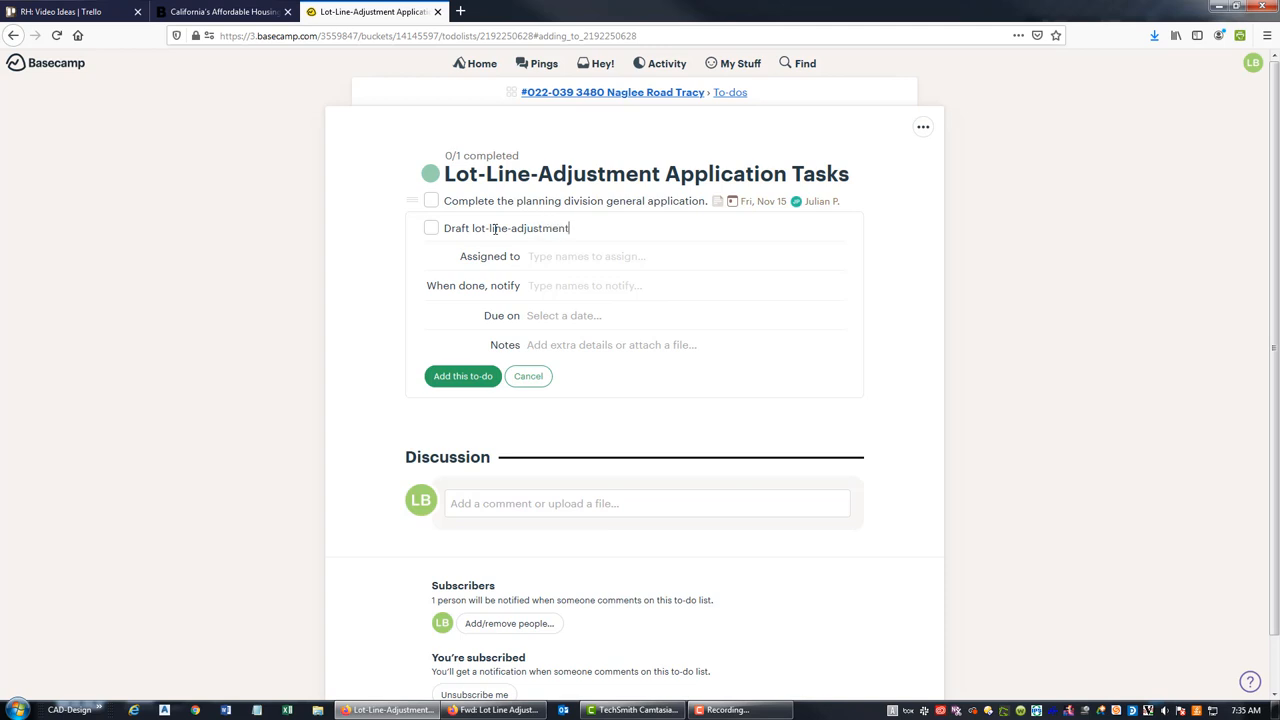
{"action": "type", "text": "sketch."}
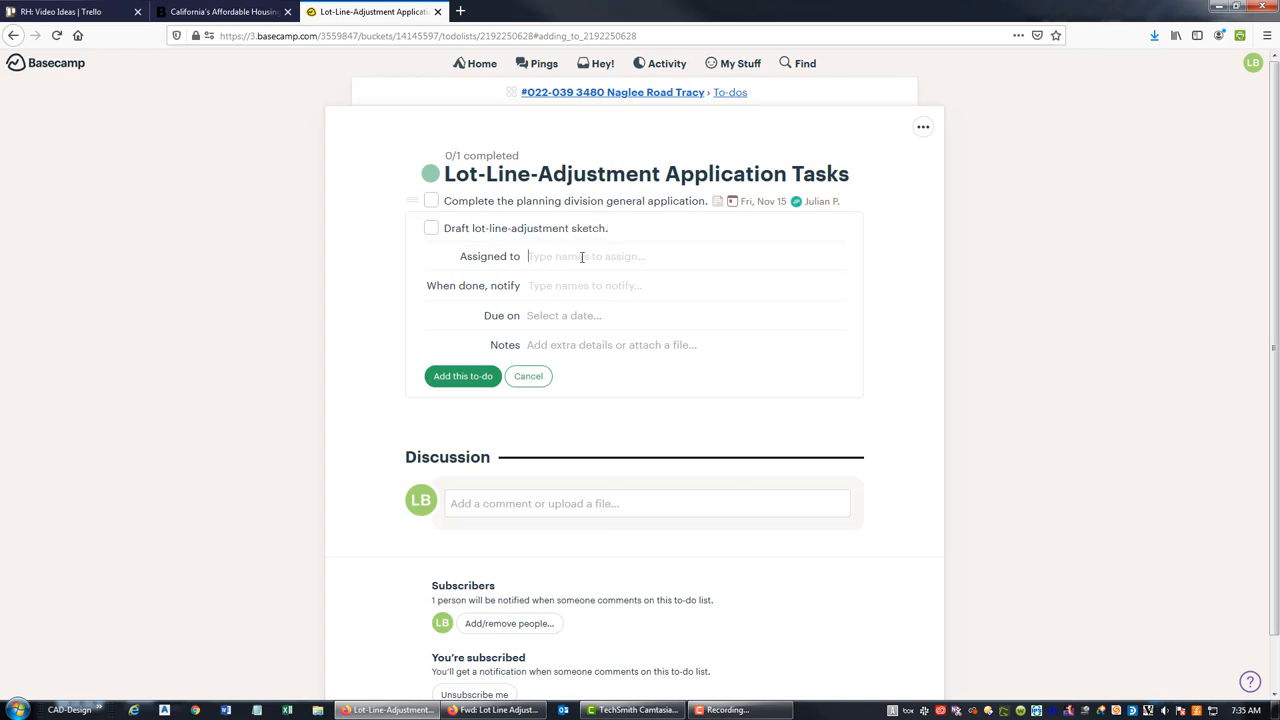
{"action": "type", "text": "Jul"}
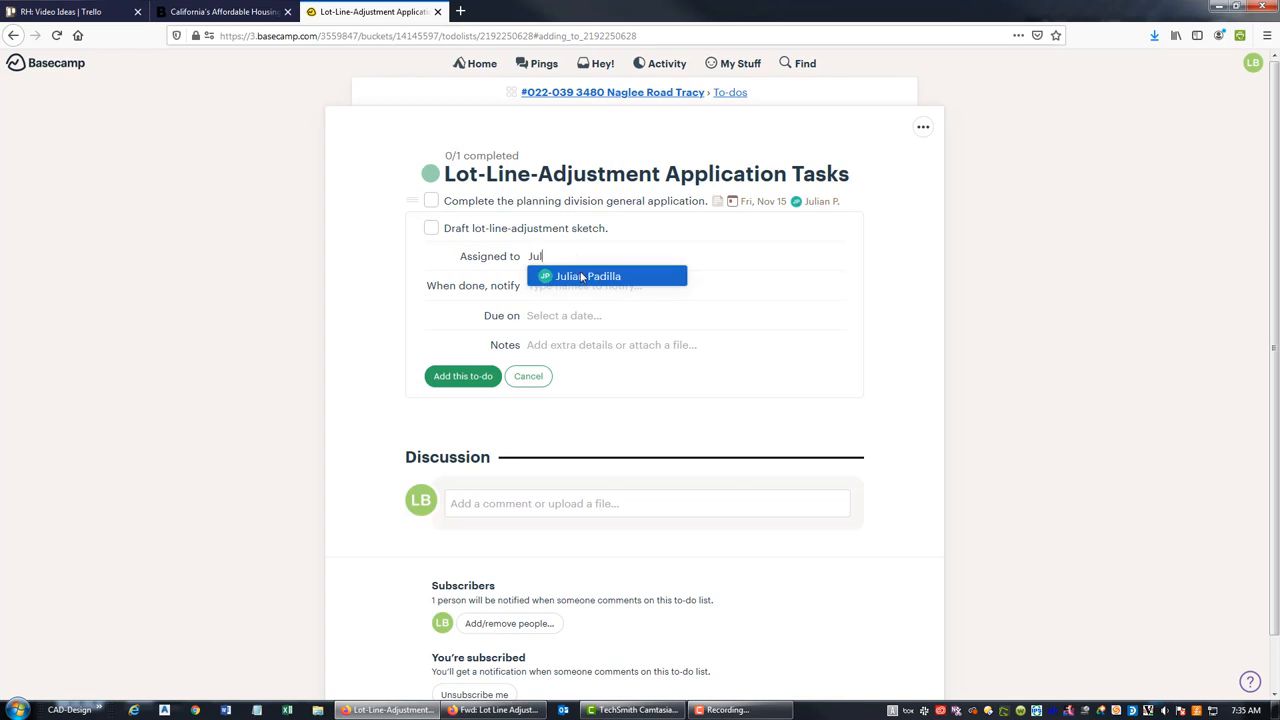
{"action": "left_click", "coordinate": [588, 275]}
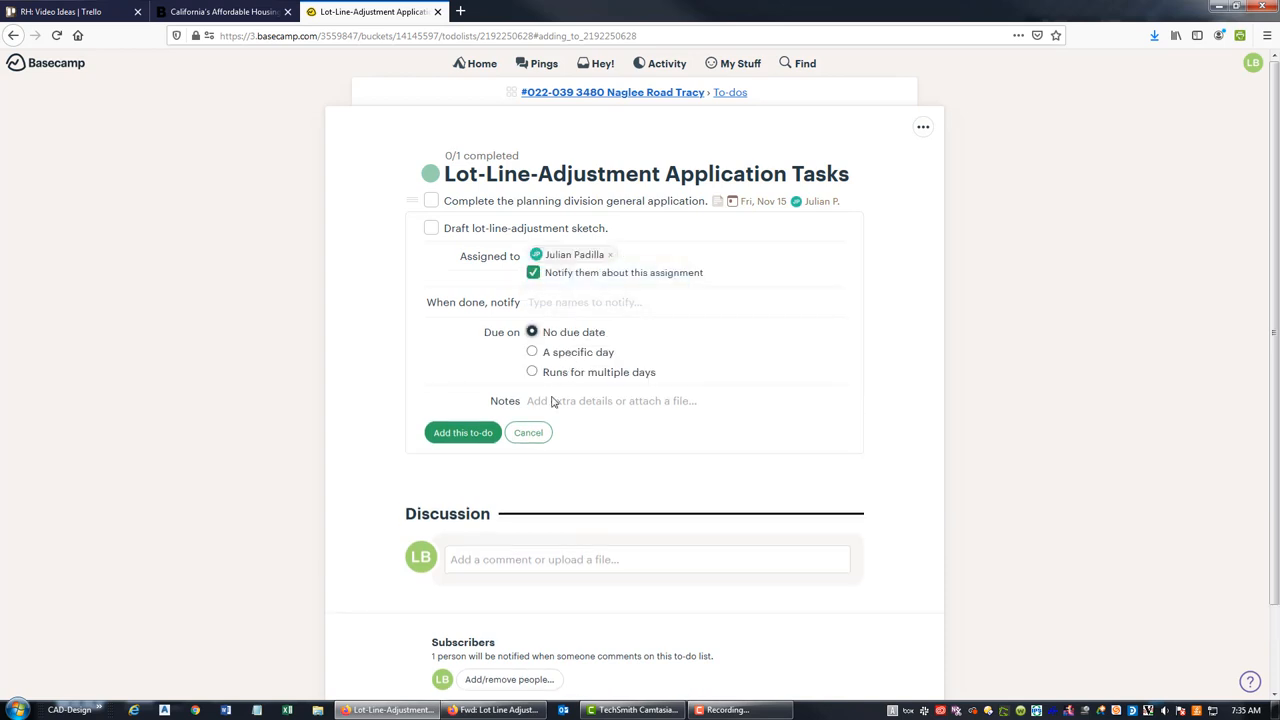
{"action": "left_click", "coordinate": [532, 351]}
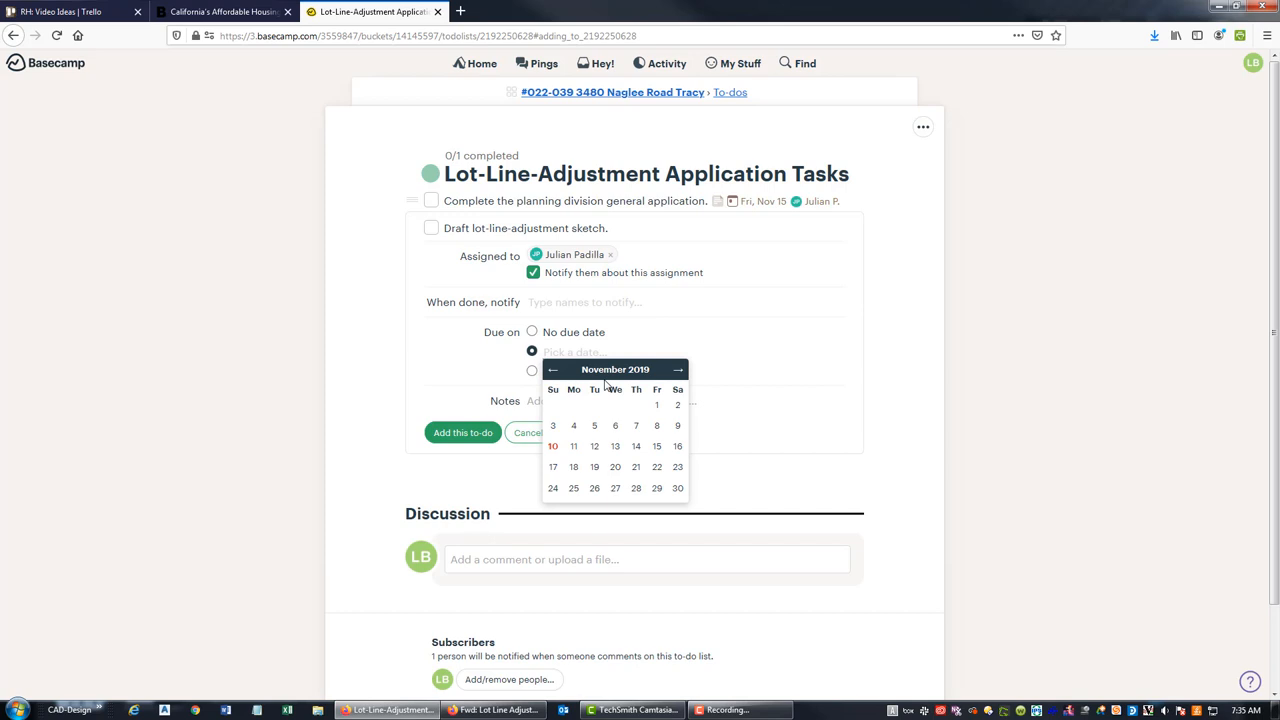
{"action": "left_click", "coordinate": [656, 446]}
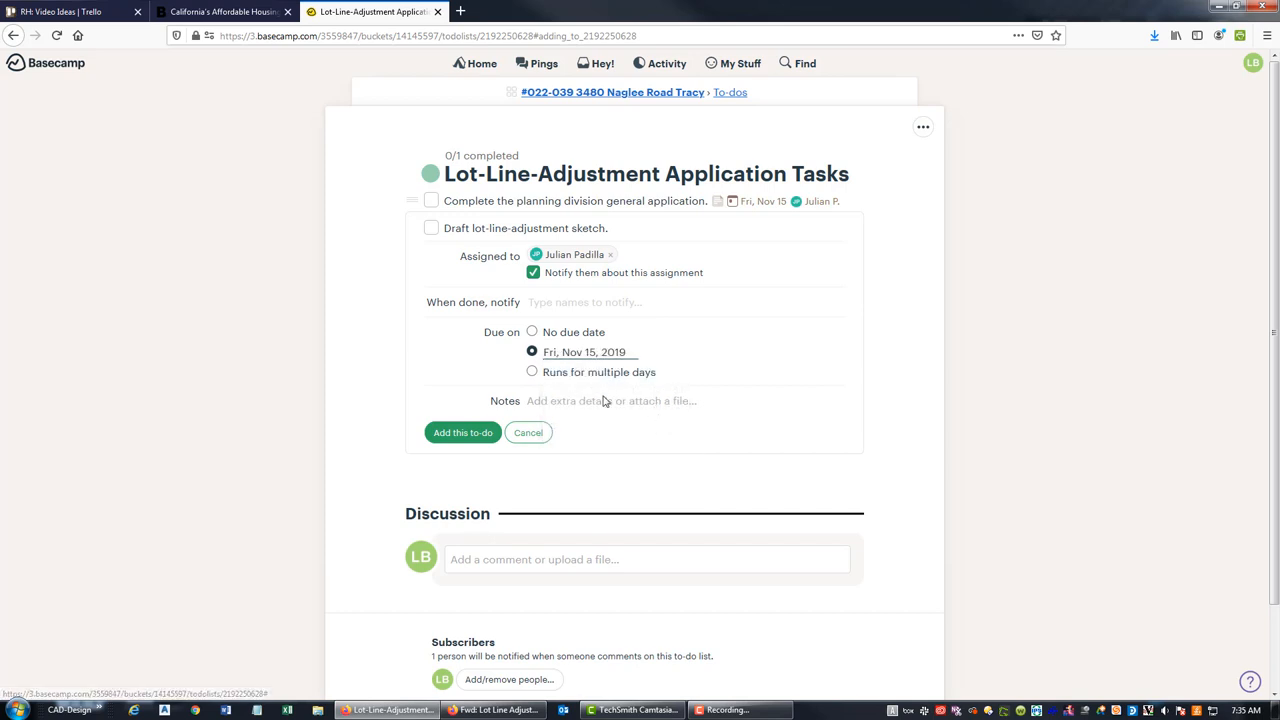
- Note in a bullet that the sketch needs 8 1/2 X 11 inch sheets and add the to-do
{"action": "left_click", "coordinate": [610, 400]}
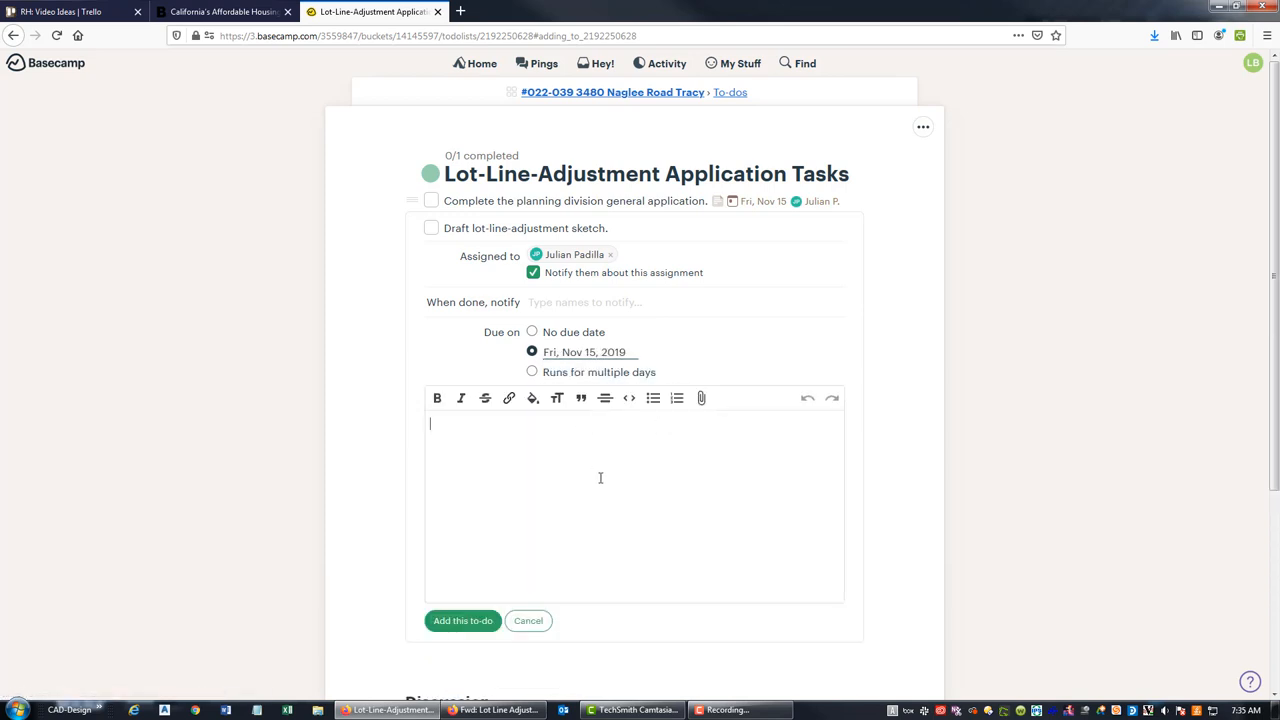
{"action": "mouse_move", "coordinate": [619, 428]}
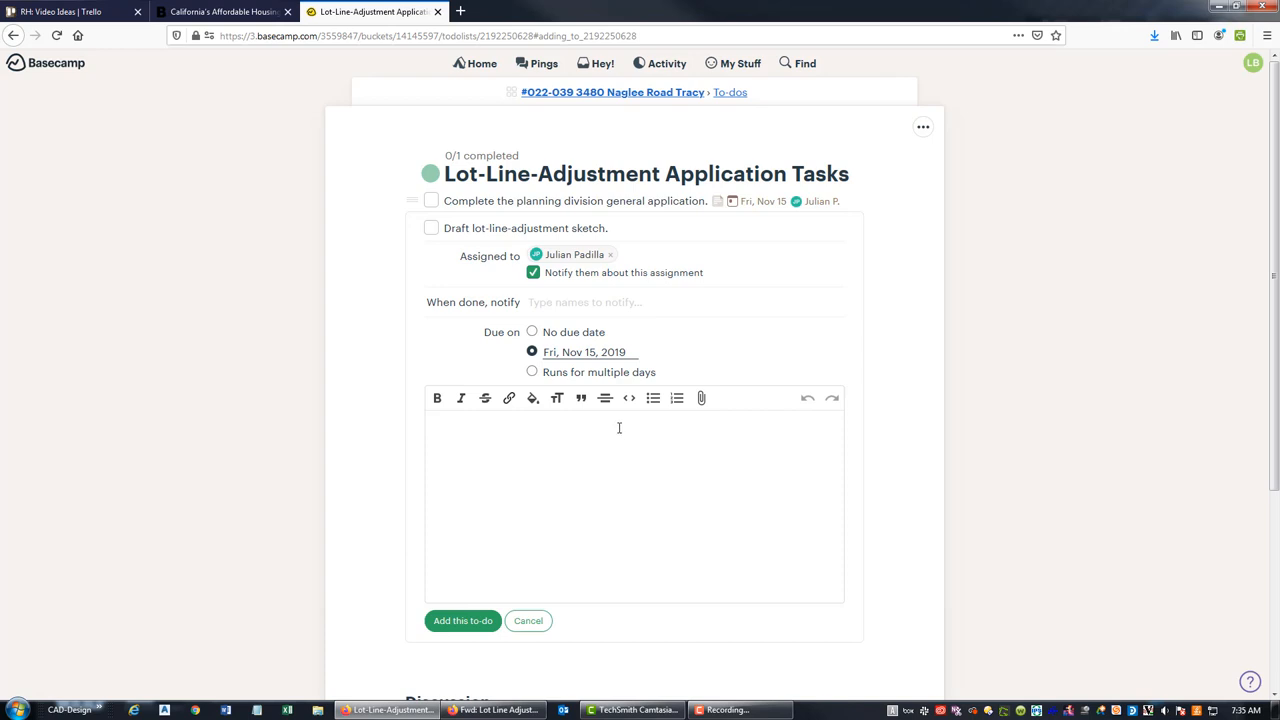
{"action": "left_click", "coordinate": [653, 398]}
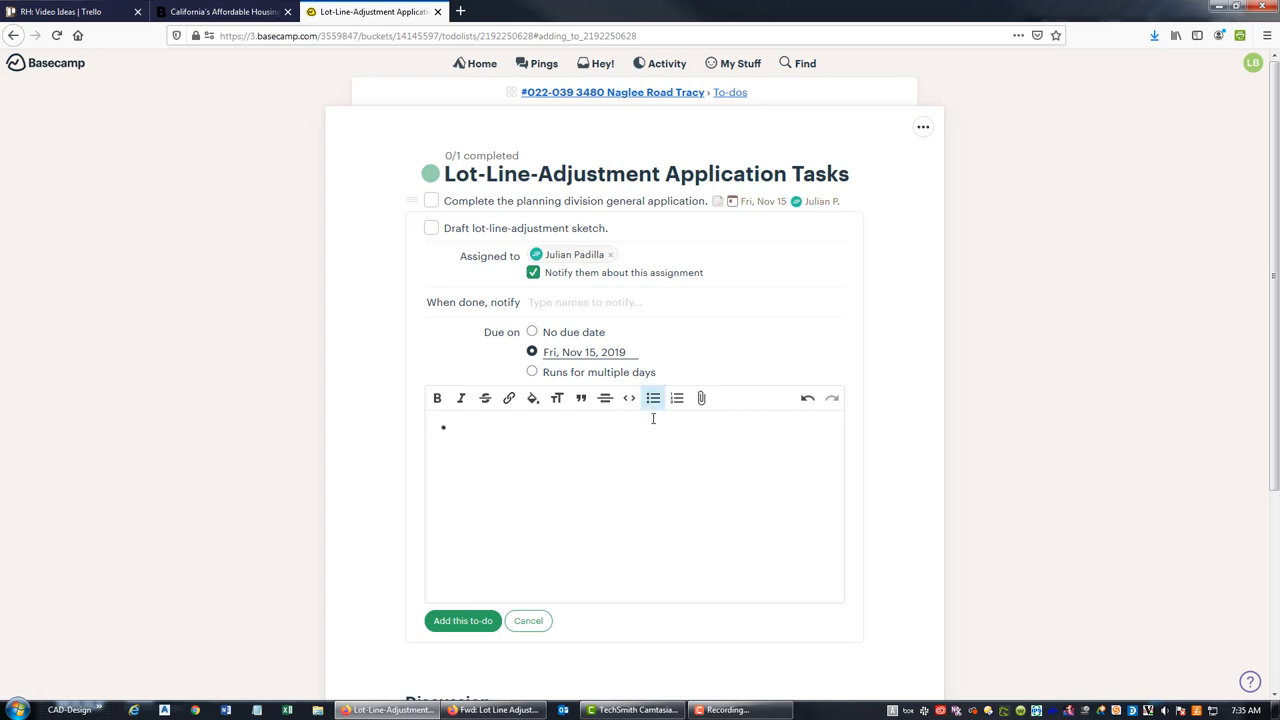
{"action": "type", "text": "Sketch needs"}
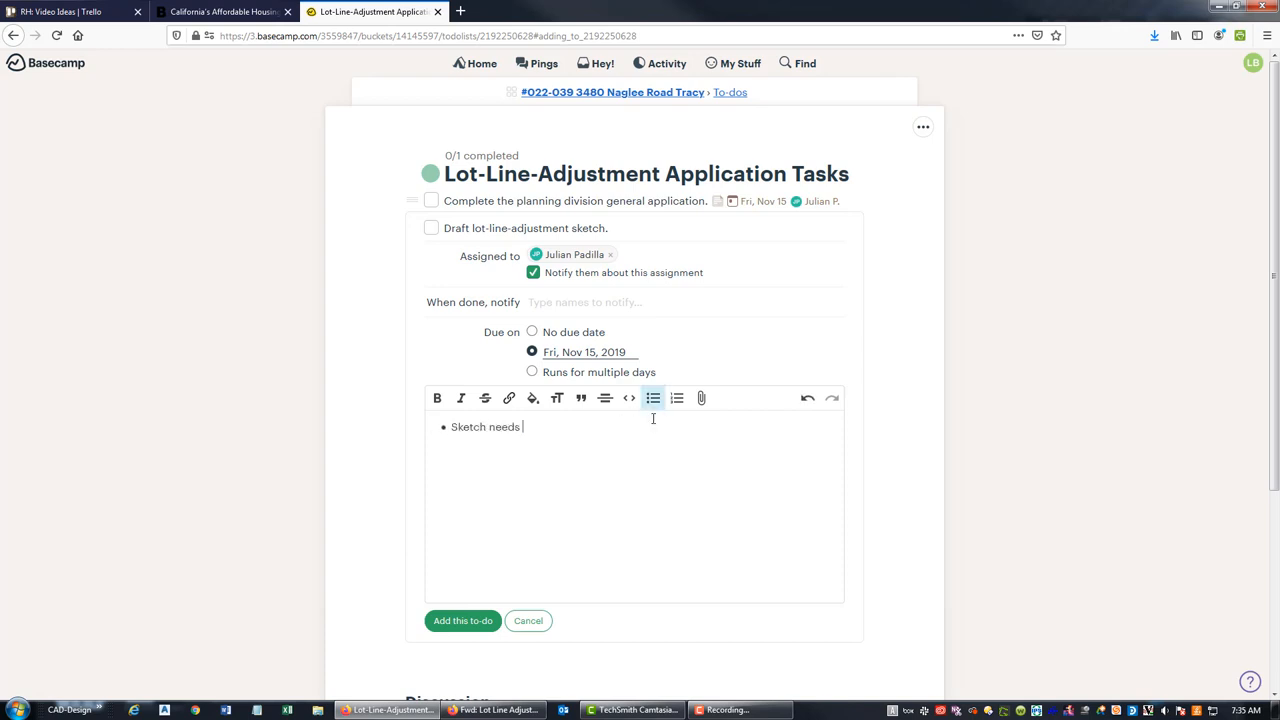
{"action": "type", "text": "to be drafted"}
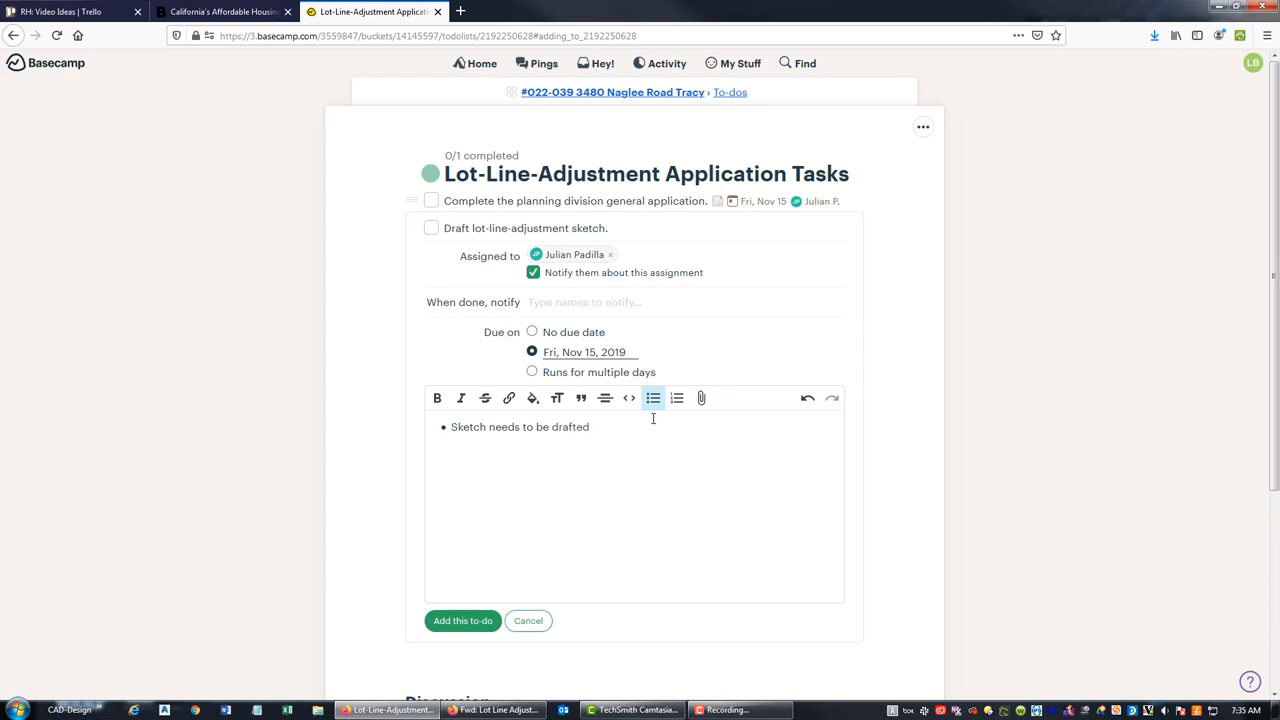
{"action": "type", "text": "on a"}
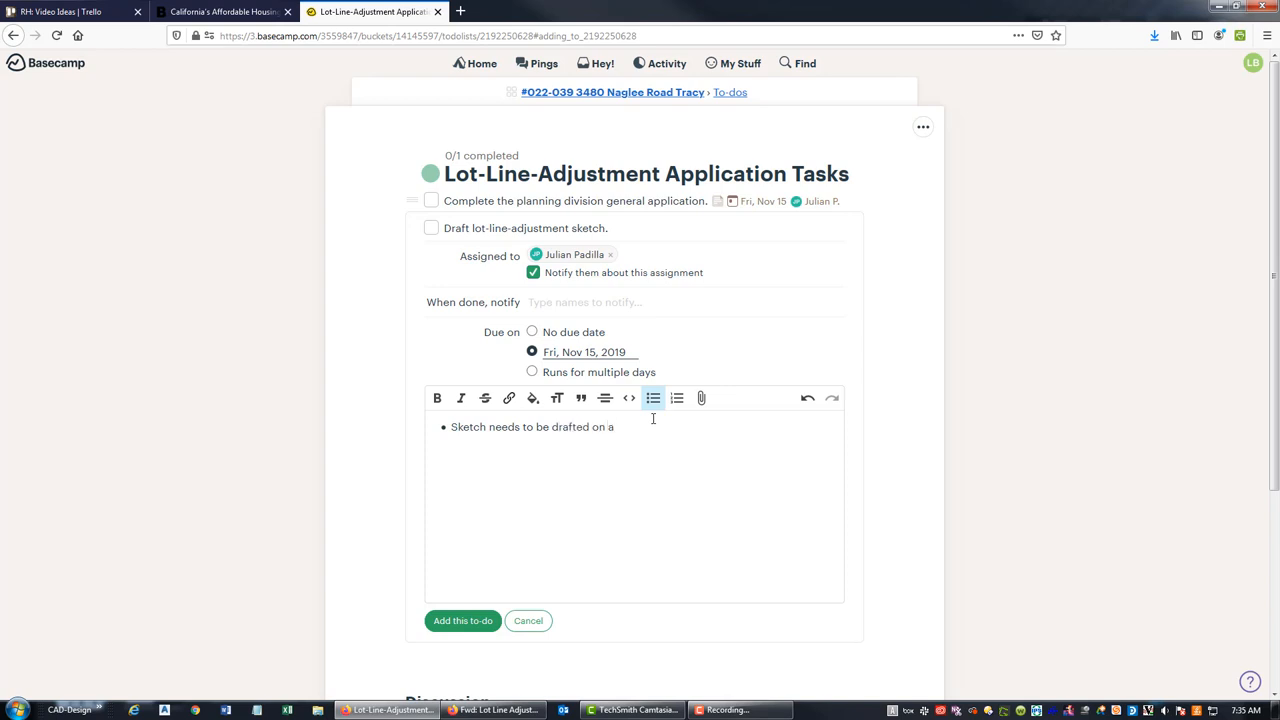
{"action": "type", "text": "8"}
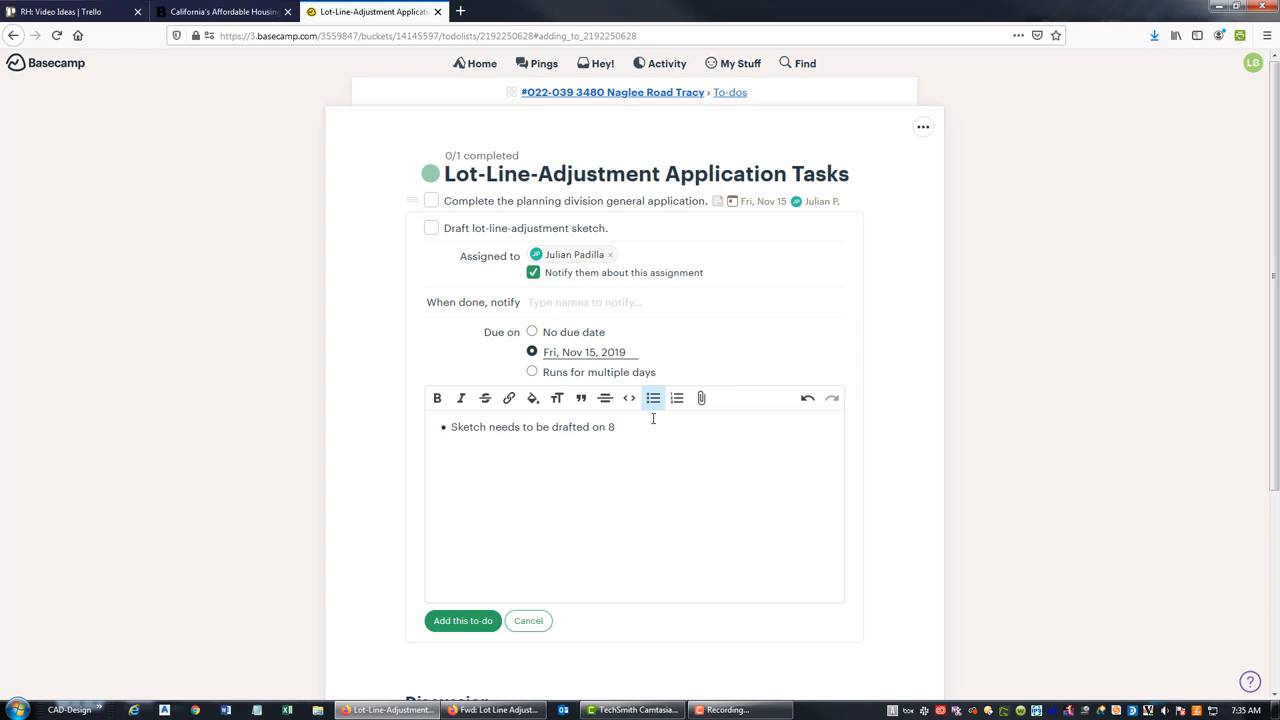
{"action": "type", "text": "1/2 X"}
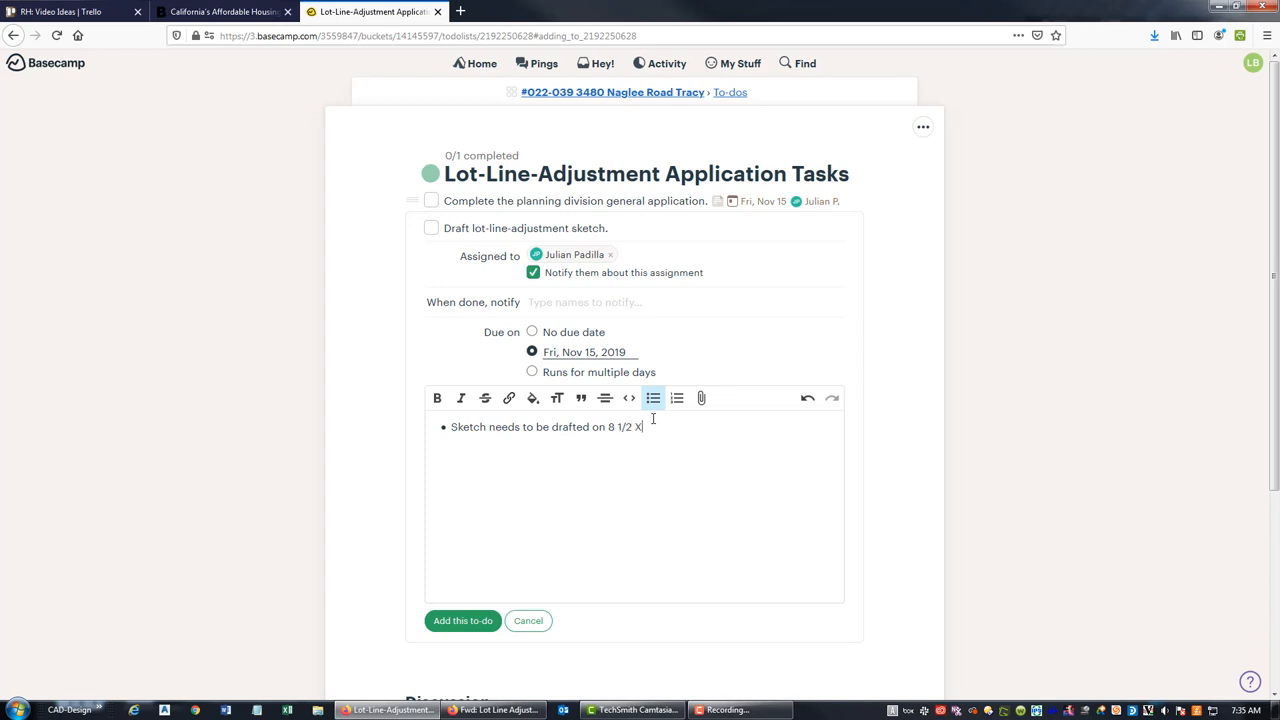
{"action": "type", "text": "11 inch"}
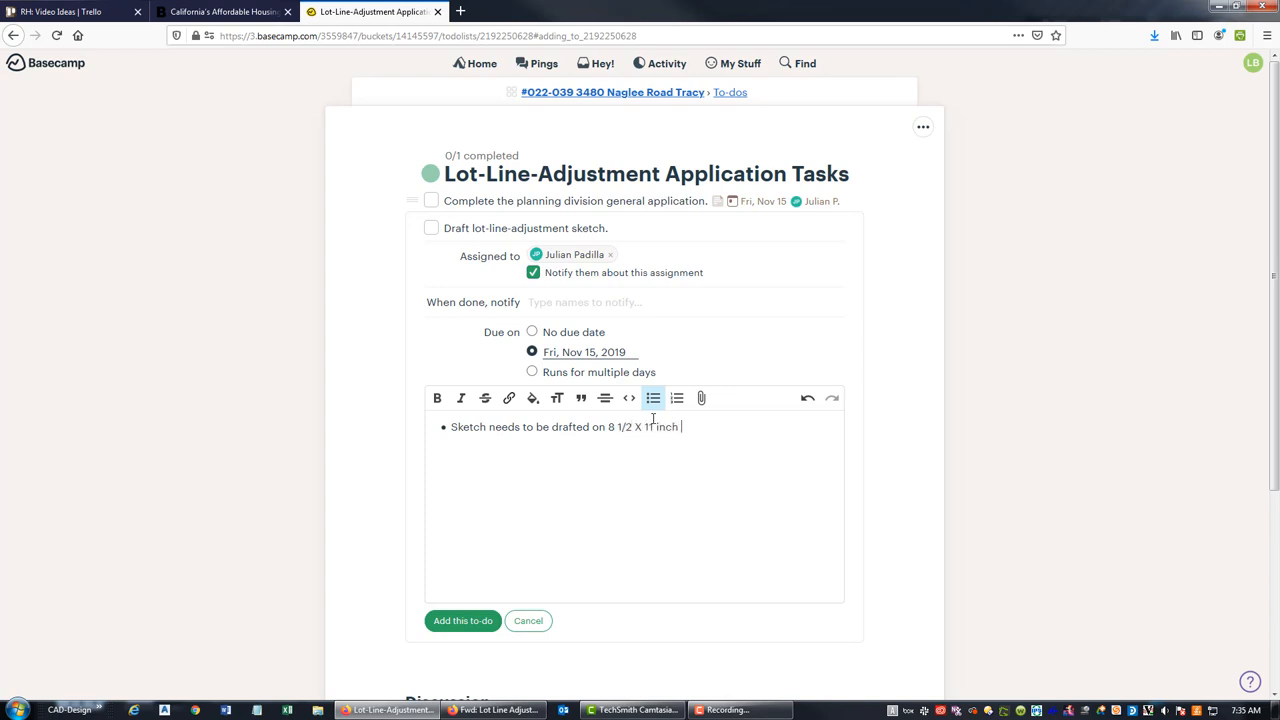
{"action": "type", "text": "sheets."}
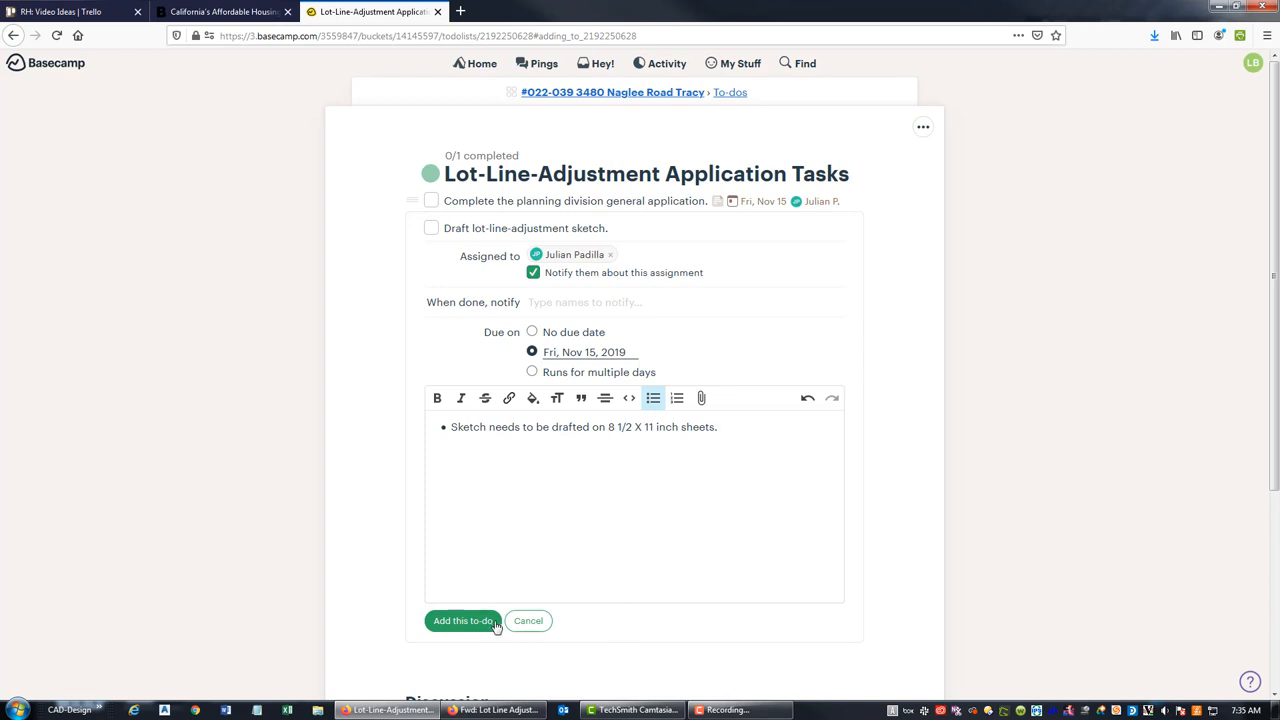
{"action": "left_click", "coordinate": [462, 620]}
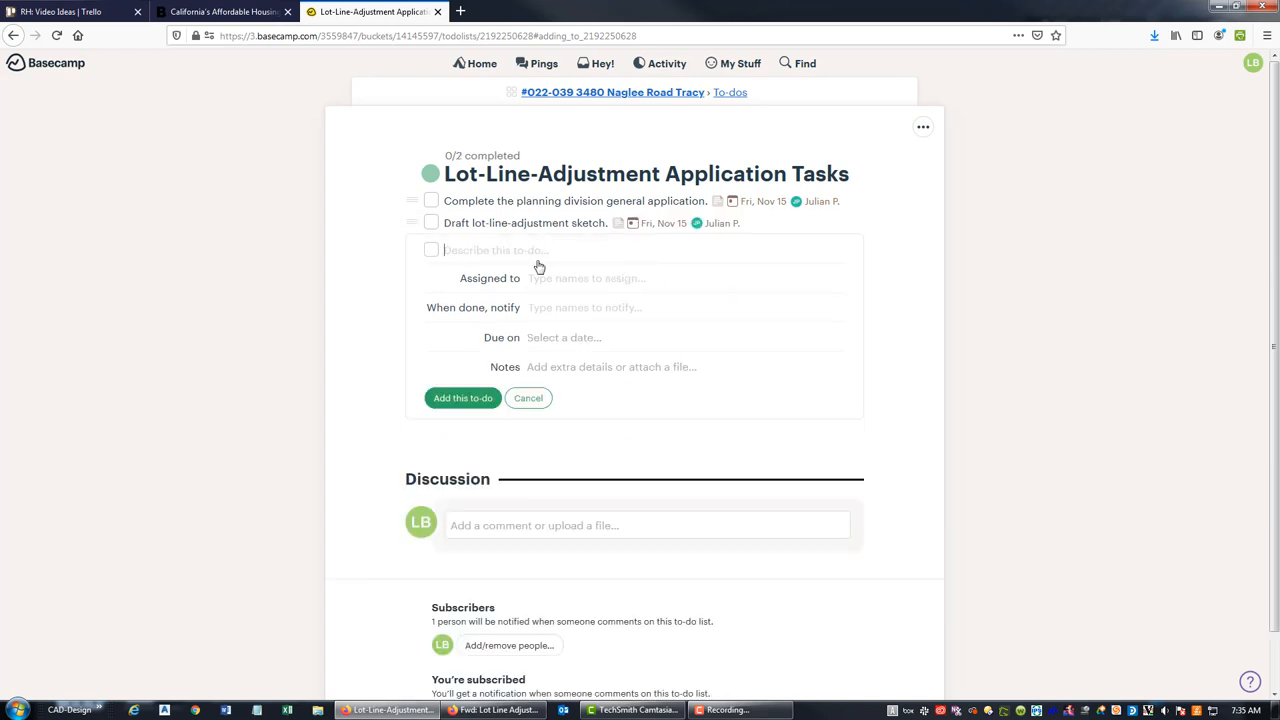
- Add 'Prepare transfer and proposed parcel land description packages' assigned to Landon, due Nov 18
{"action": "type", "text": "Prepare"}
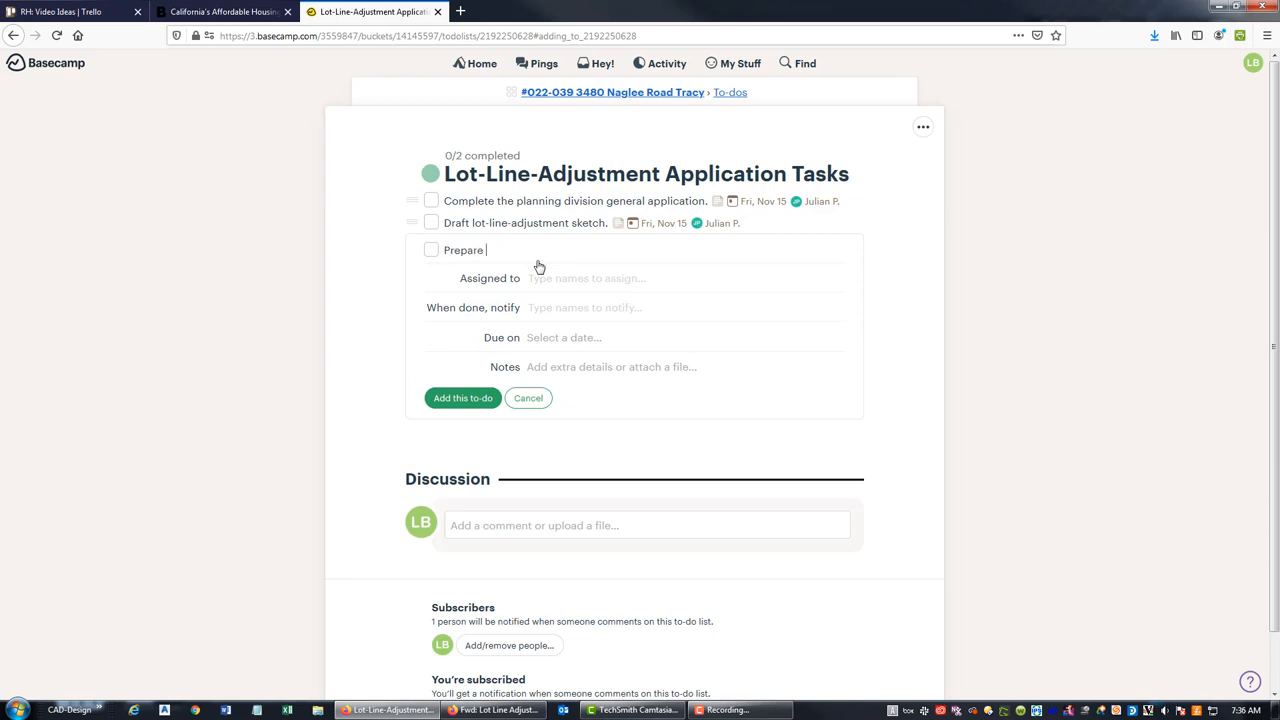
{"action": "type", "text": "tras"}
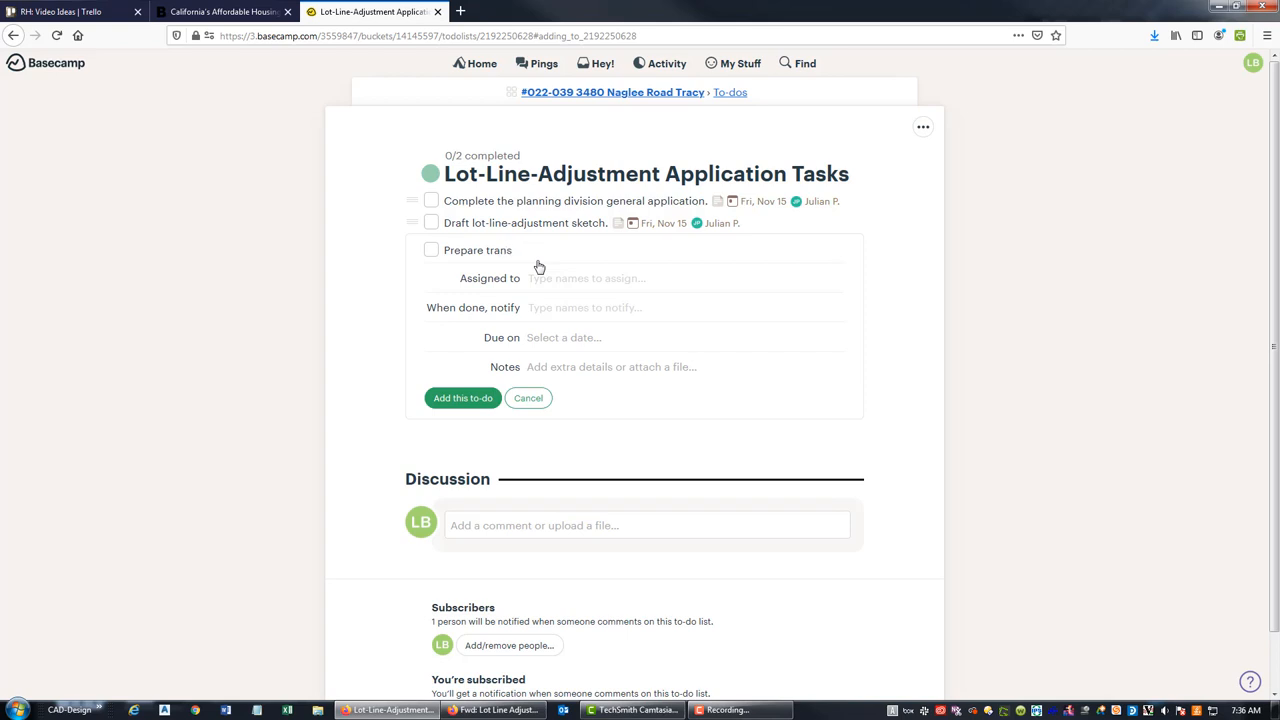
{"action": "type", "text": "fer and proposed parcel land description packages."}
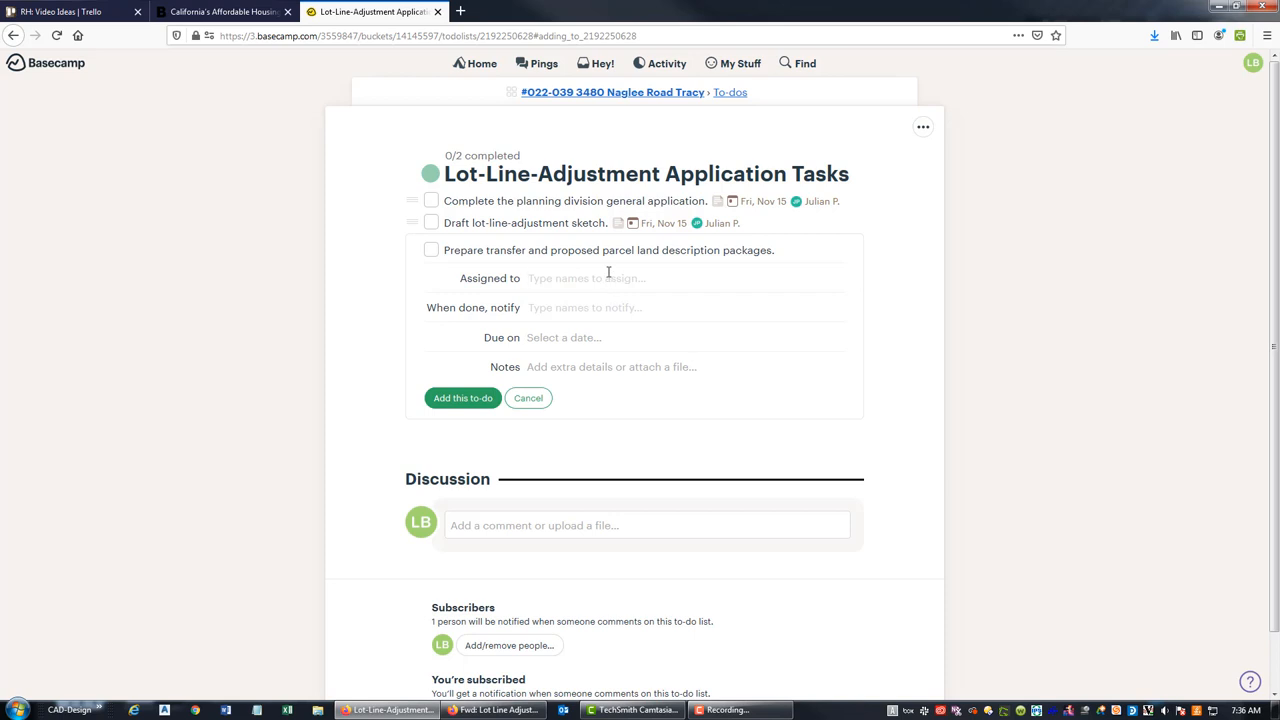
{"action": "type", "text": "Land"}
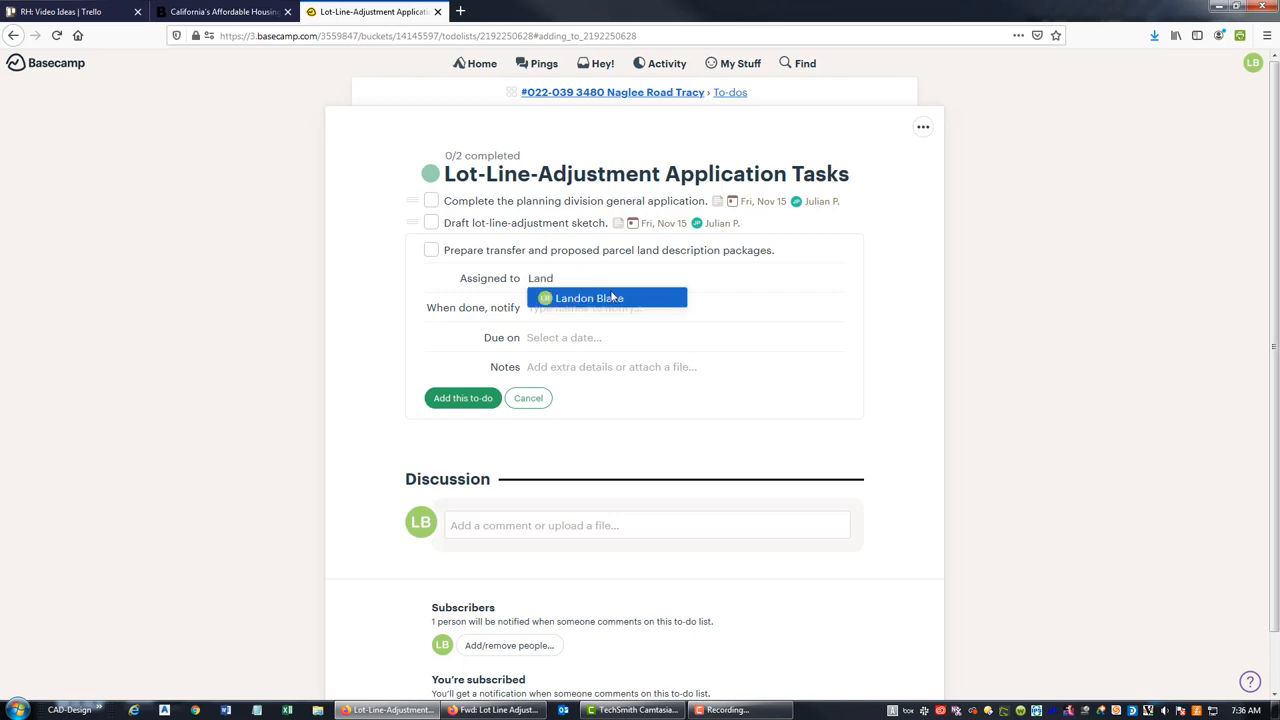
{"action": "left_click", "coordinate": [588, 298]}
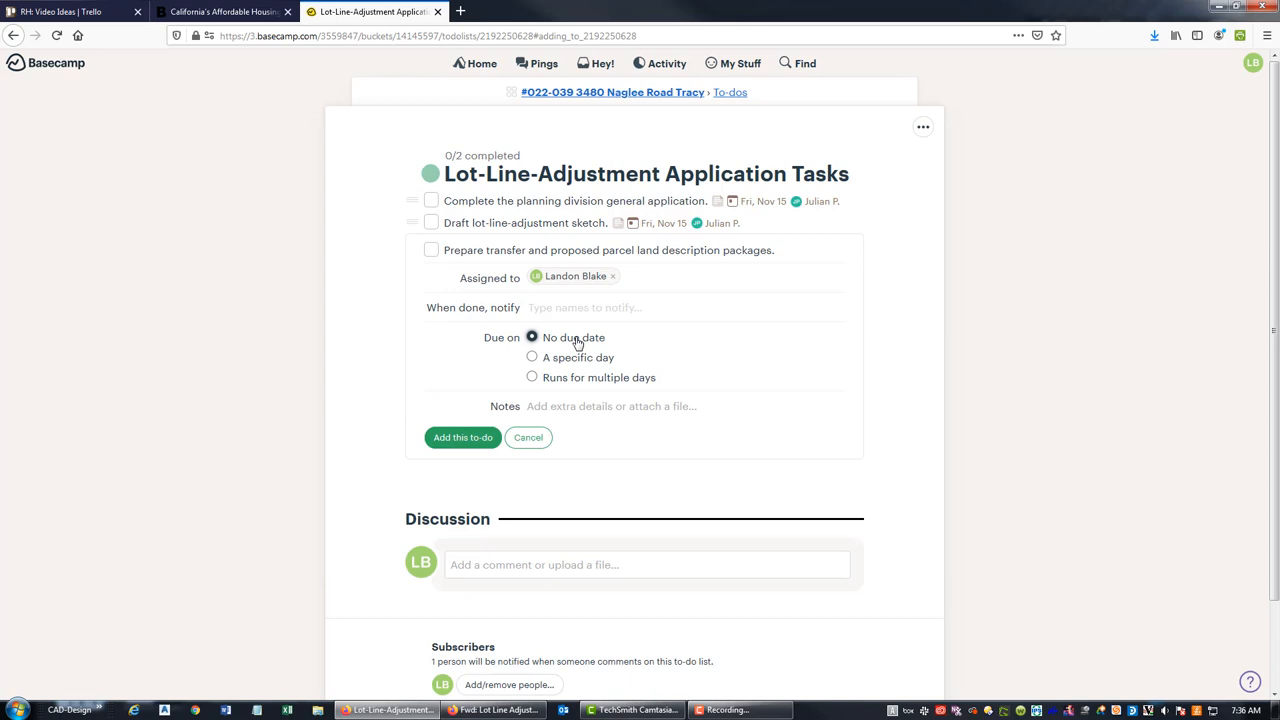
{"action": "left_click", "coordinate": [532, 357]}
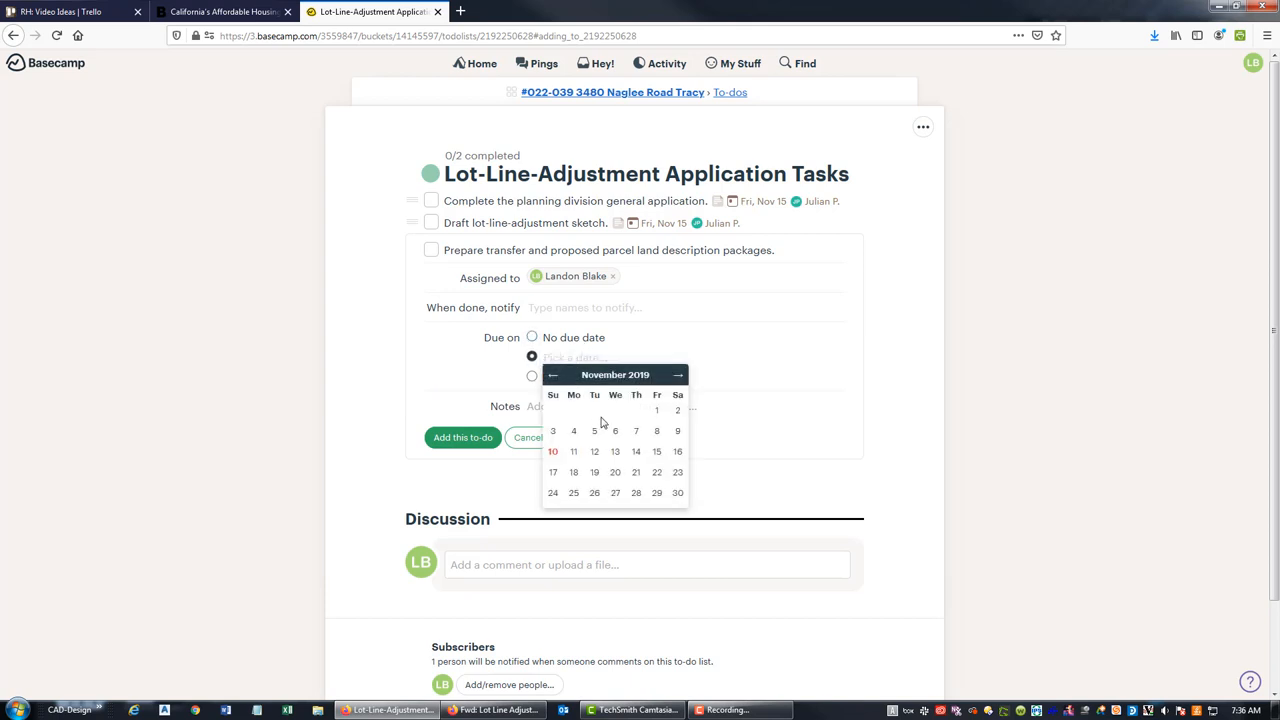
{"action": "mouse_move", "coordinate": [568, 475]}
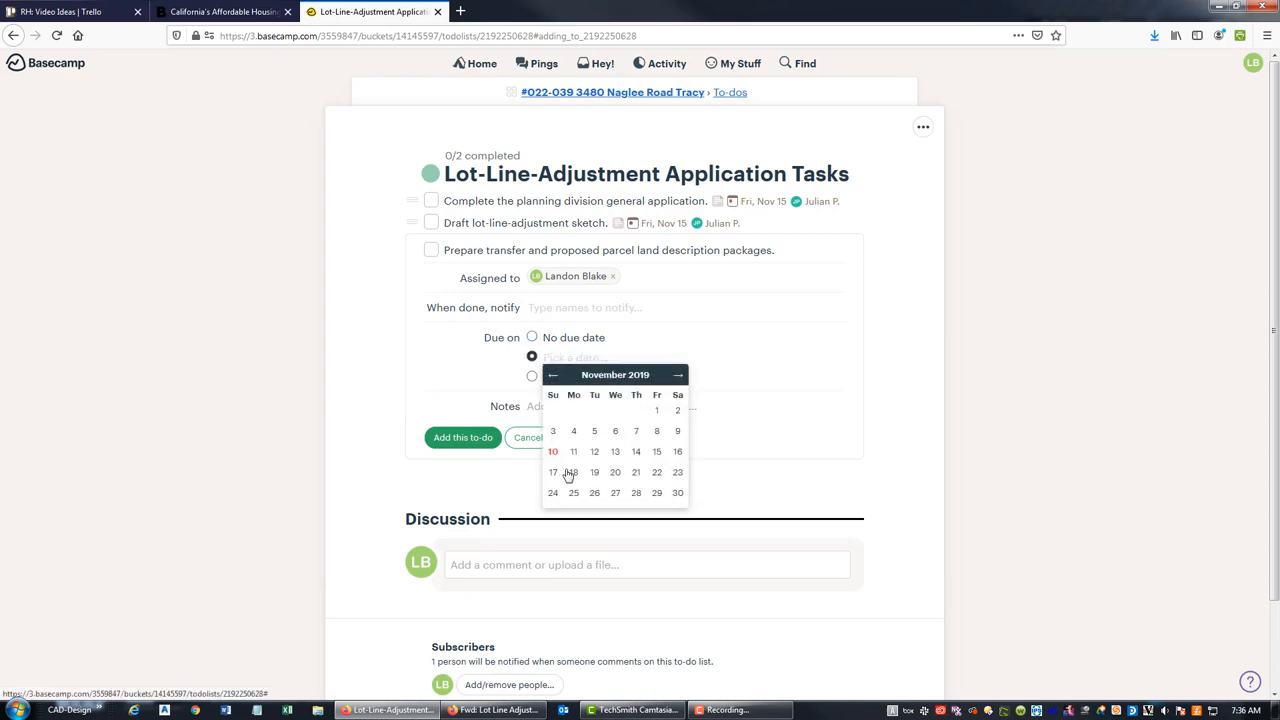
{"action": "left_click", "coordinate": [573, 472]}
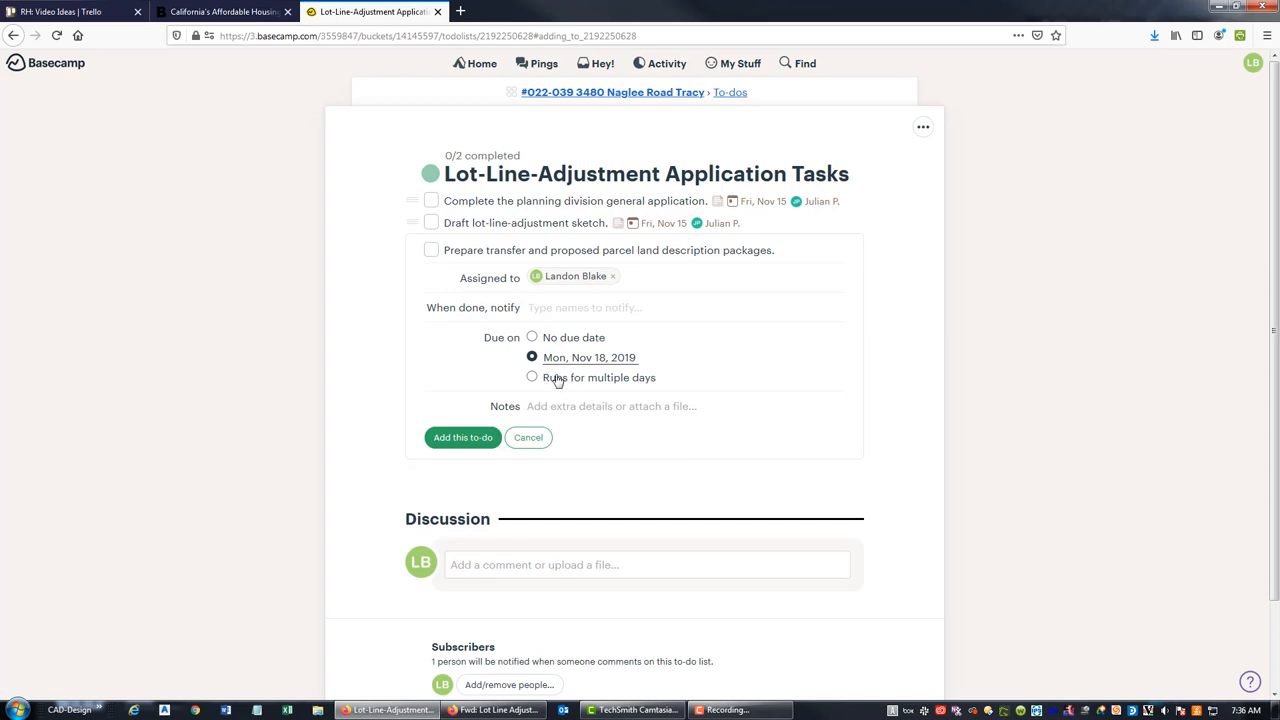
{"action": "mouse_move", "coordinate": [551, 462]}
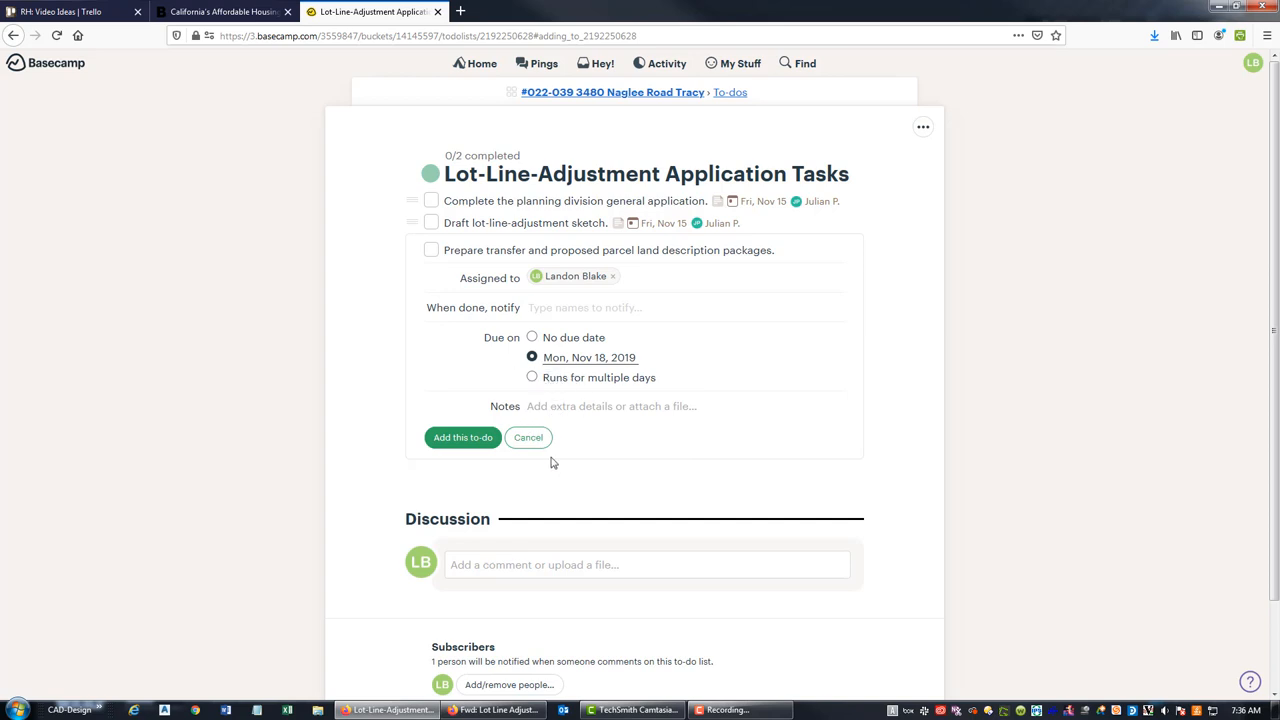
{"action": "left_click", "coordinate": [462, 437]}
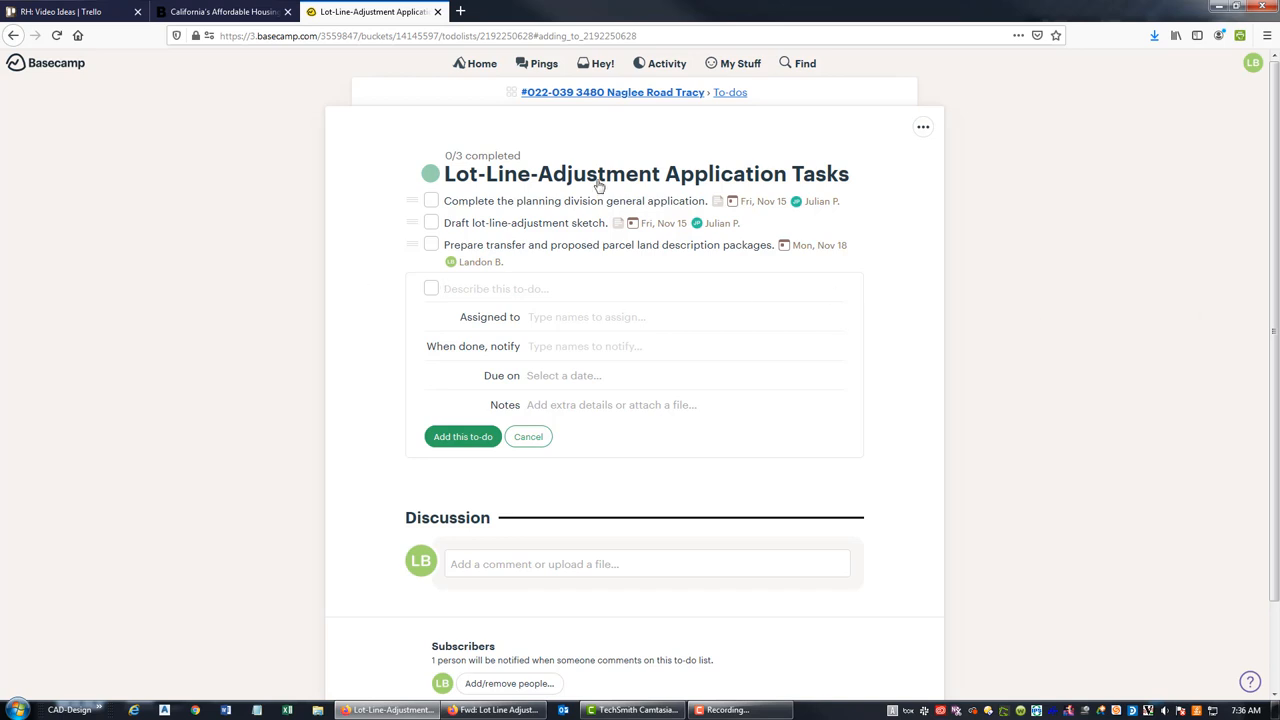
{"action": "mouse_move", "coordinate": [558, 232]}
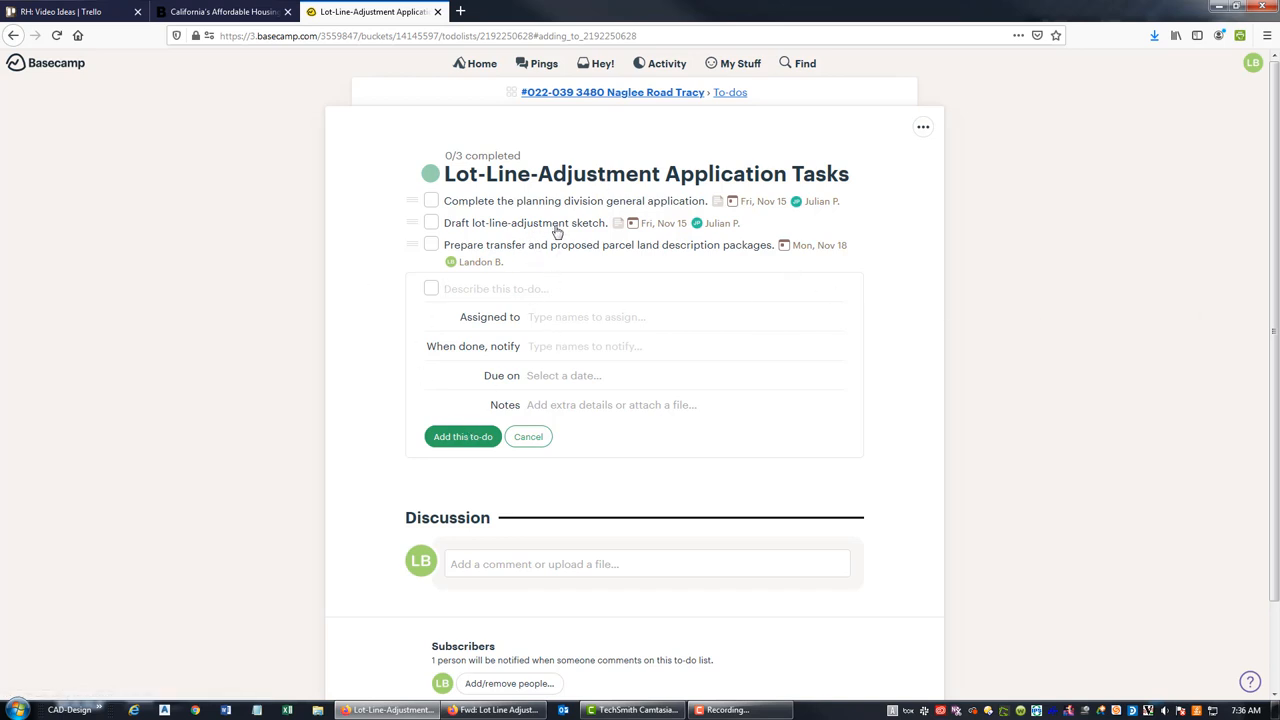
- View the Draft lot-line-adjustment sketch to-do on its own page with its actions menu
{"action": "left_click", "coordinate": [525, 222]}
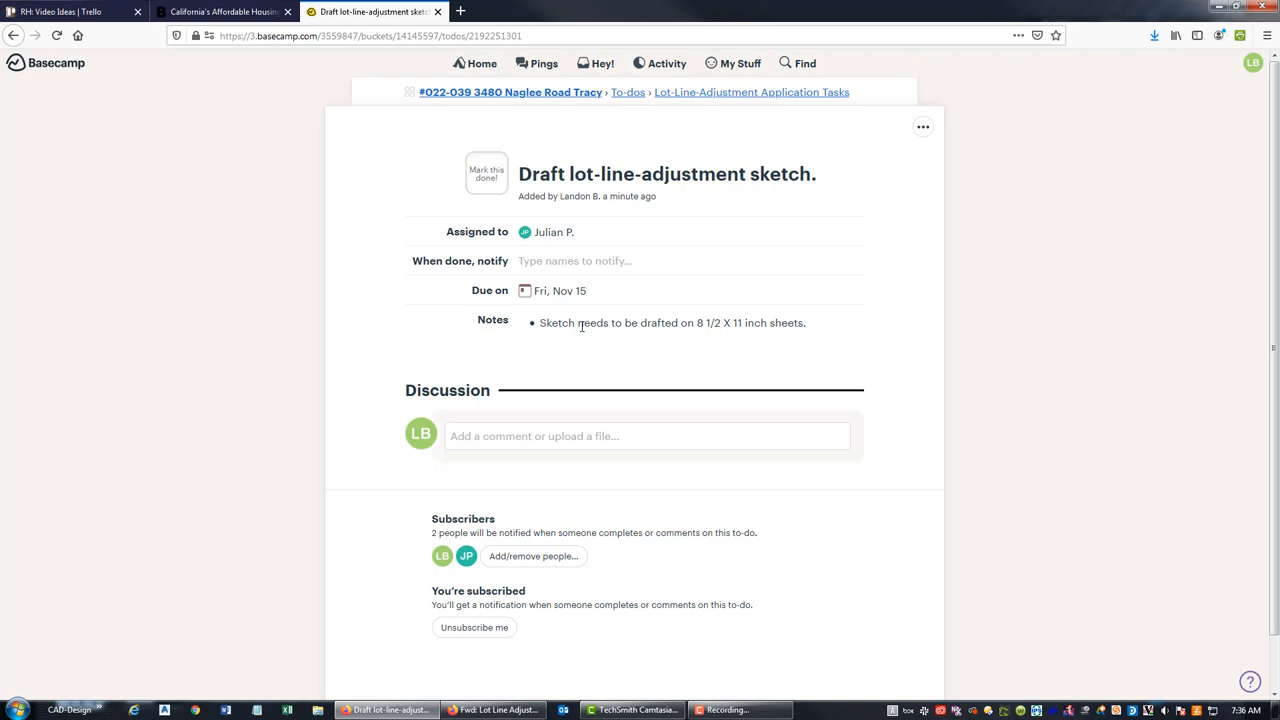
{"action": "left_click", "coordinate": [922, 127]}
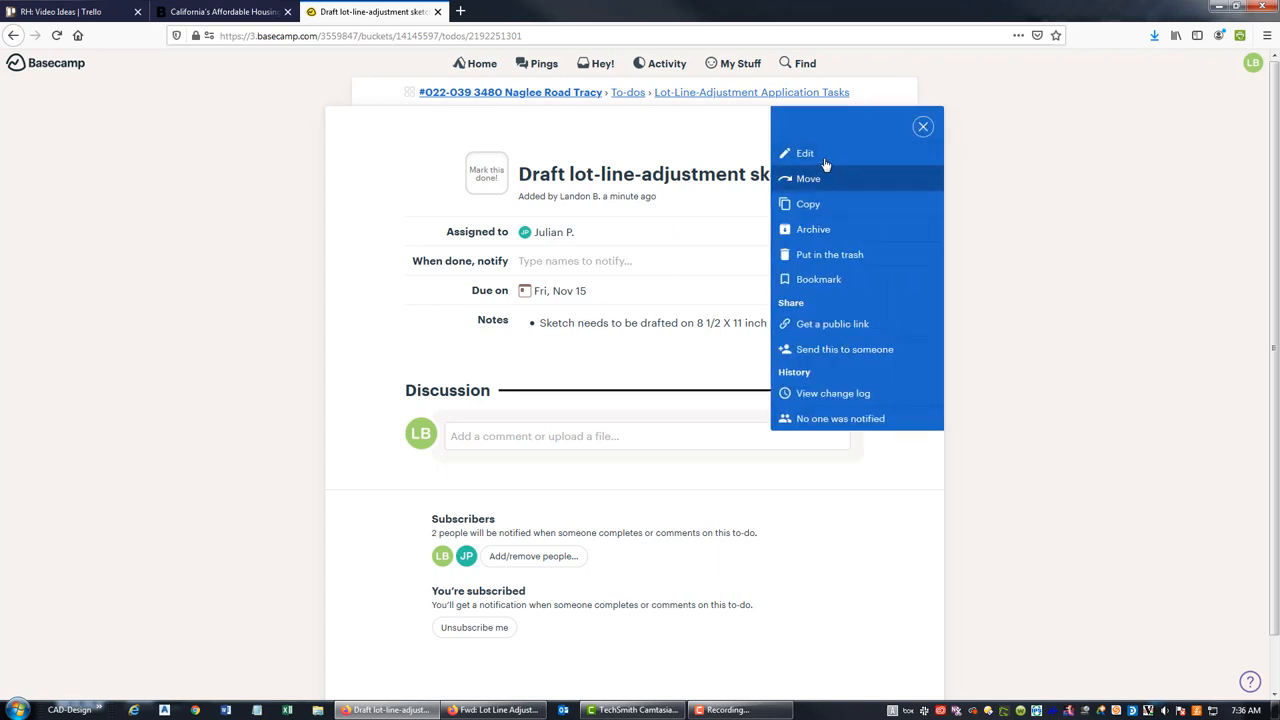
- Edit the sketch to-do, adding a bullet that it needs to show existing structures and utilities
{"action": "left_click", "coordinate": [805, 153]}
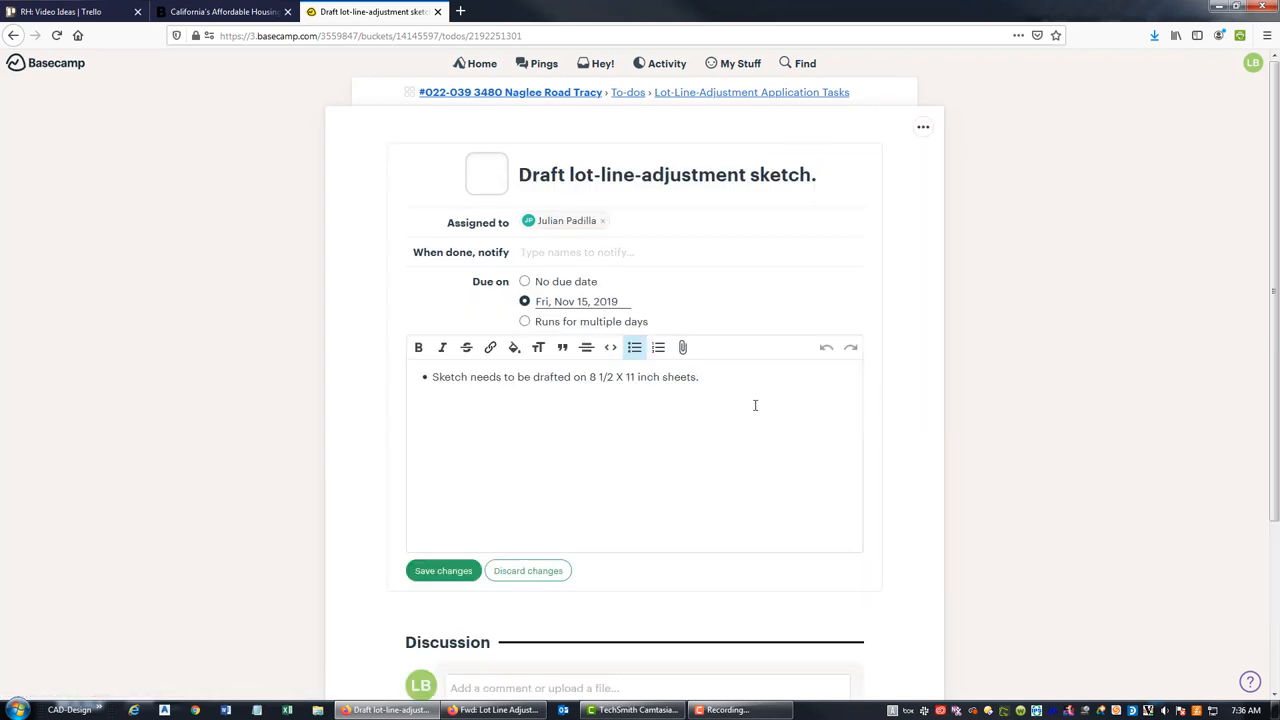
{"action": "key", "text": "Return"}
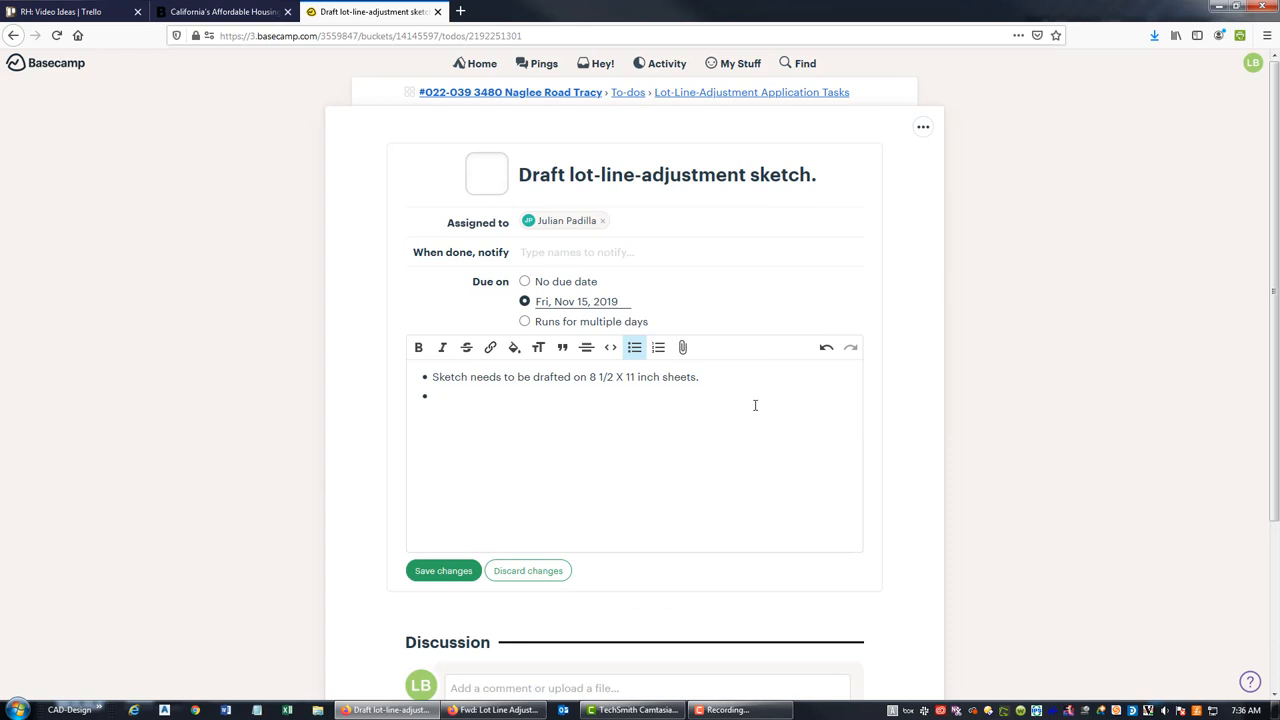
{"action": "type", "text": "Needs to s"}
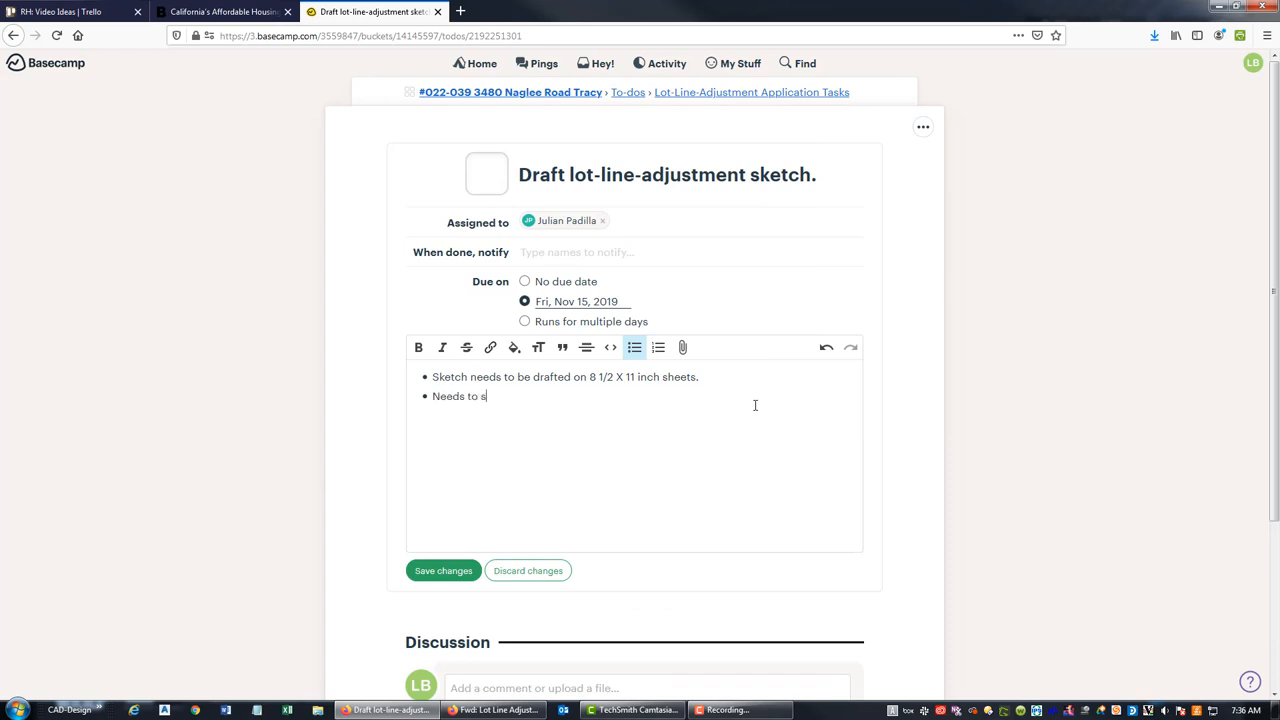
{"action": "type", "text": "how"}
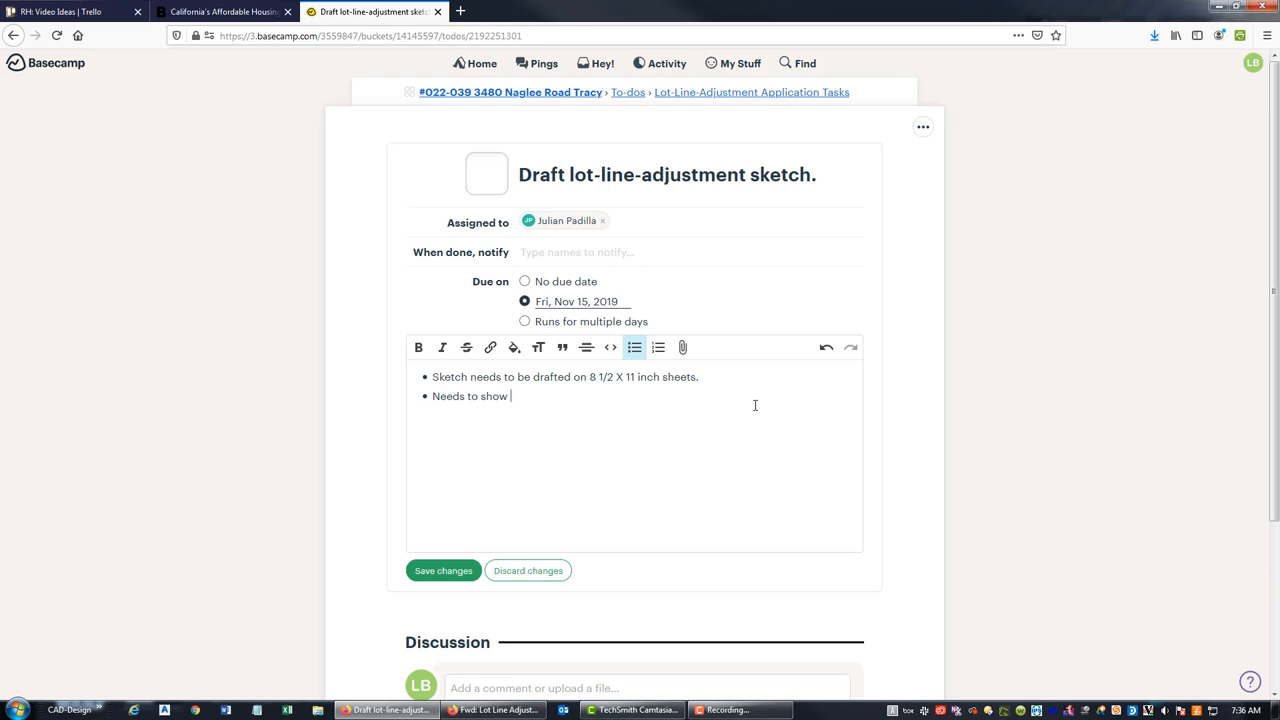
{"action": "type", "text": "exis"}
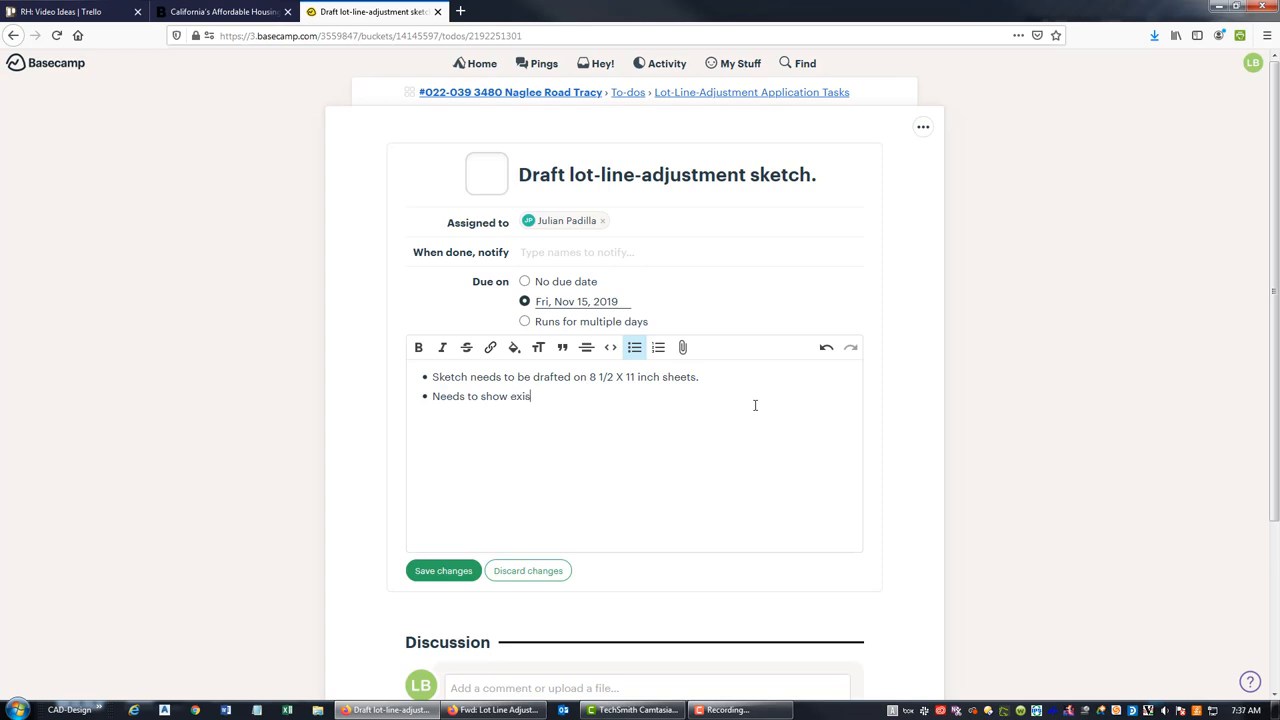
{"action": "type", "text": "ting structures,"}
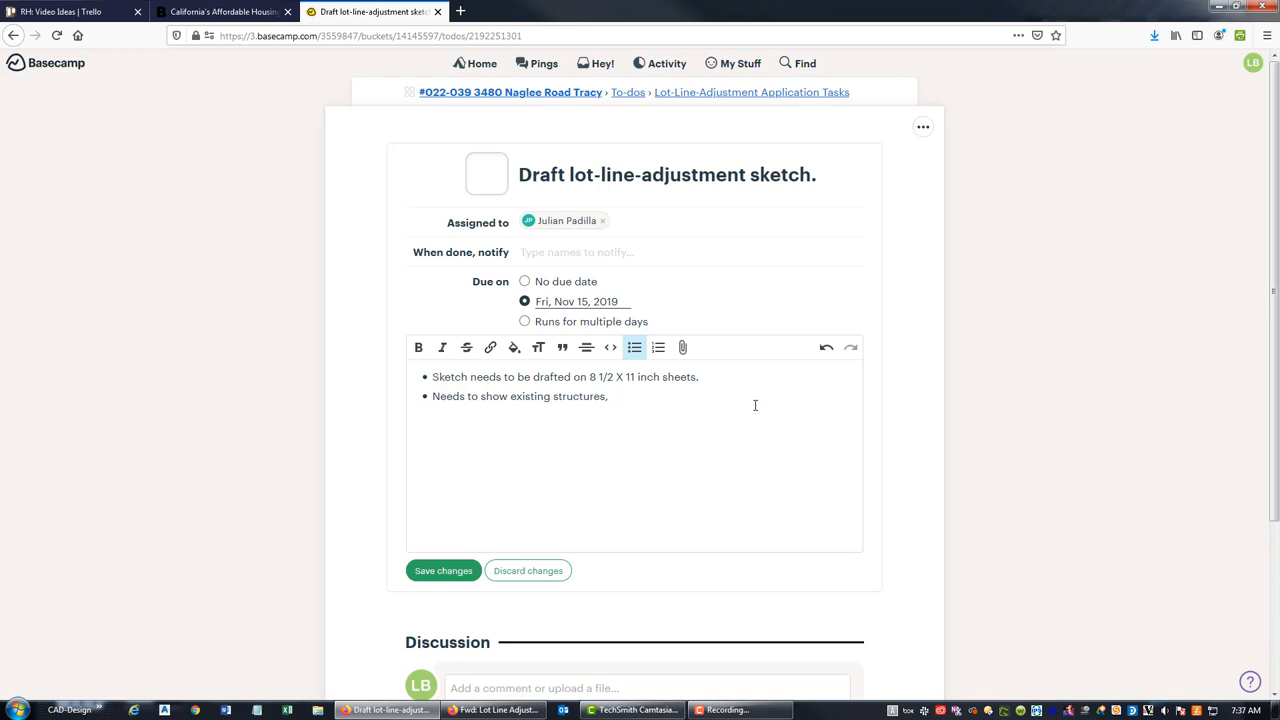
{"action": "type", "text": "existing util"}
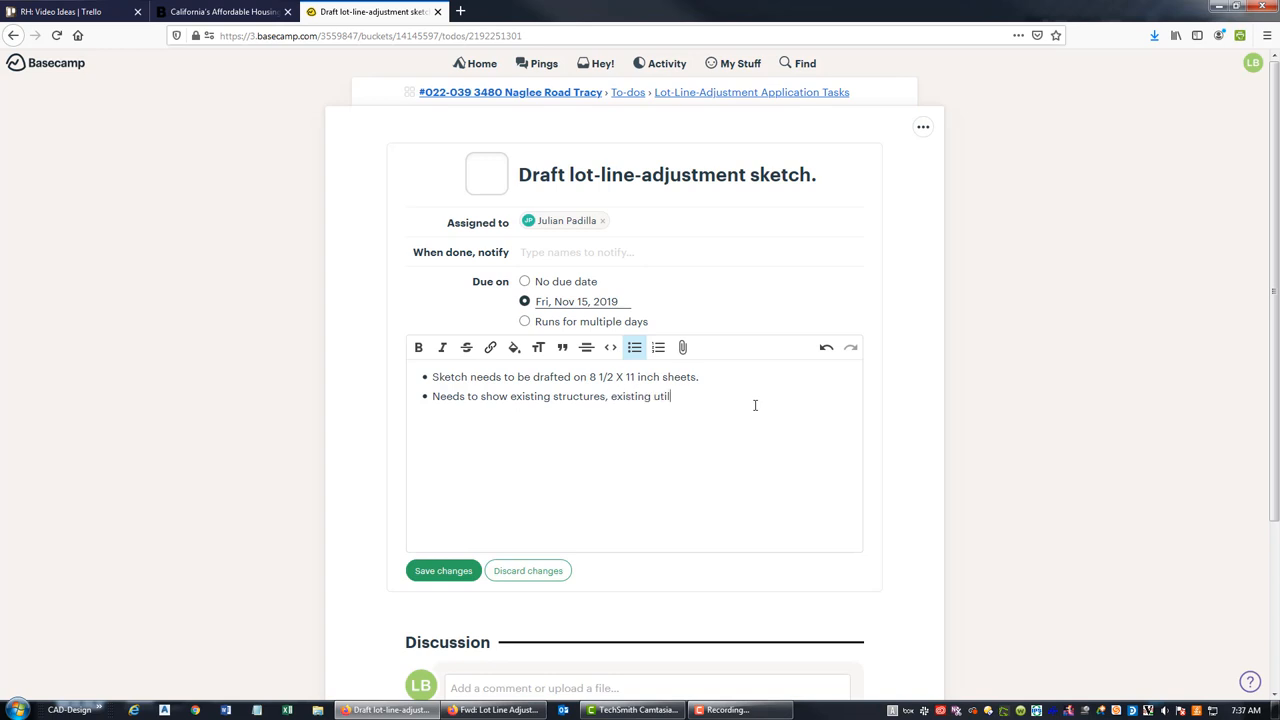
{"action": "type", "text": "ities, and existing utility easements"}
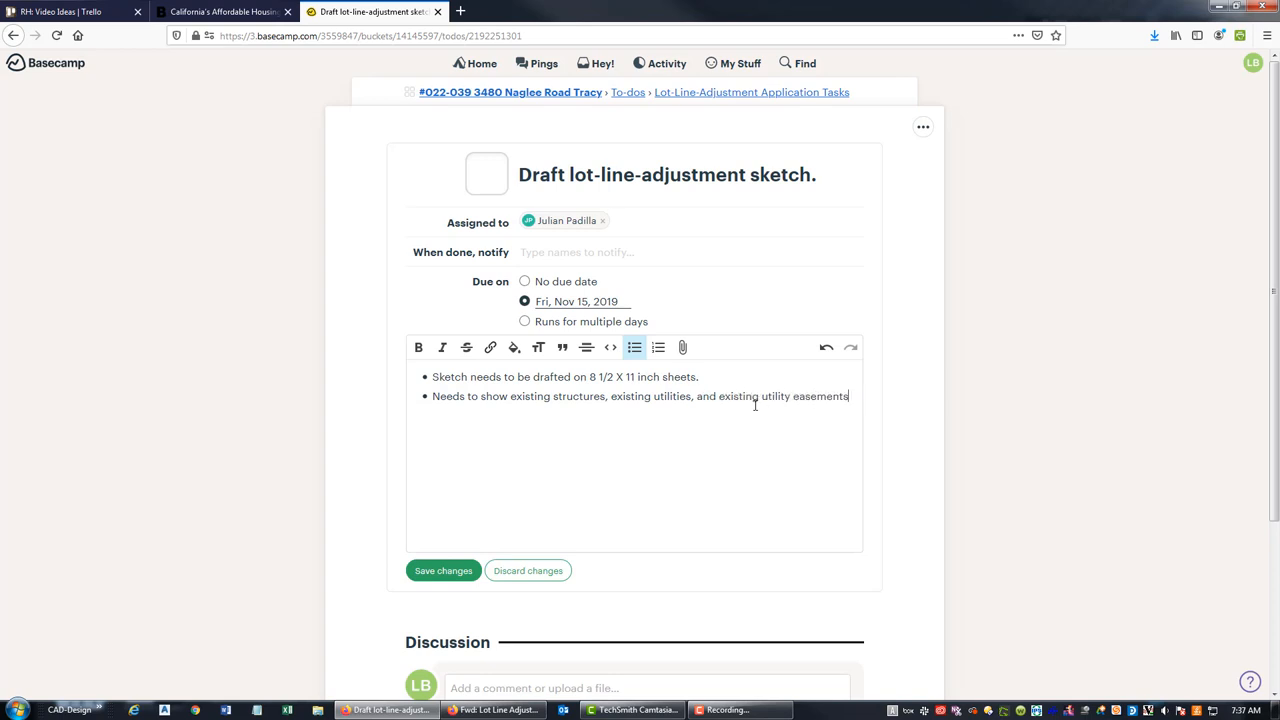
{"action": "type", "text": "."}
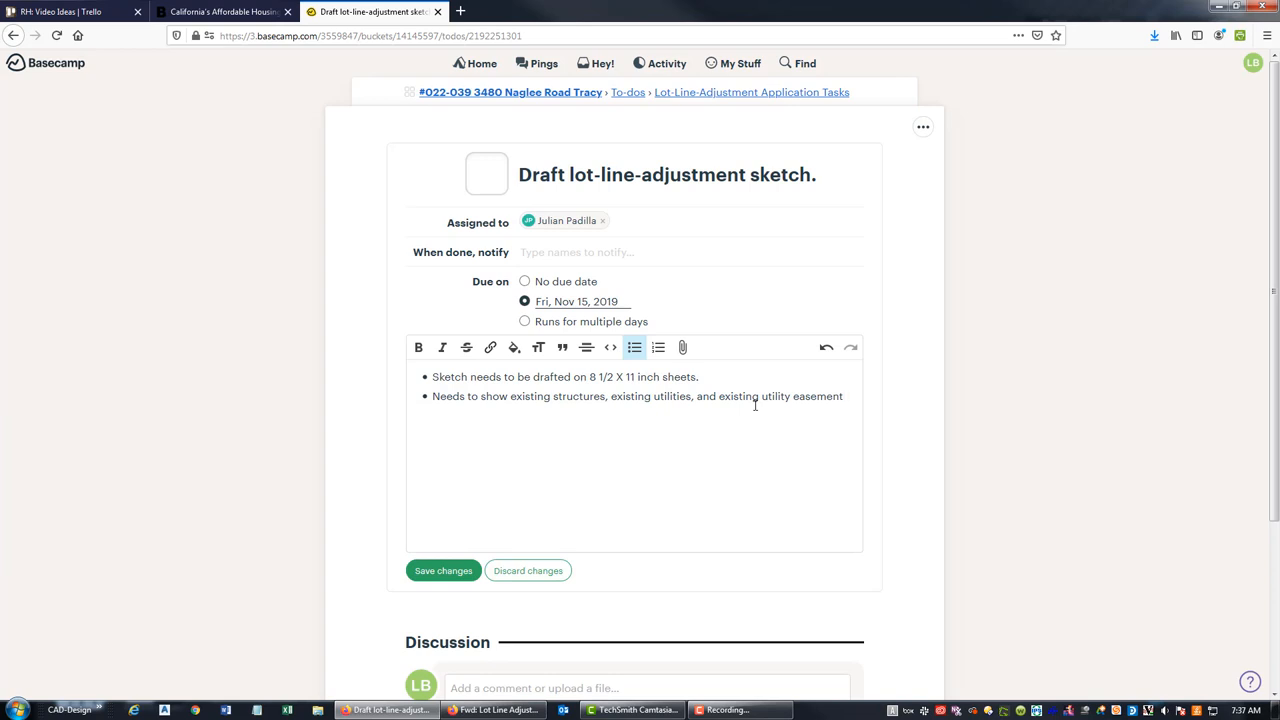
- Revise the bullet to end with existing and proposed parcel boundaries and save the changes
{"action": "key", "text": "Backspace"}
{"action": "type", "text": "s, "}
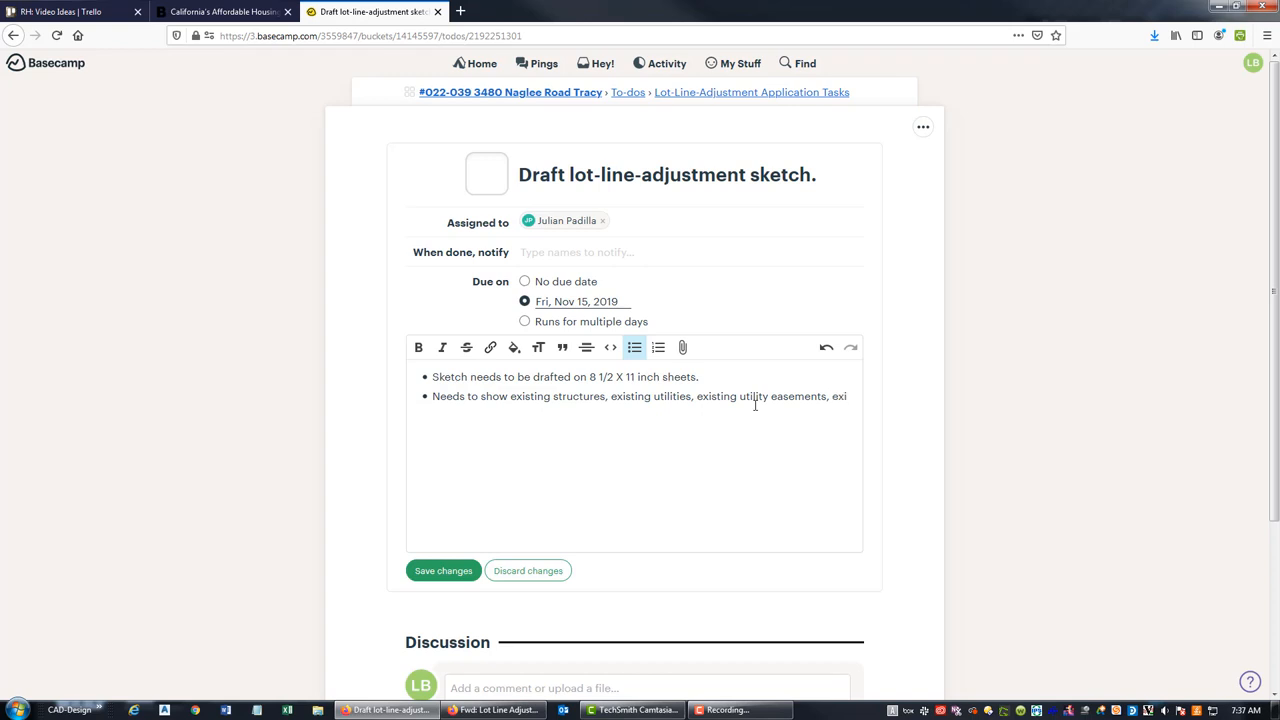
{"action": "type", "text": "existing parc"}
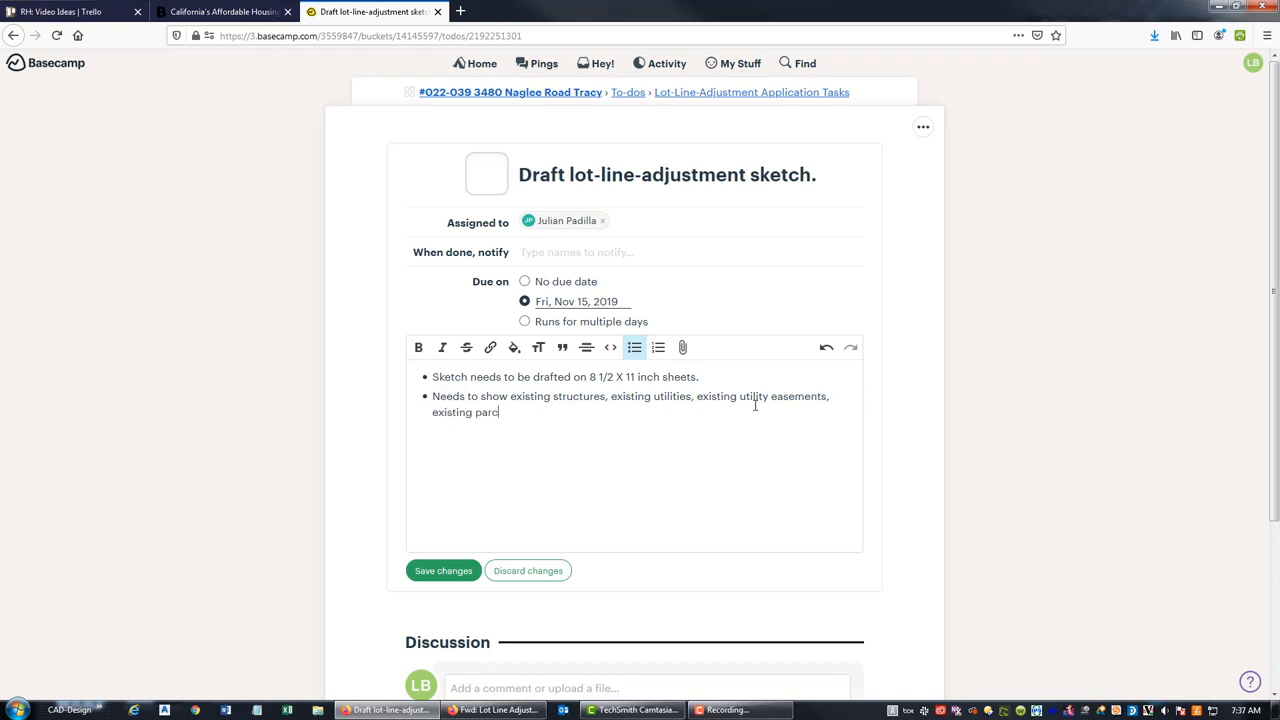
{"action": "type", "text": "el boundaries and p"}
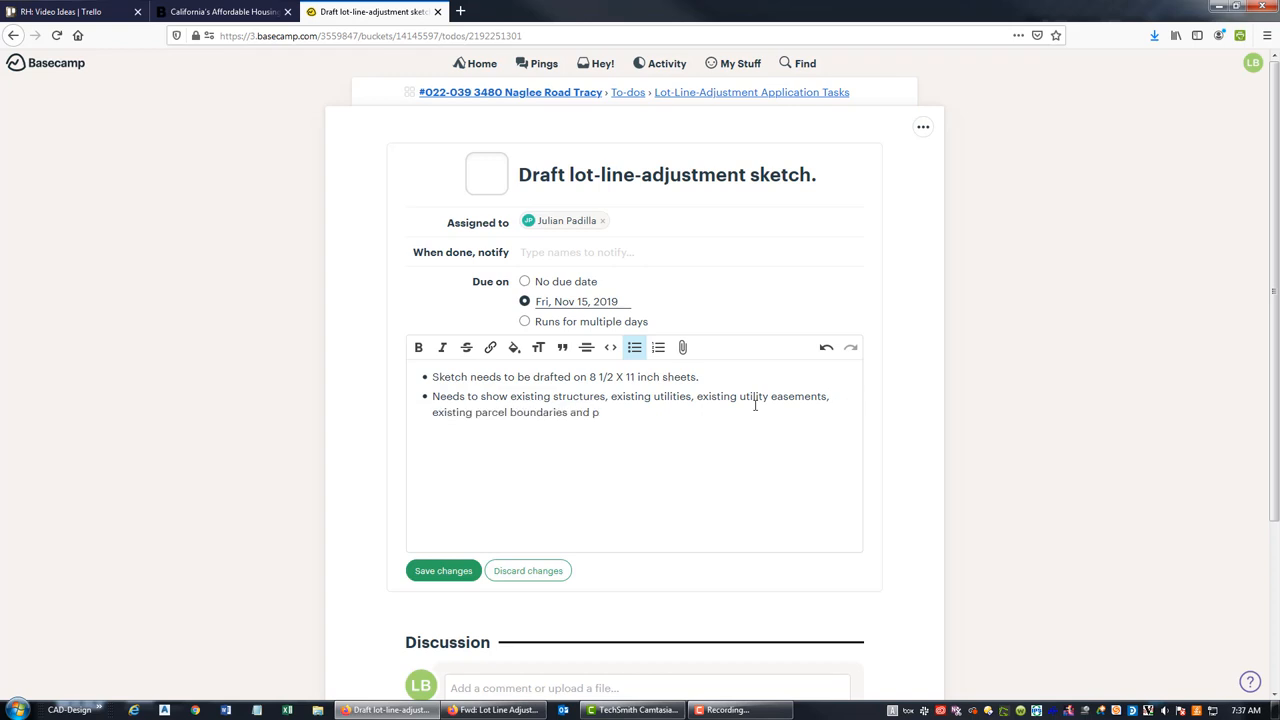
{"action": "type", "text": "roposed parcel b"}
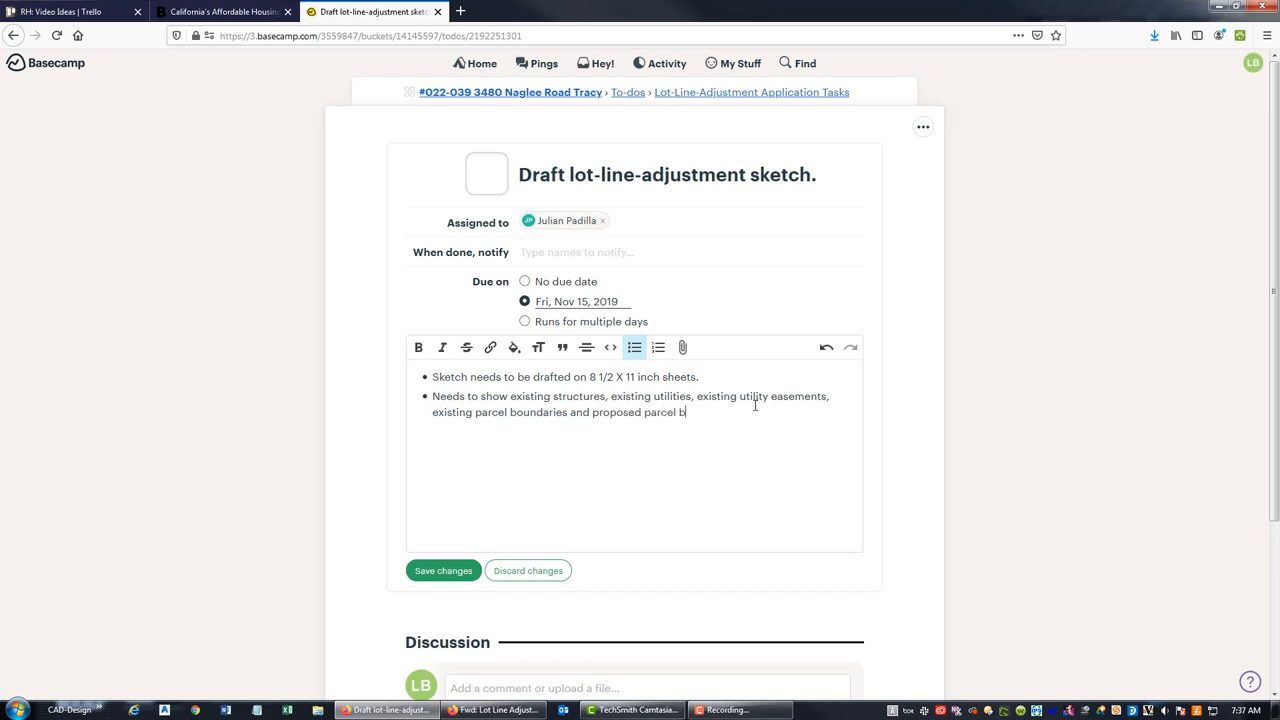
{"action": "type", "text": "oundaries."}
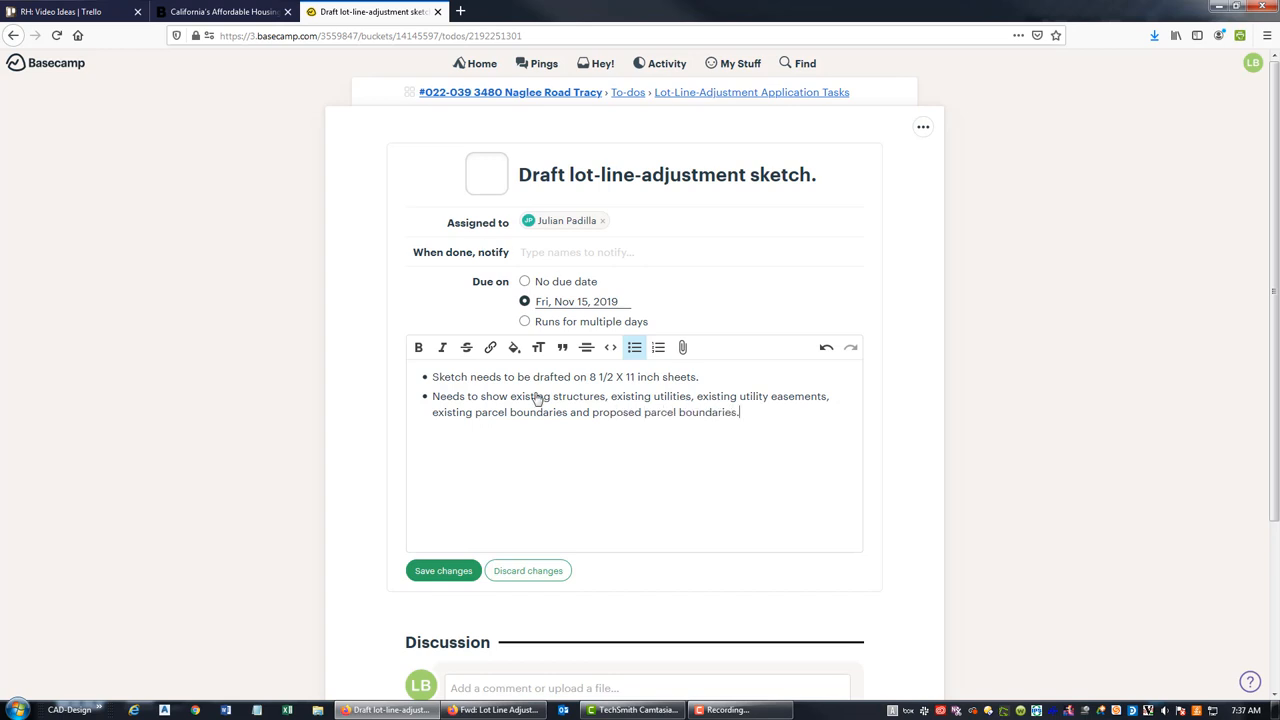
{"action": "left_click", "coordinate": [443, 570]}
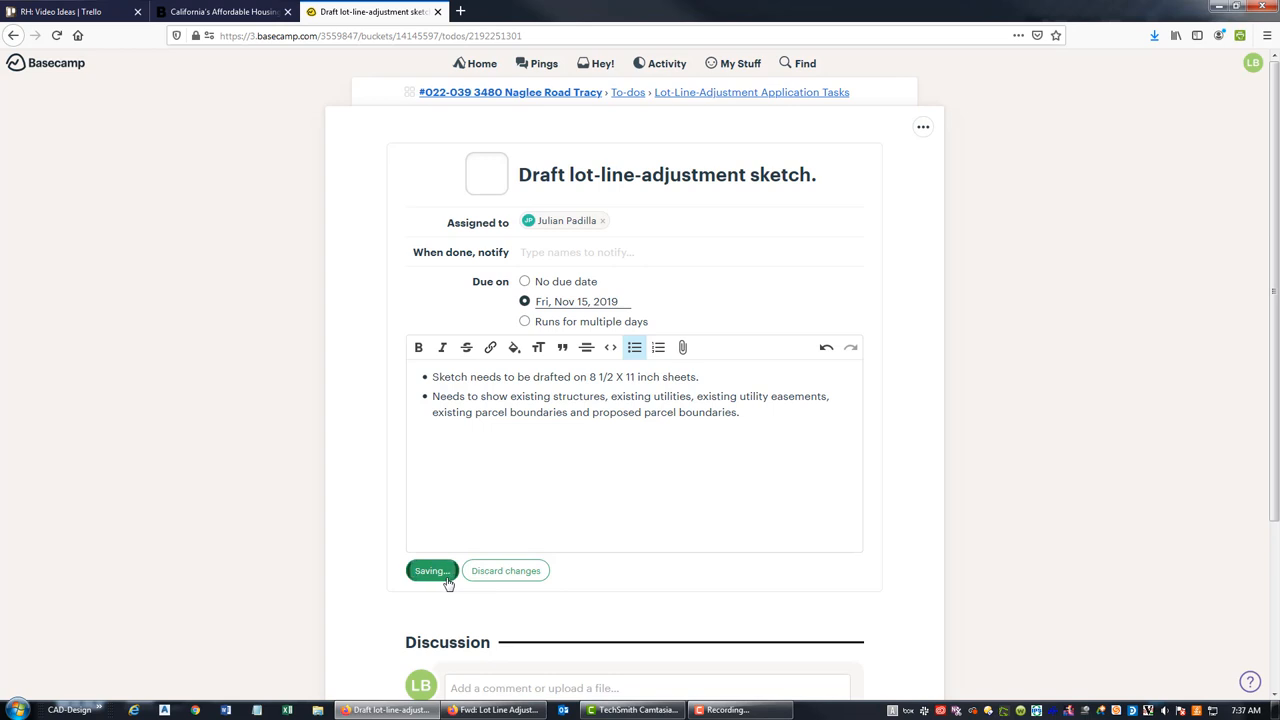
- Rename the third to-do to 'Prepare transfer and proposed parcel land descriptions.' and save
{"action": "left_click", "coordinate": [432, 570]}
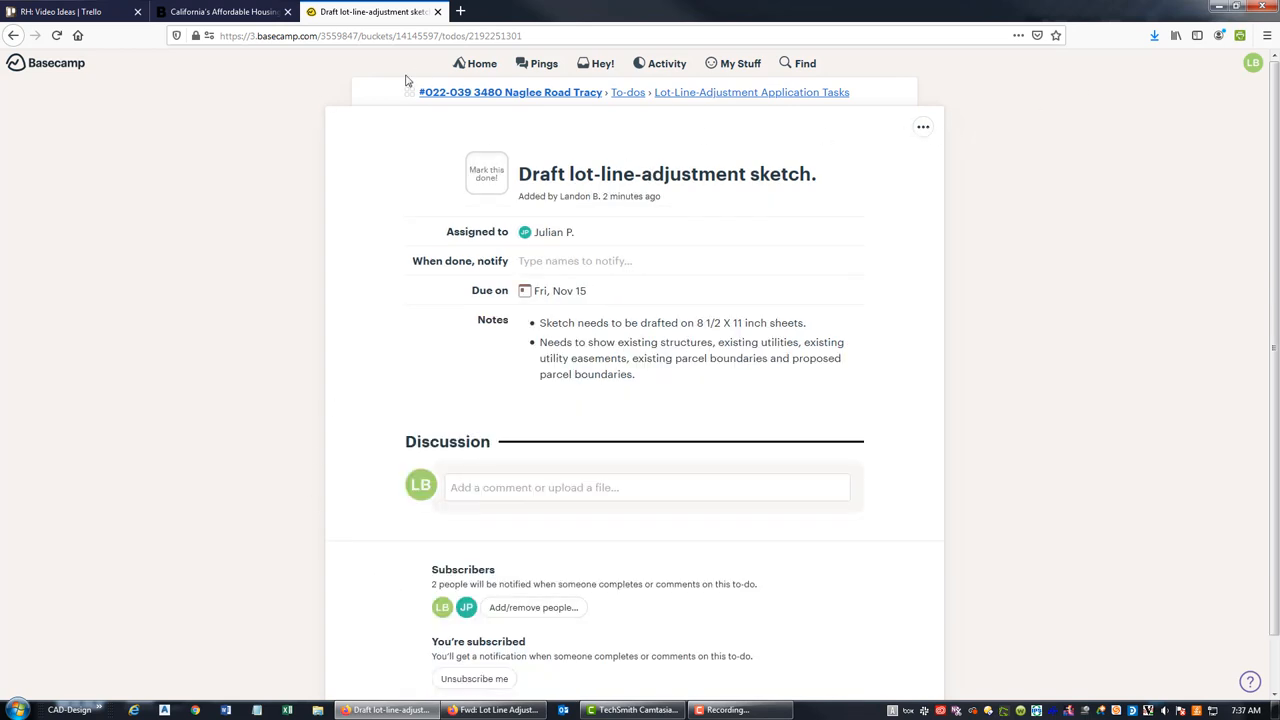
{"action": "mouse_move", "coordinate": [930, 133]}
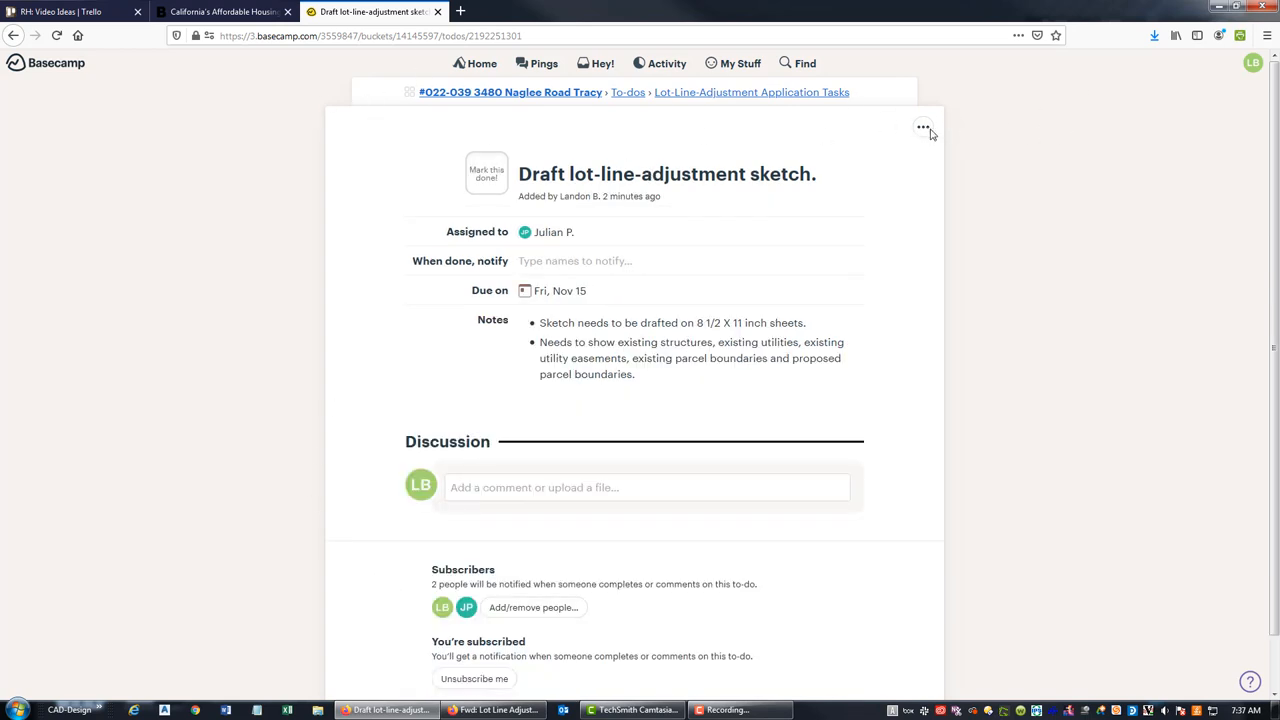
{"action": "mouse_move", "coordinate": [777, 100]}
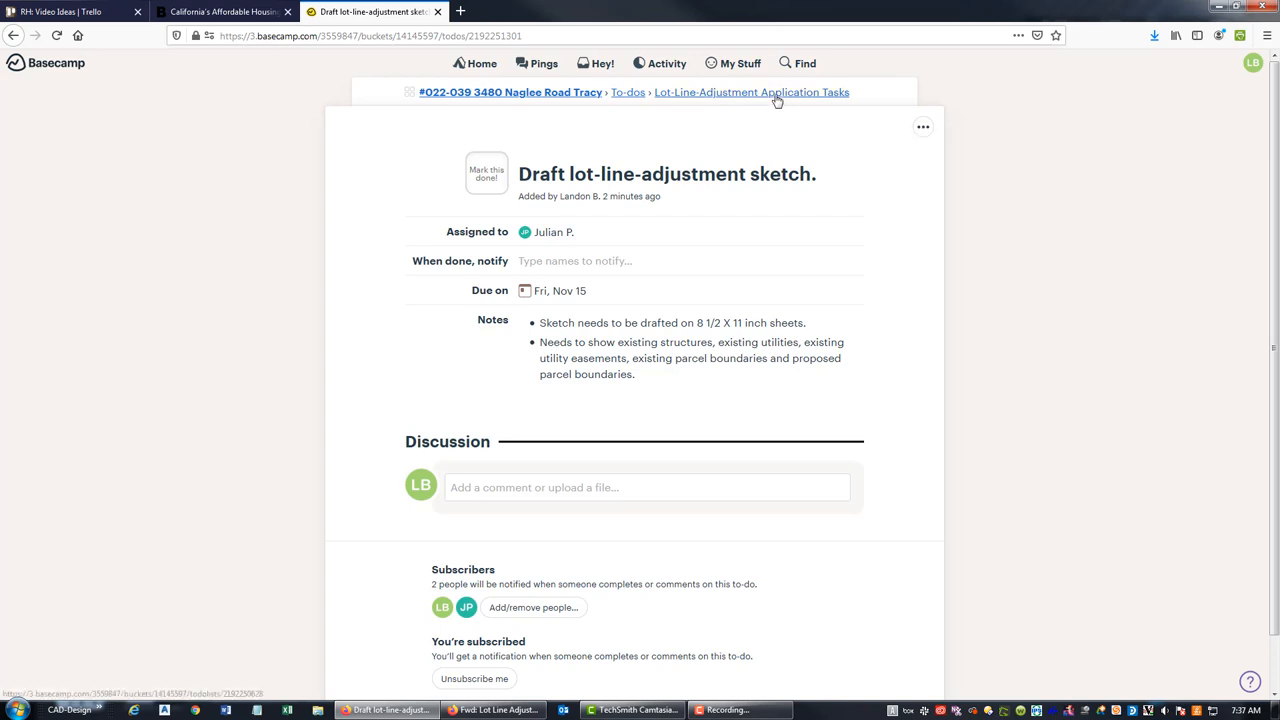
{"action": "left_click", "coordinate": [751, 92]}
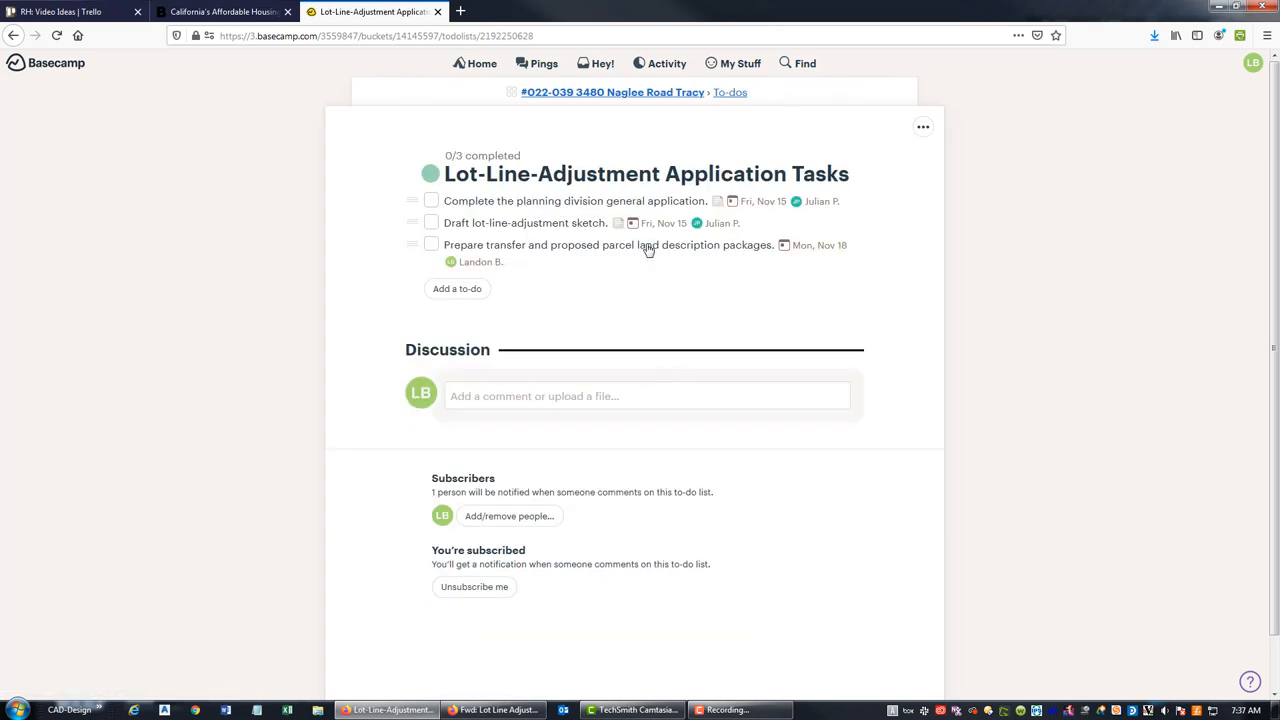
{"action": "left_click", "coordinate": [608, 245]}
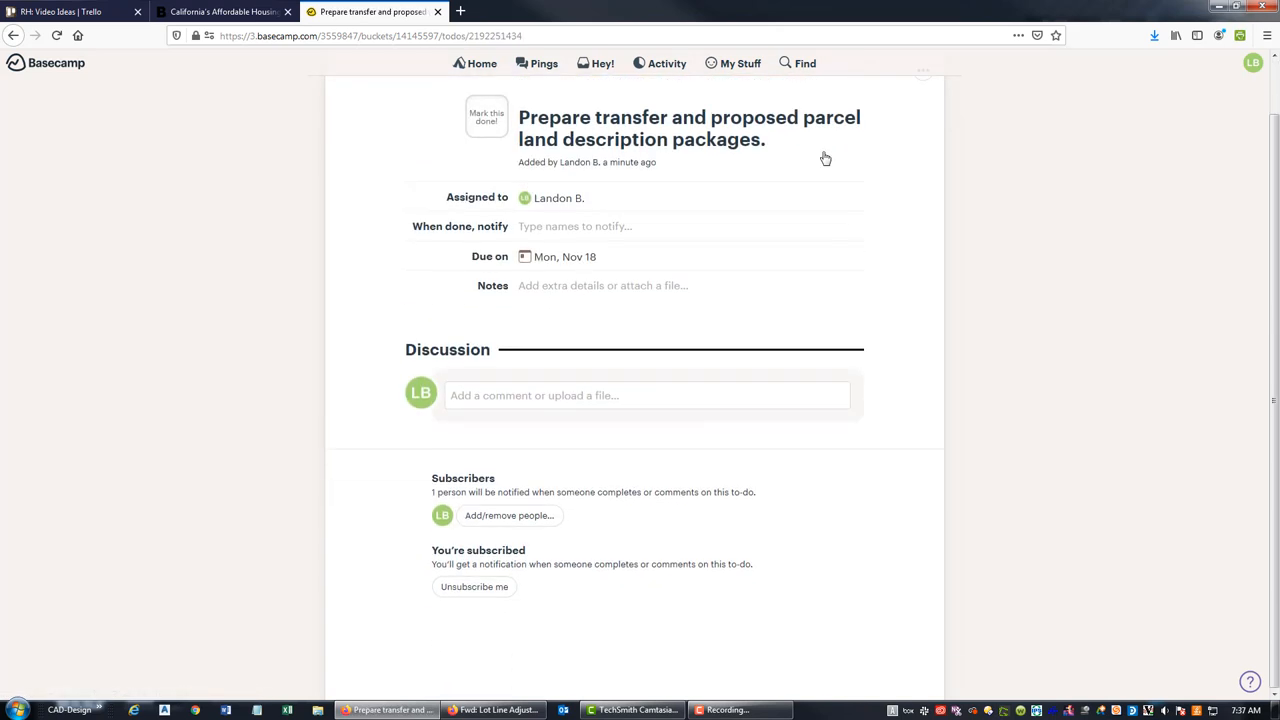
{"action": "left_click", "coordinate": [688, 128]}
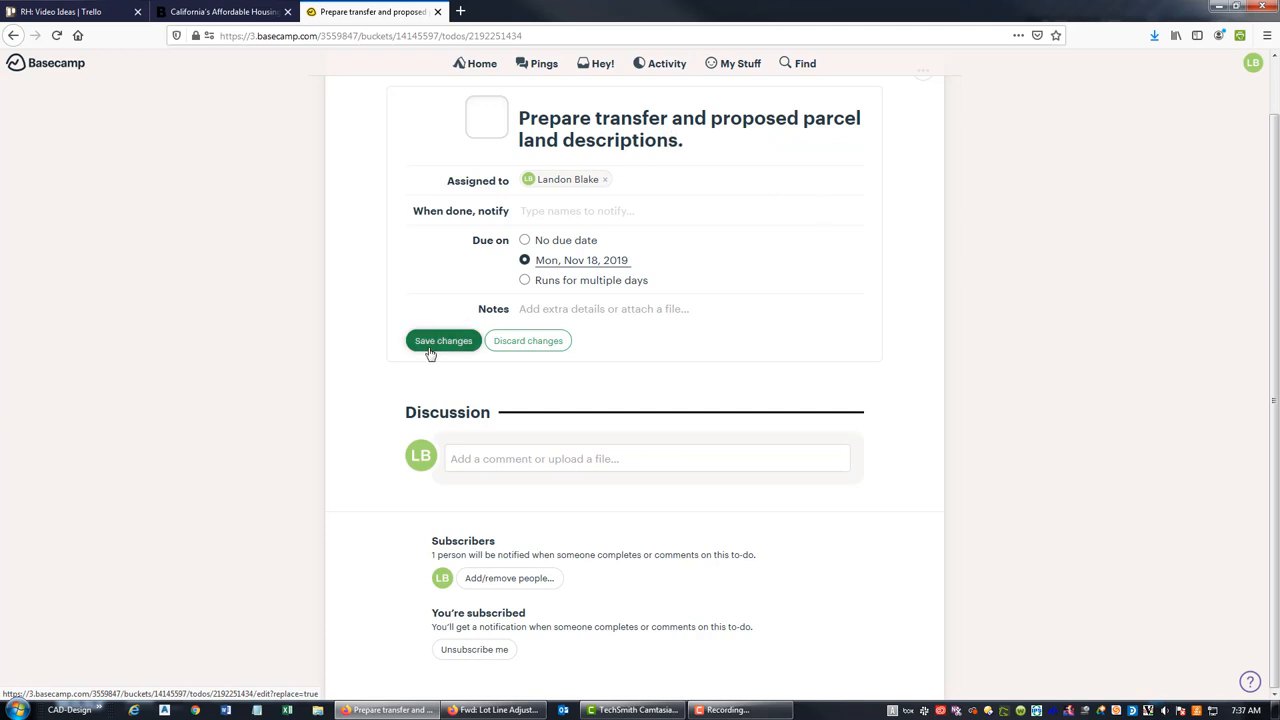
{"action": "left_click", "coordinate": [443, 340]}
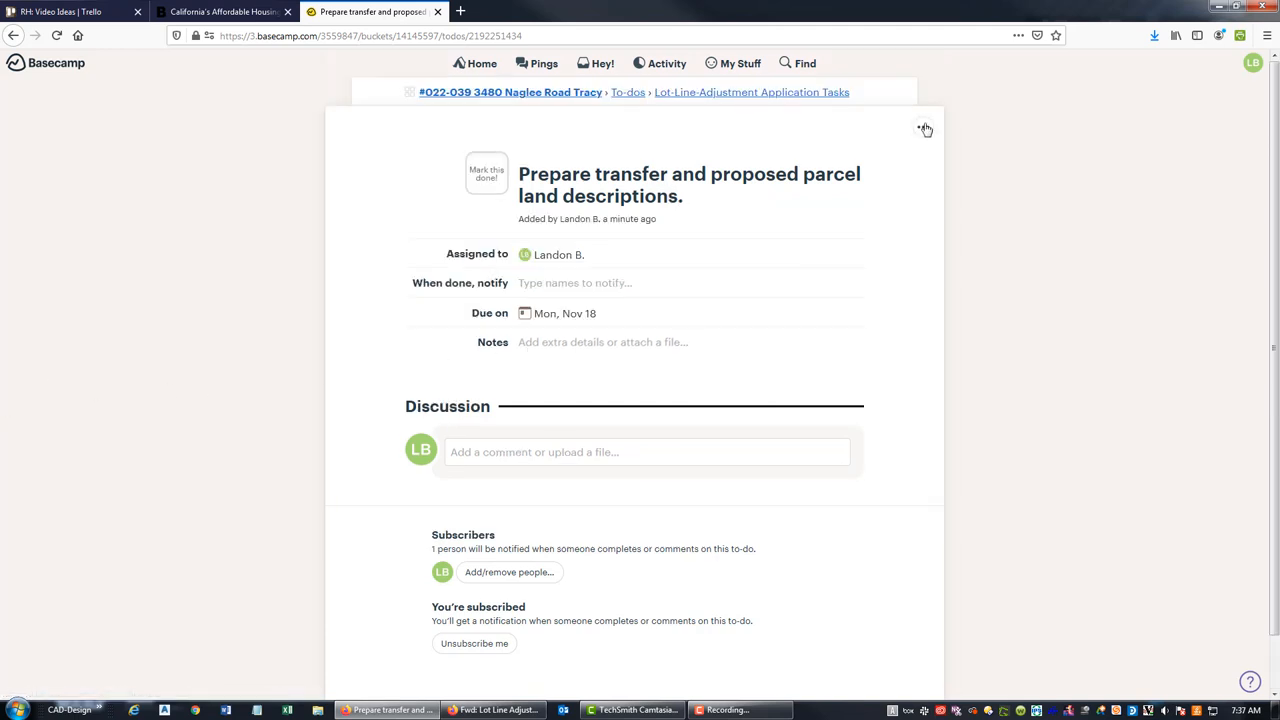
- Return to the Lot-Line-Adjustment Application Tasks list showing the renamed to-do
{"action": "left_click", "coordinate": [919, 129]}
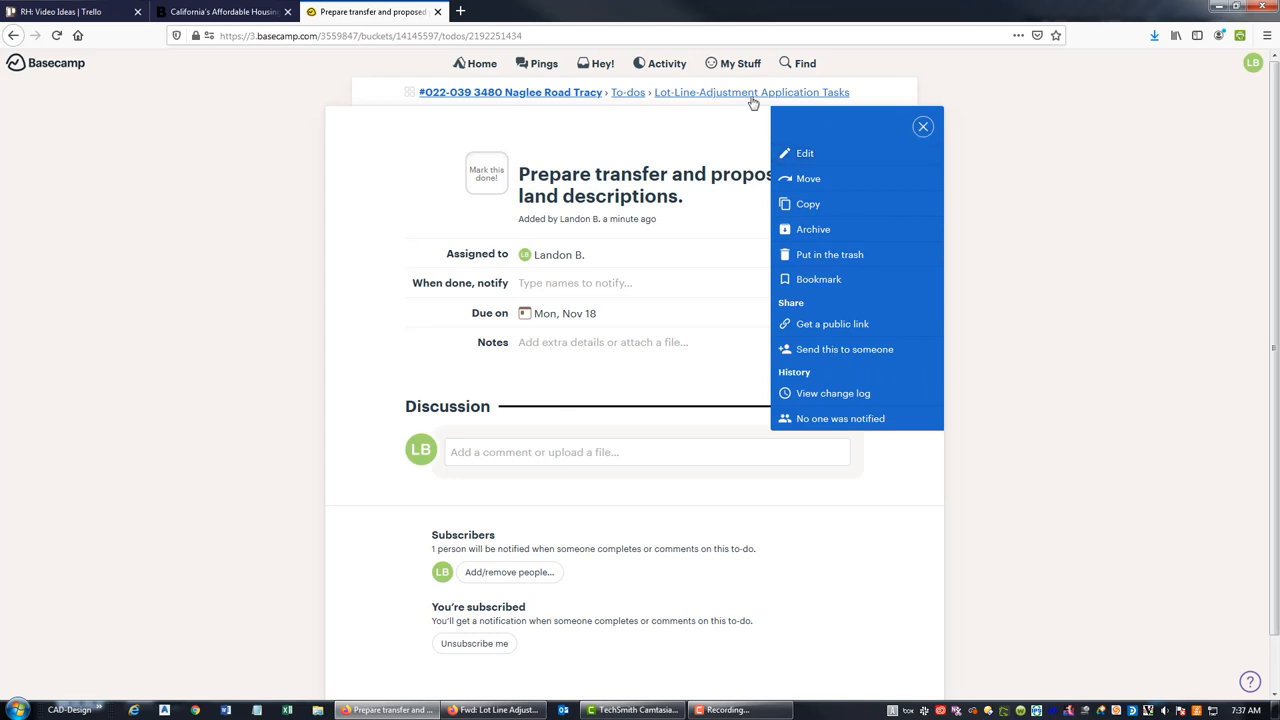
{"action": "left_click", "coordinate": [751, 92]}
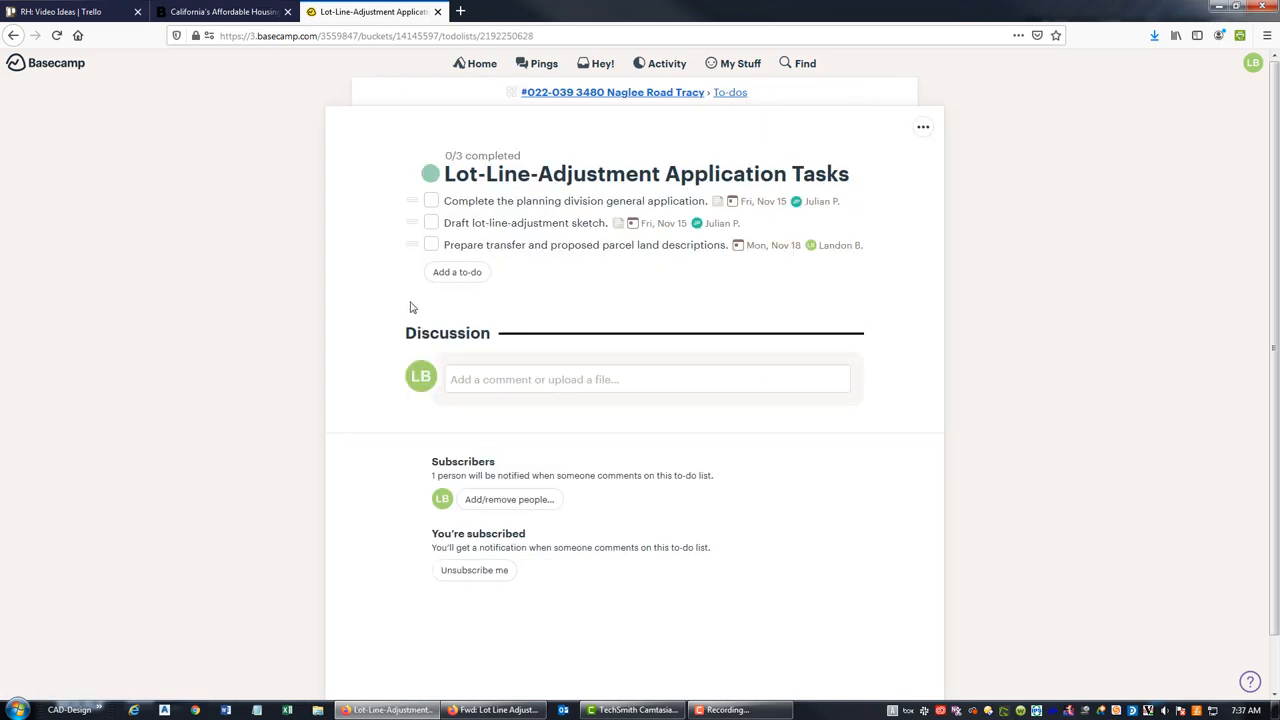
- Start a new to-do titled 'Prepare transfer and proposed parcel closure reports and plats.'
{"action": "left_click", "coordinate": [456, 271]}
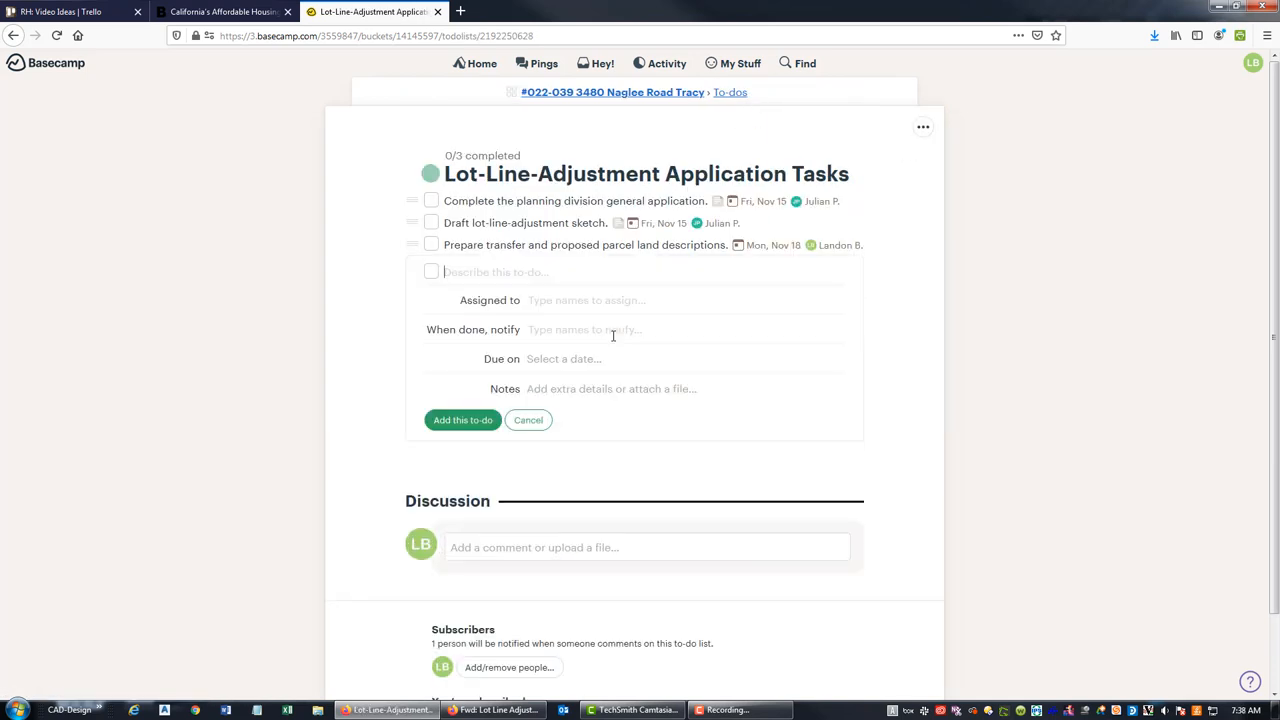
{"action": "type", "text": "Prepare transfer and proposed"}
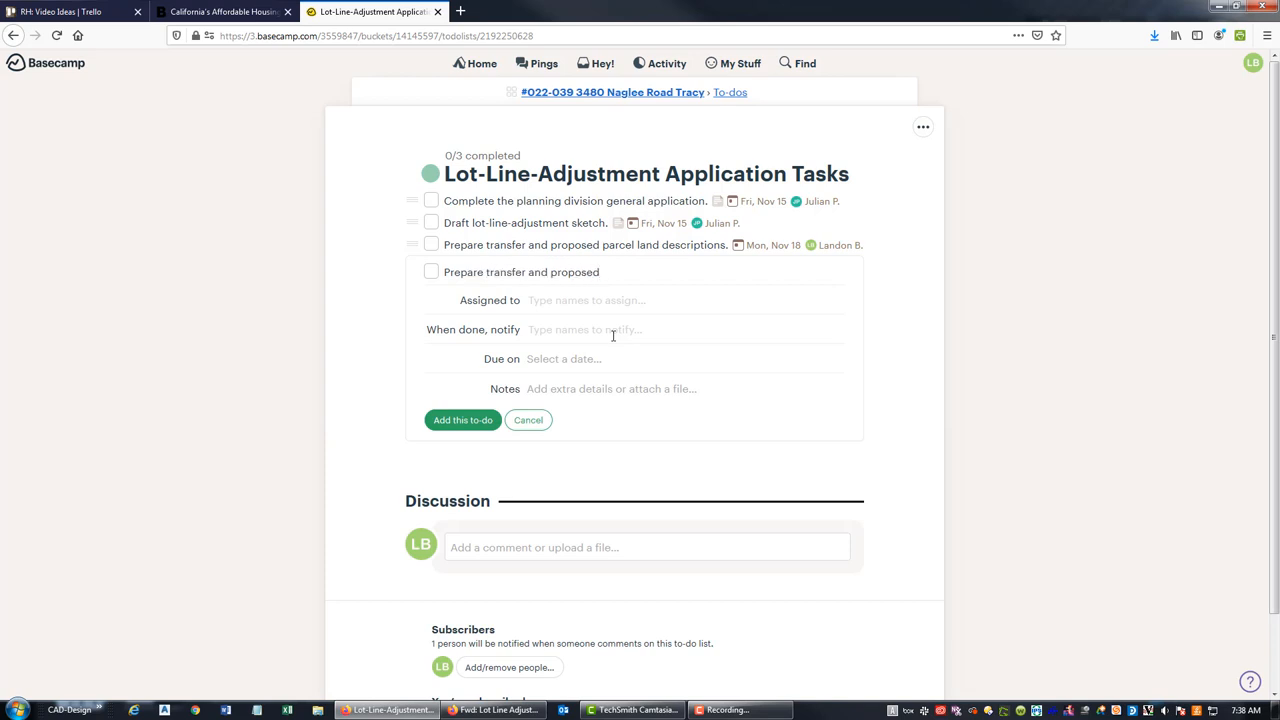
{"action": "type", "text": "parcel closure reports and"}
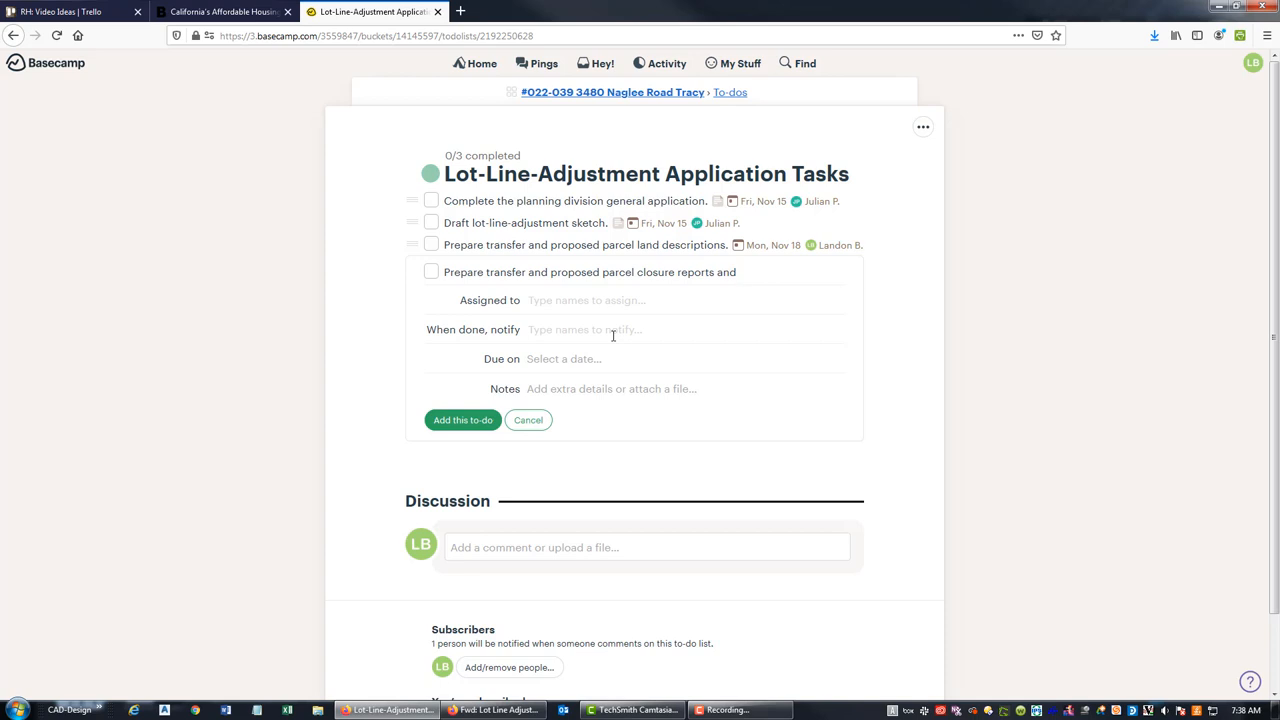
{"action": "type", "text": "plats."}
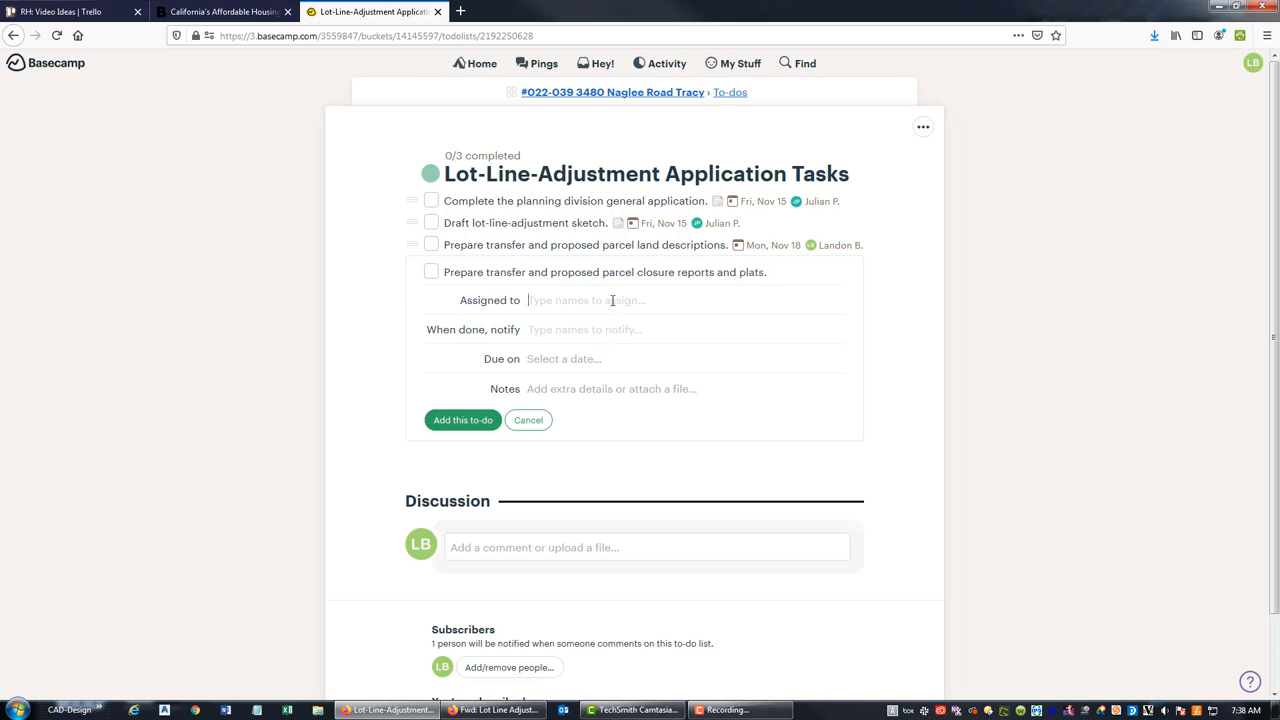
{"action": "type", "text": "Ju"}
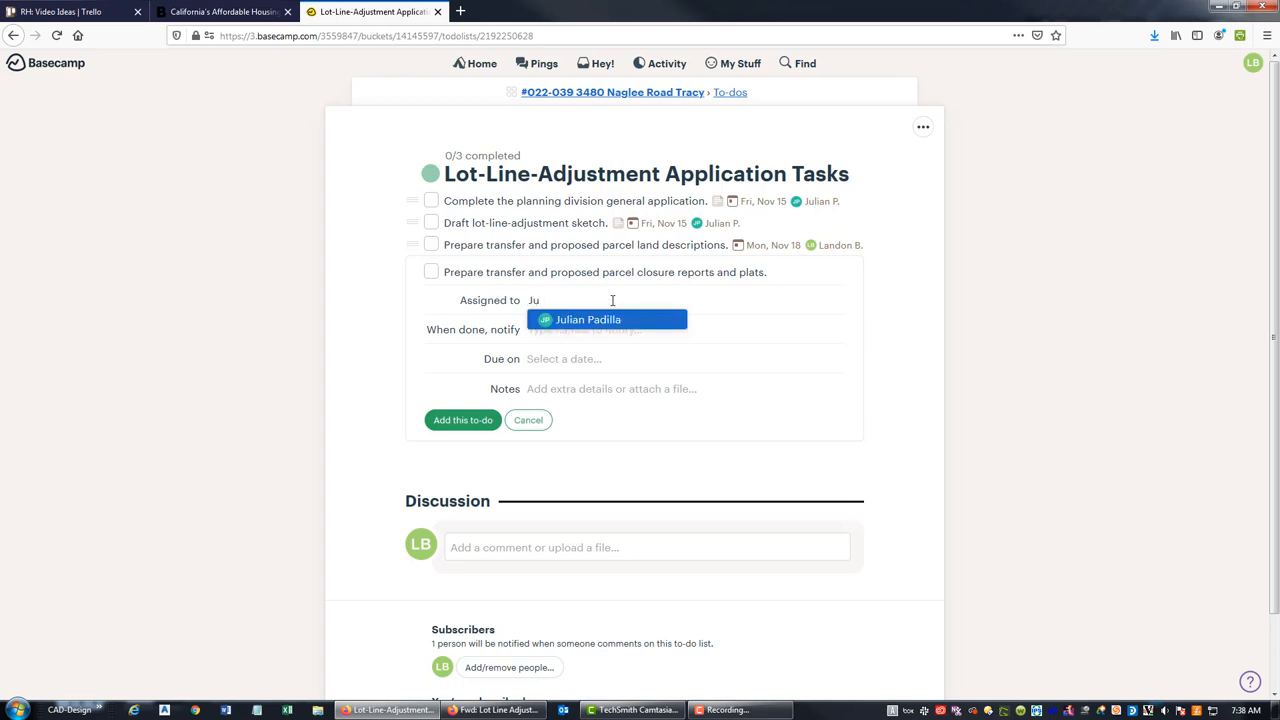
{"action": "left_click", "coordinate": [587, 319]}
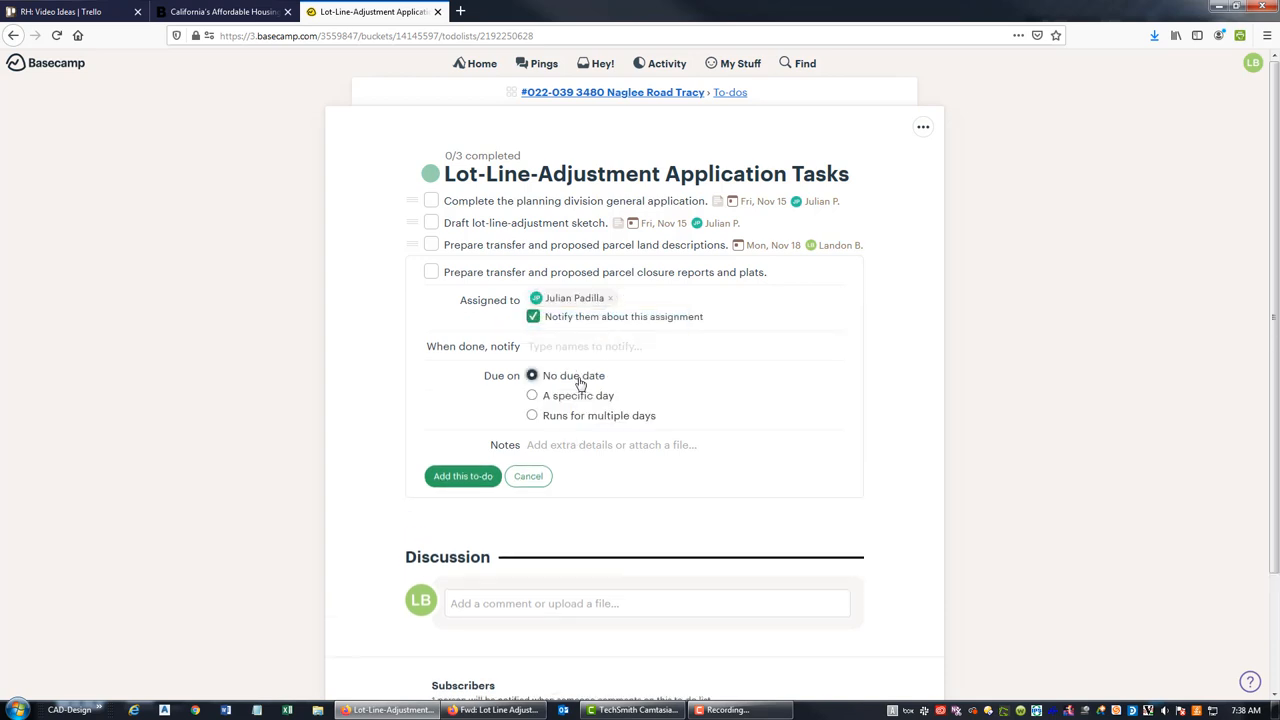
{"action": "left_click", "coordinate": [532, 395]}
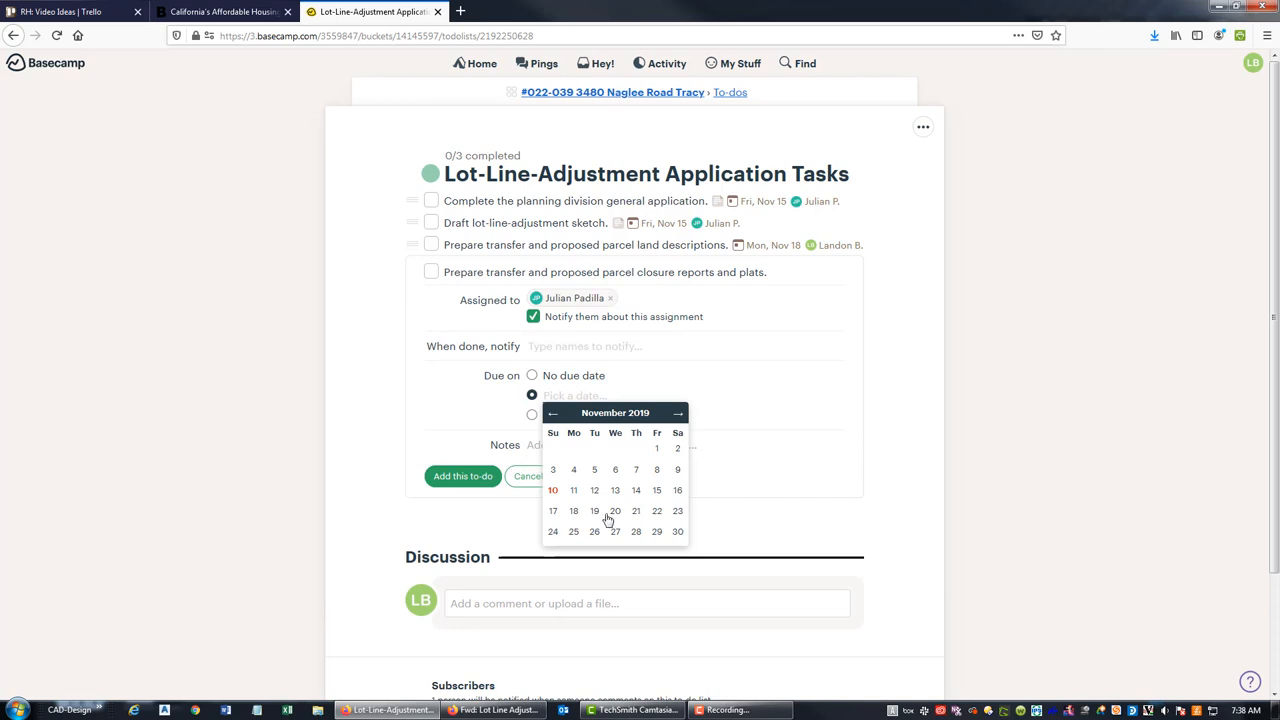
{"action": "left_click", "coordinate": [573, 490]}
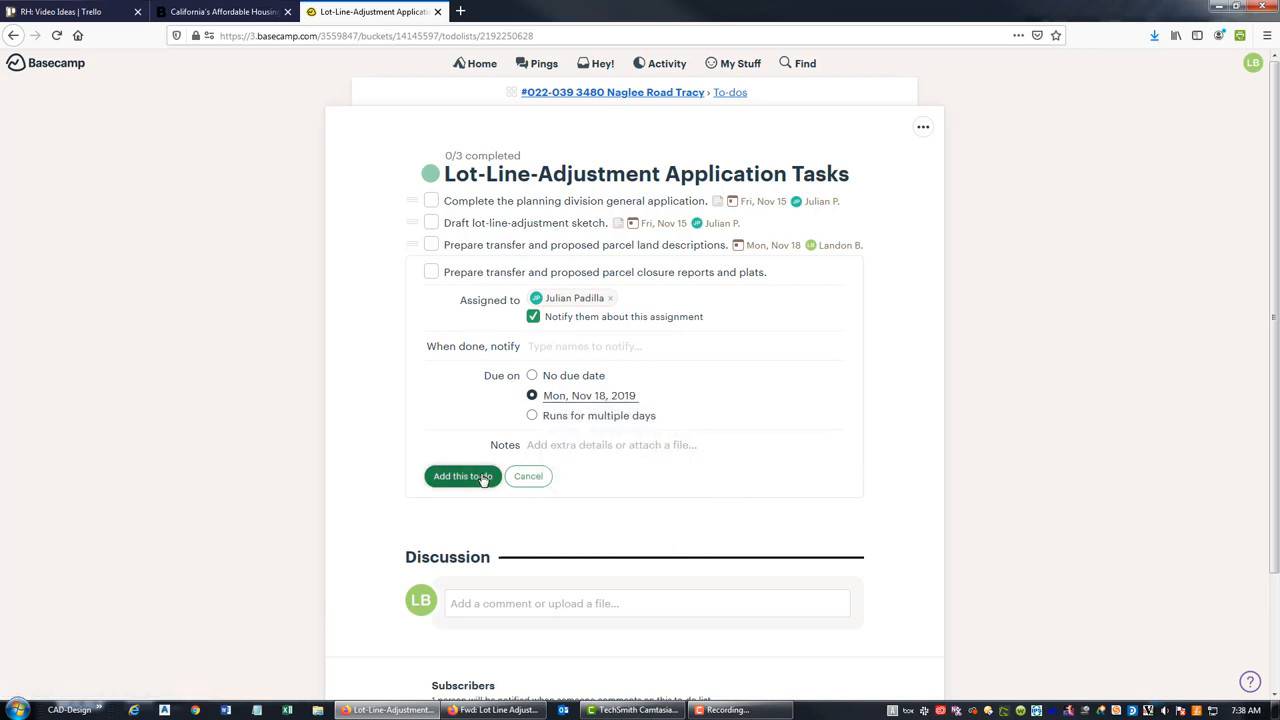
{"action": "left_click", "coordinate": [462, 476]}
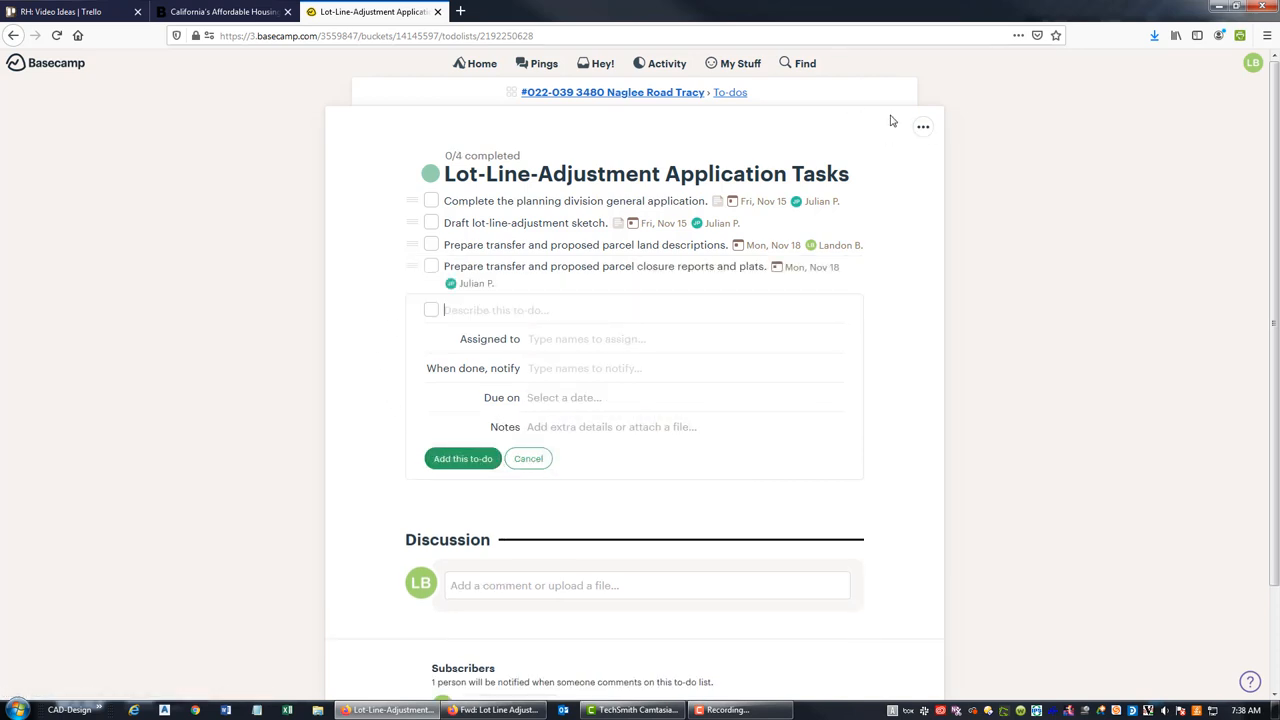
- From the project page, go to My Assignments and view tasks grouped by due date
{"action": "left_click", "coordinate": [612, 92]}
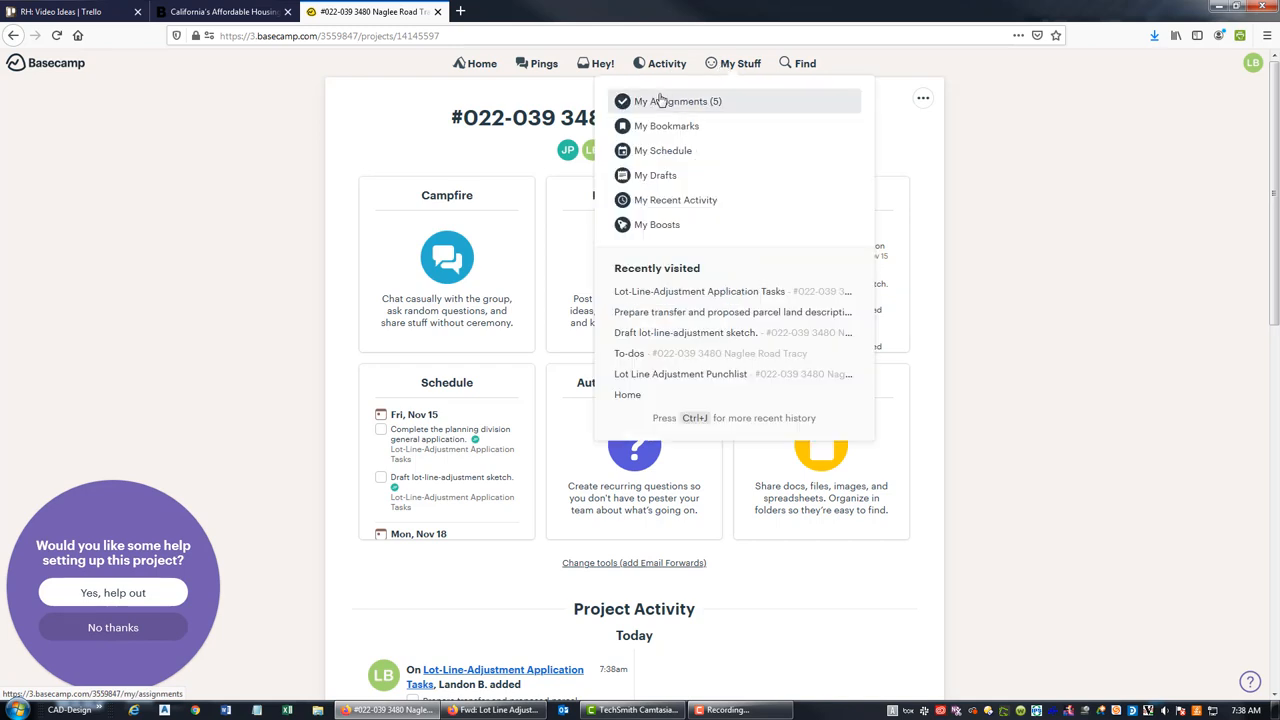
{"action": "left_click", "coordinate": [676, 101]}
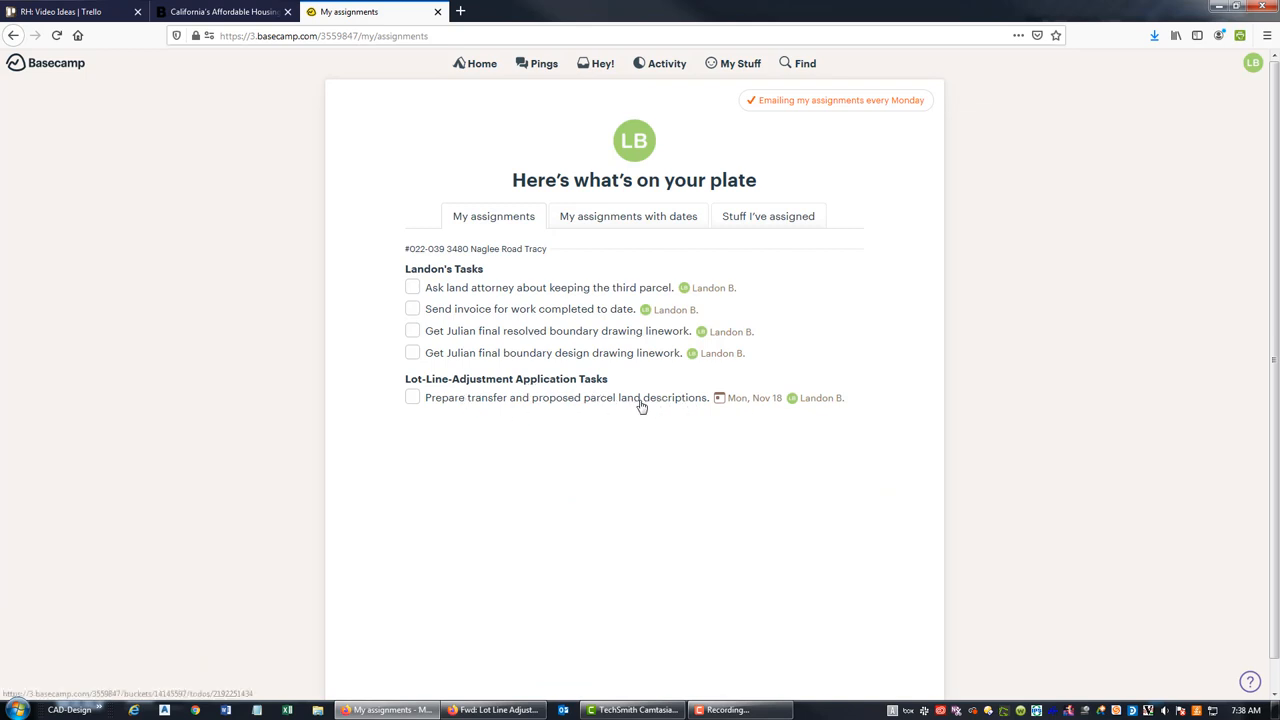
{"action": "mouse_move", "coordinate": [435, 256]}
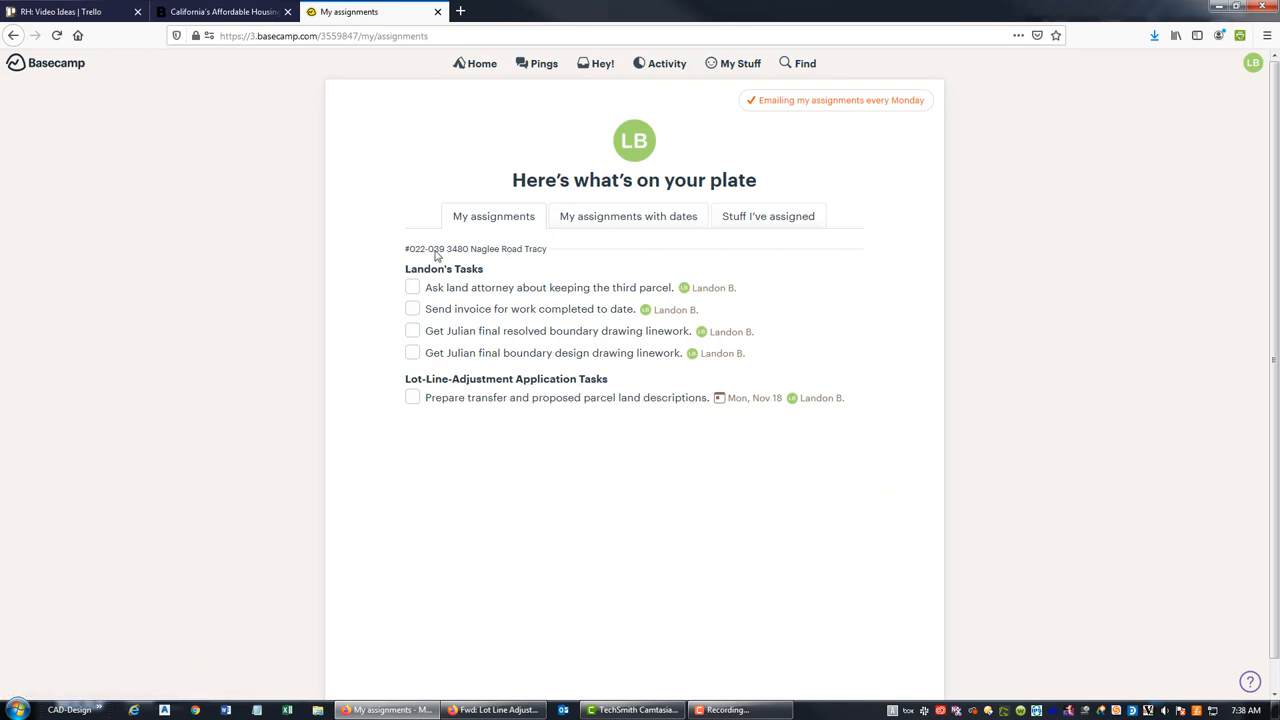
{"action": "mouse_move", "coordinate": [669, 446]}
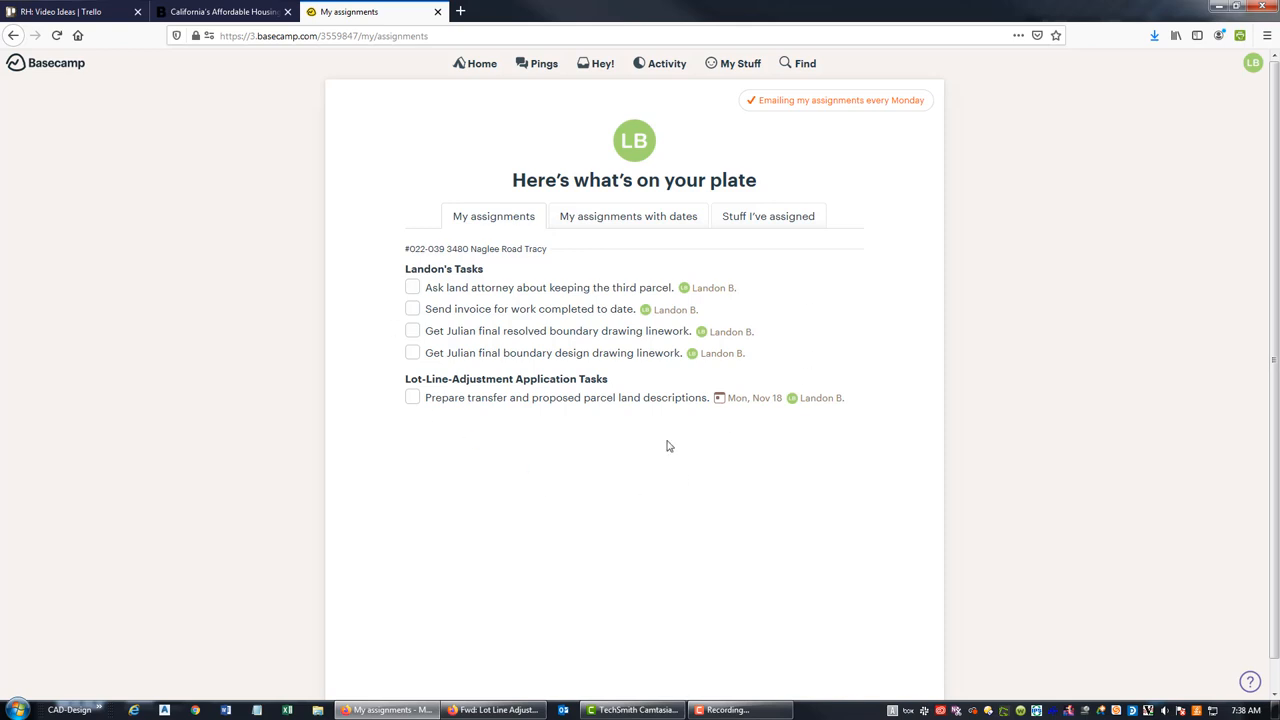
{"action": "left_click", "coordinate": [628, 216]}
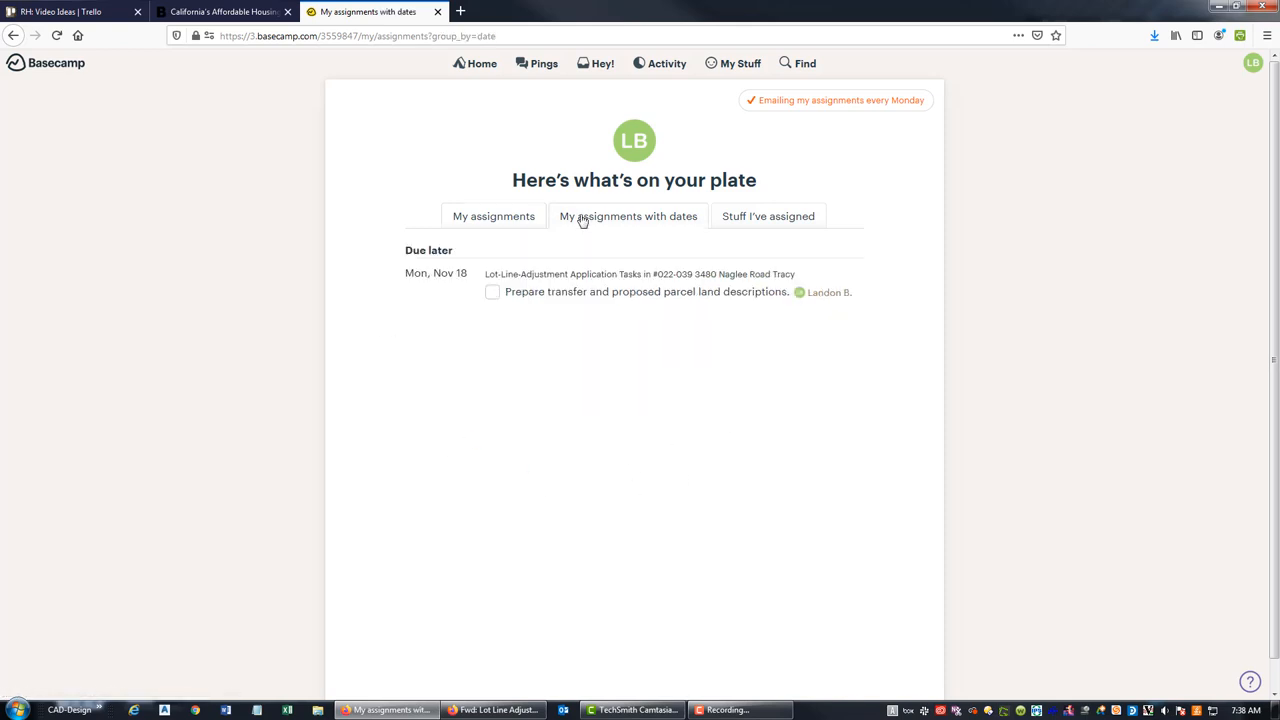
{"action": "mouse_move", "coordinate": [606, 295]}
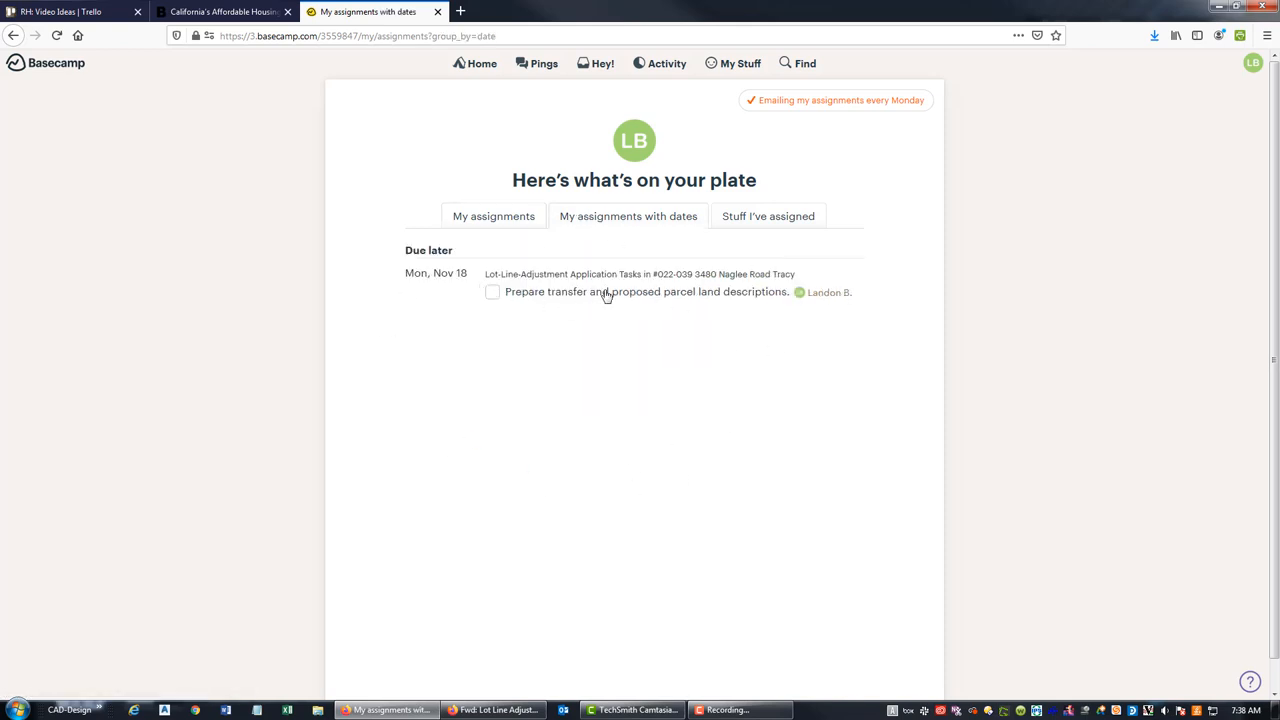
- Review the Stuff I've assigned tab, then return to my own assignments listing the Nov 18 to-do
{"action": "left_click", "coordinate": [628, 216]}
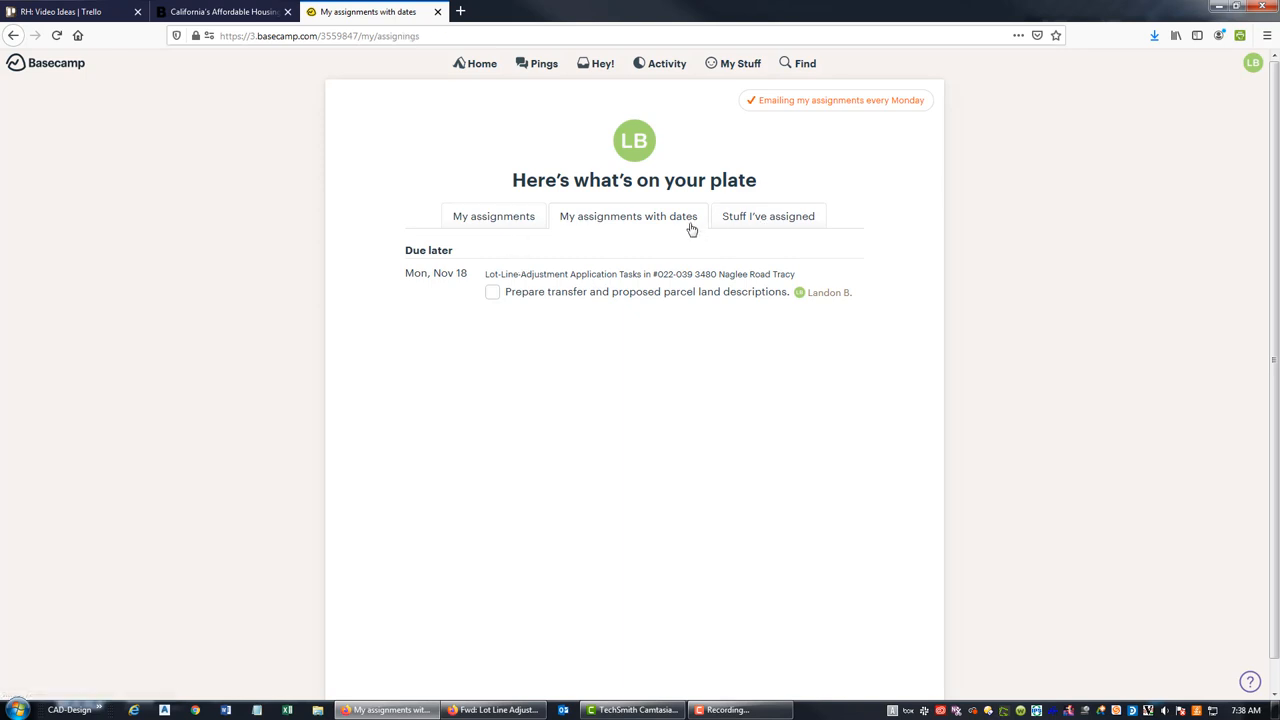
{"action": "left_click", "coordinate": [768, 216]}
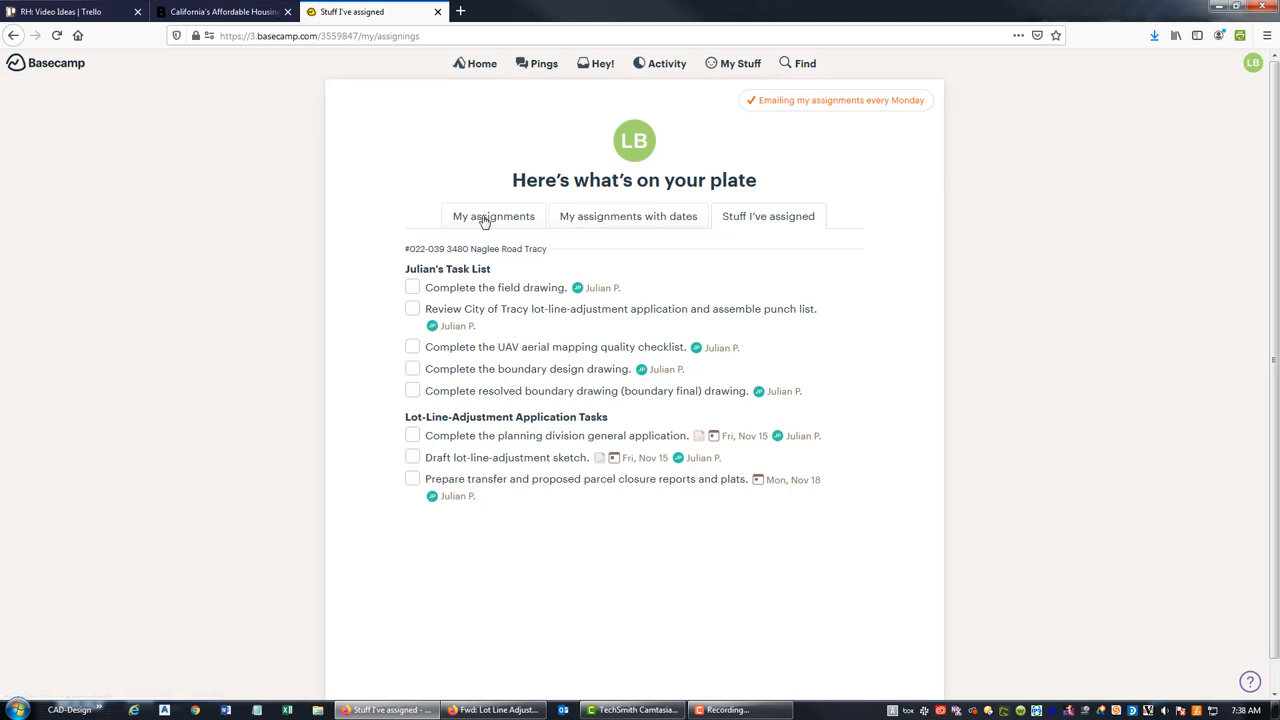
{"action": "left_click", "coordinate": [493, 216]}
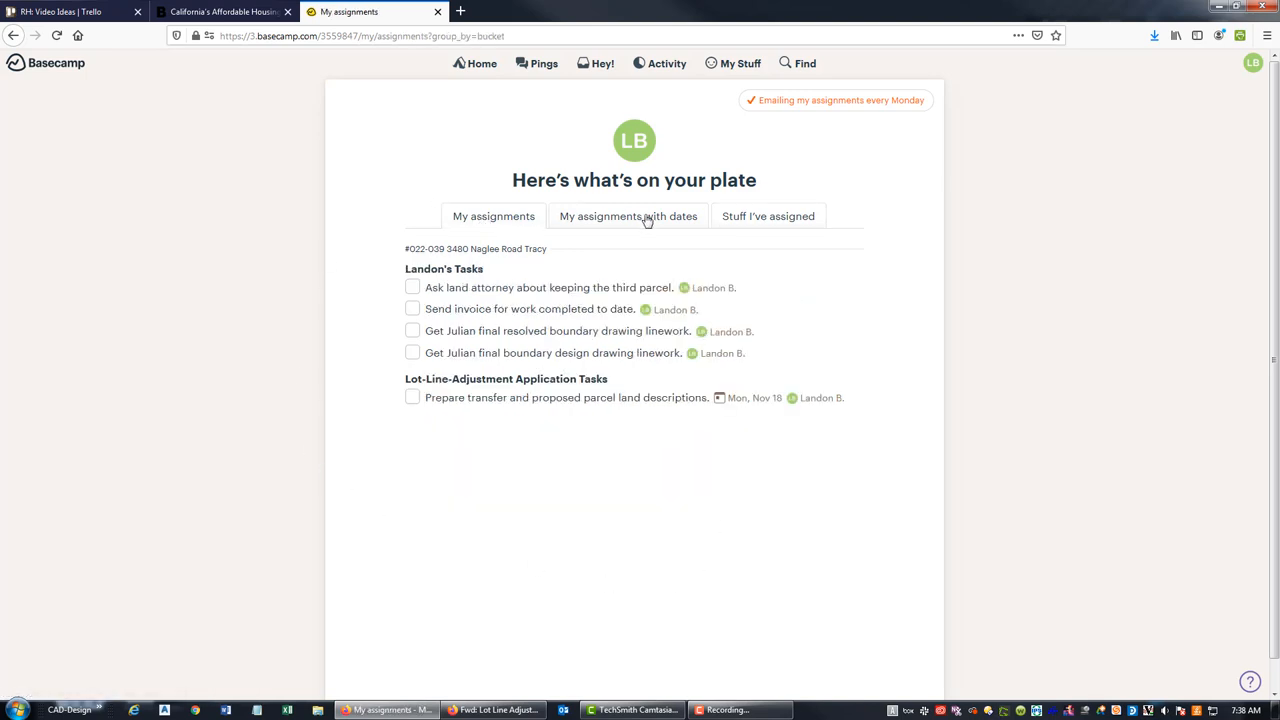